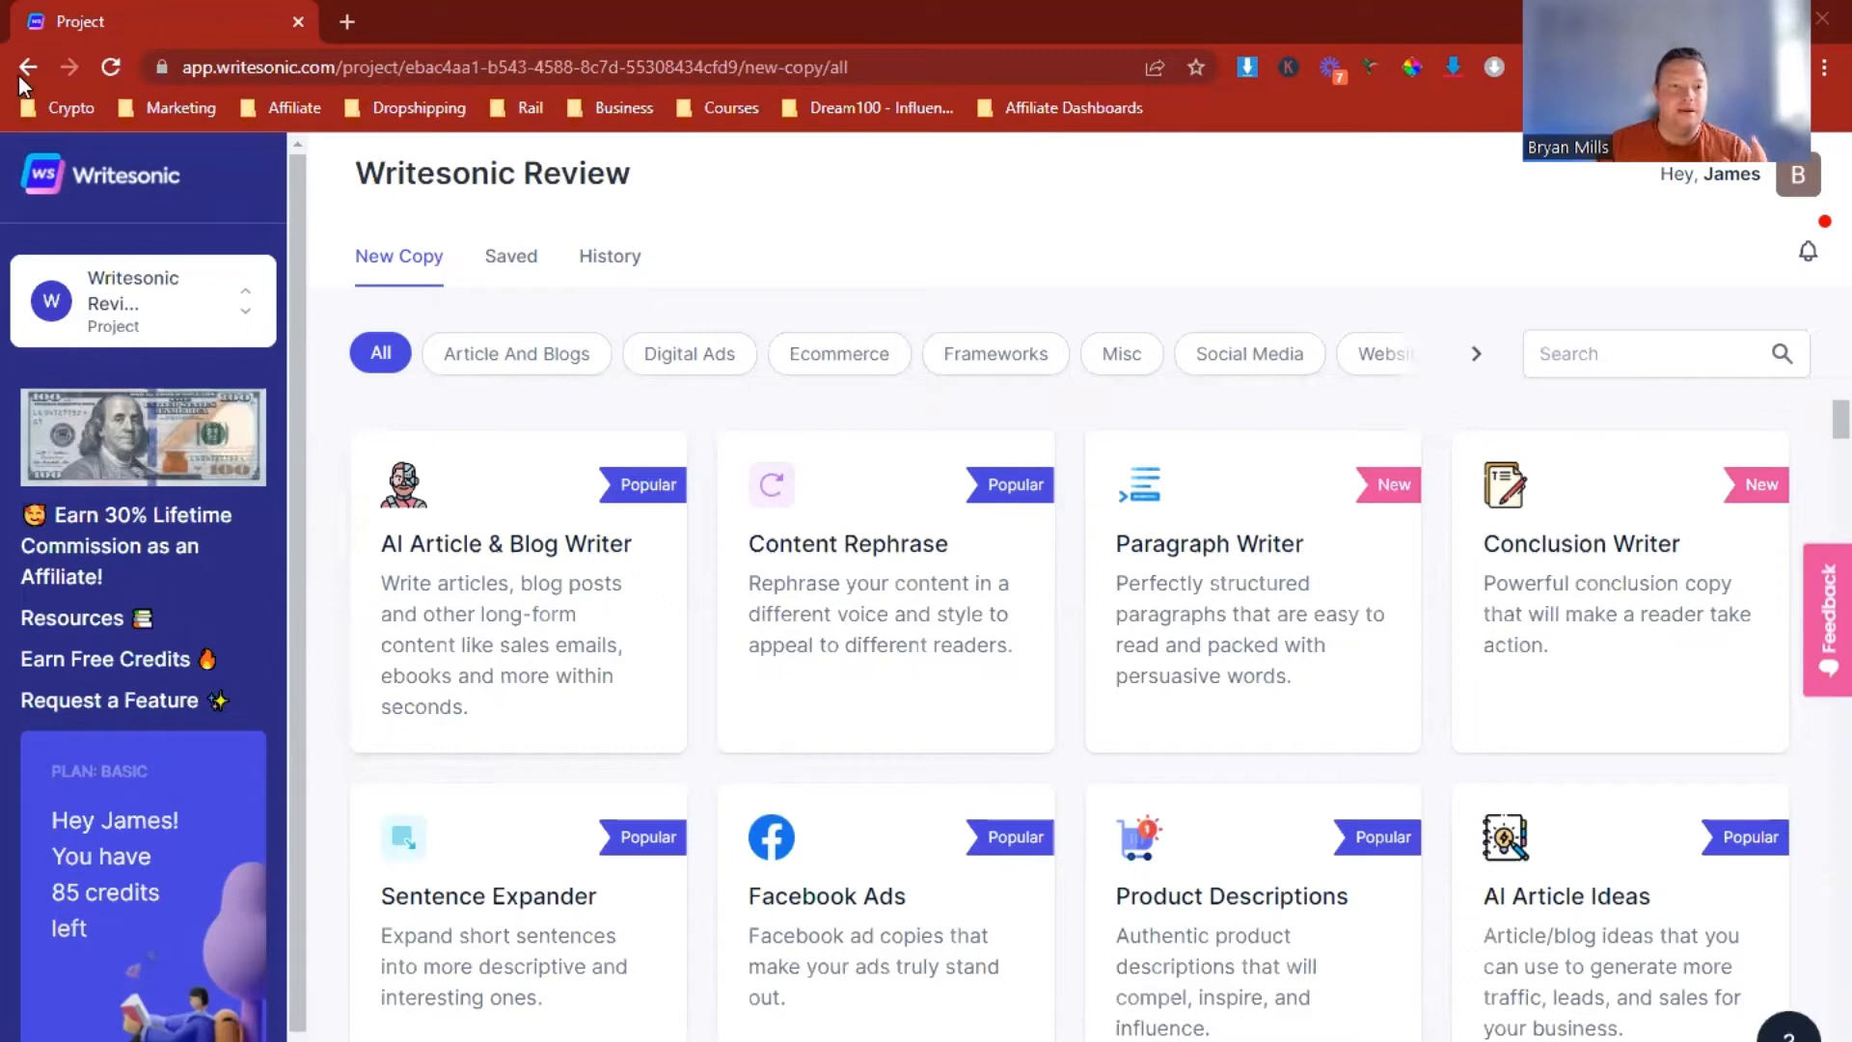
mouse_move(419, 412)
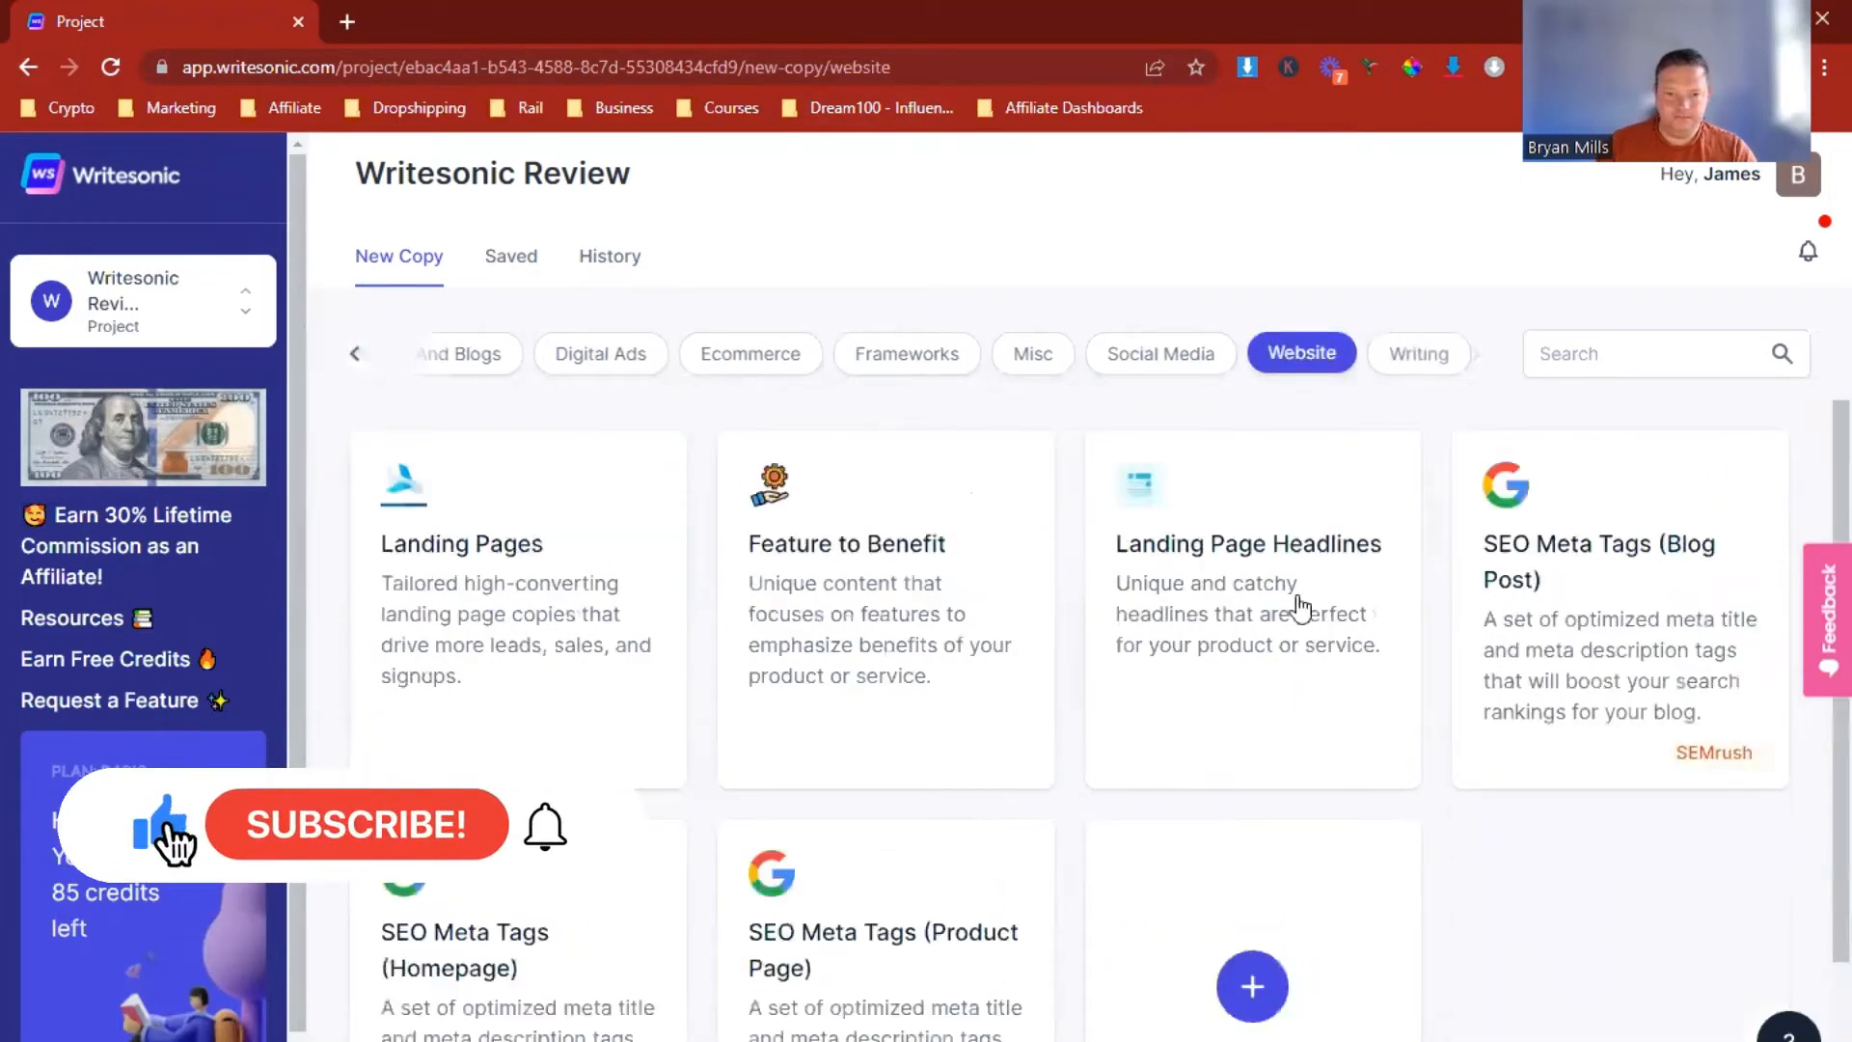
Step: Filter the New Copy gallery to the Website category and browse its templates
click(355, 825)
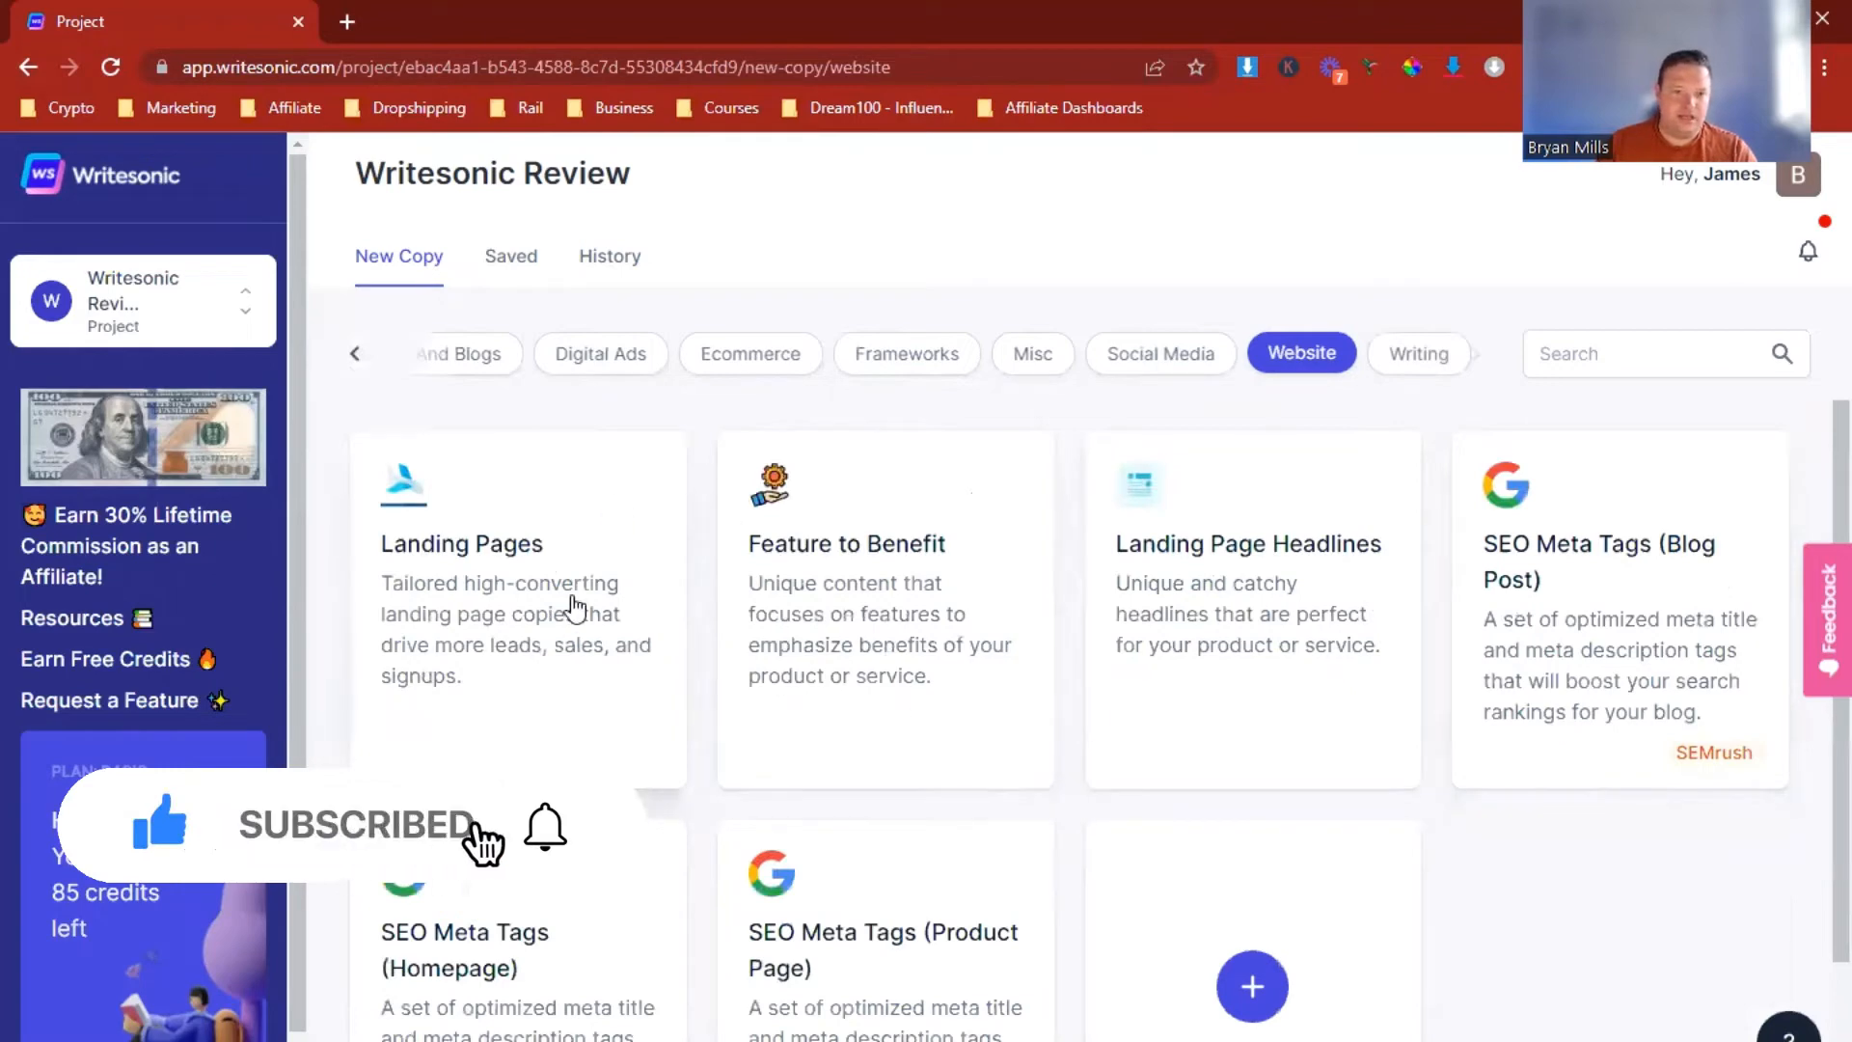
mouse_move(837, 706)
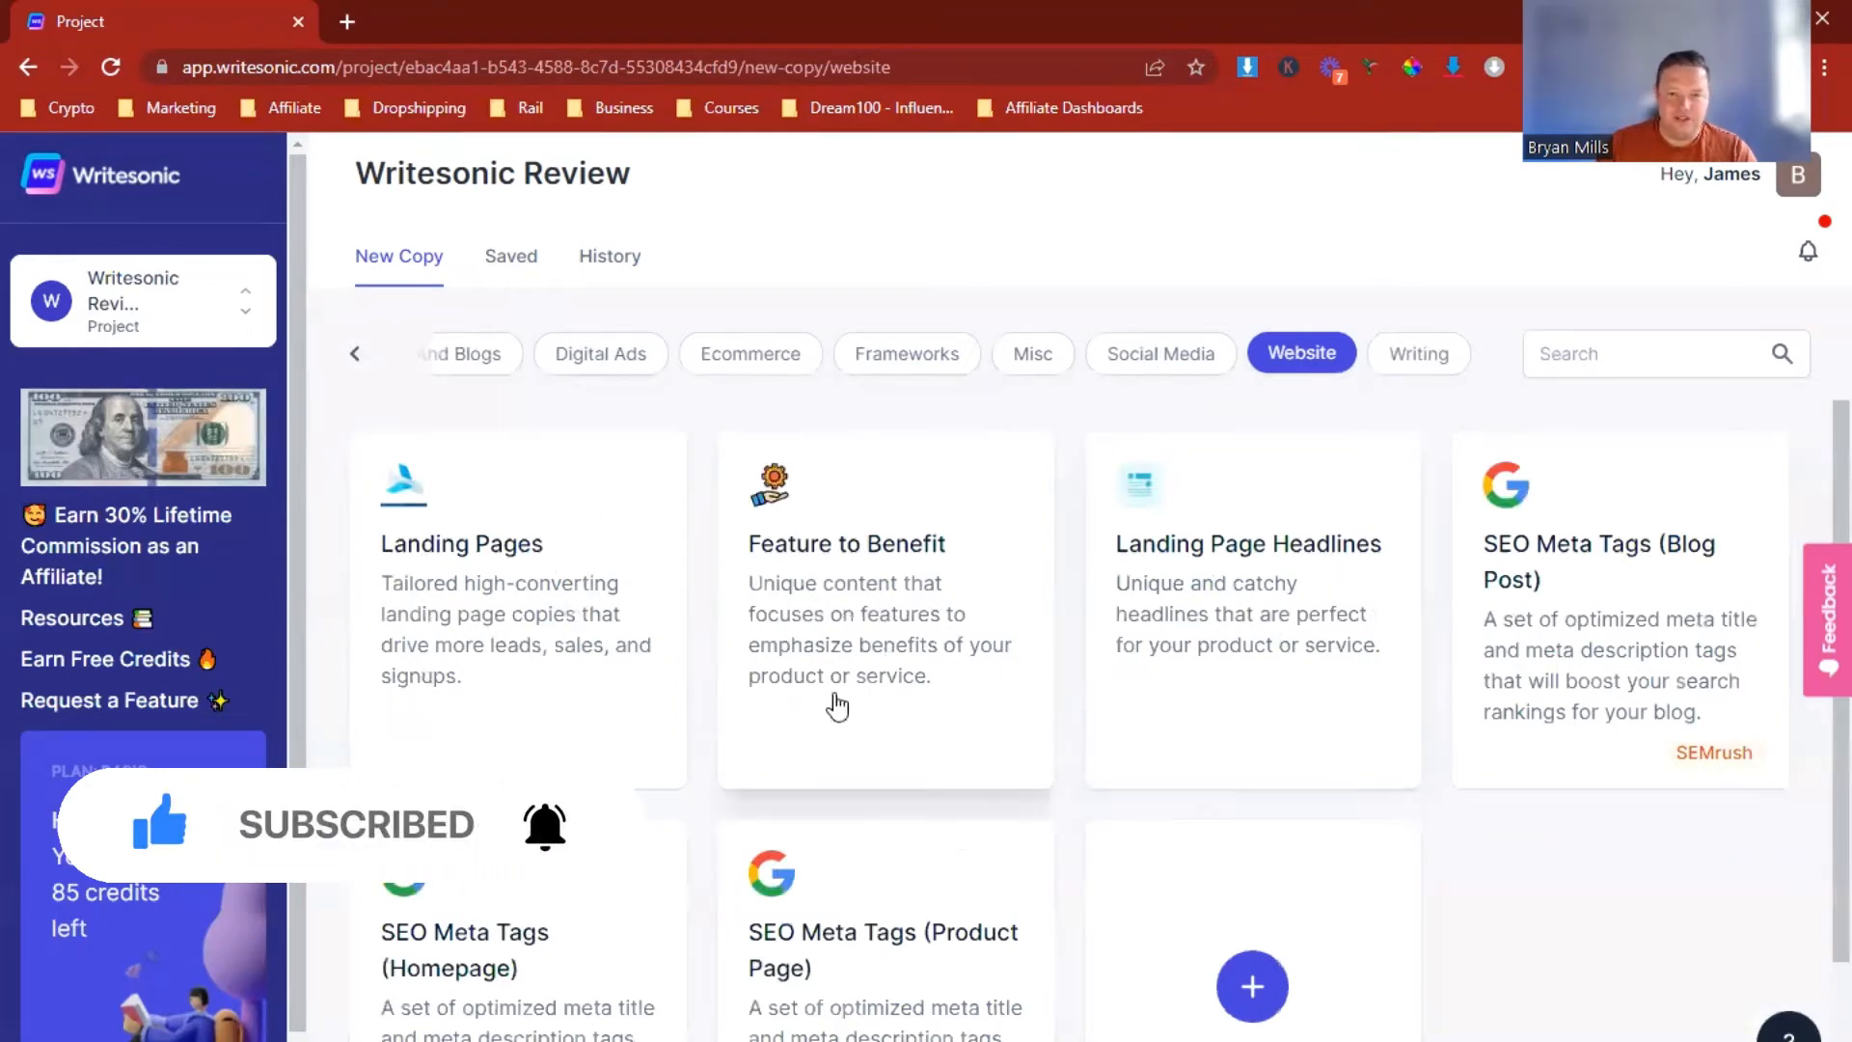
scroll(down, 3)
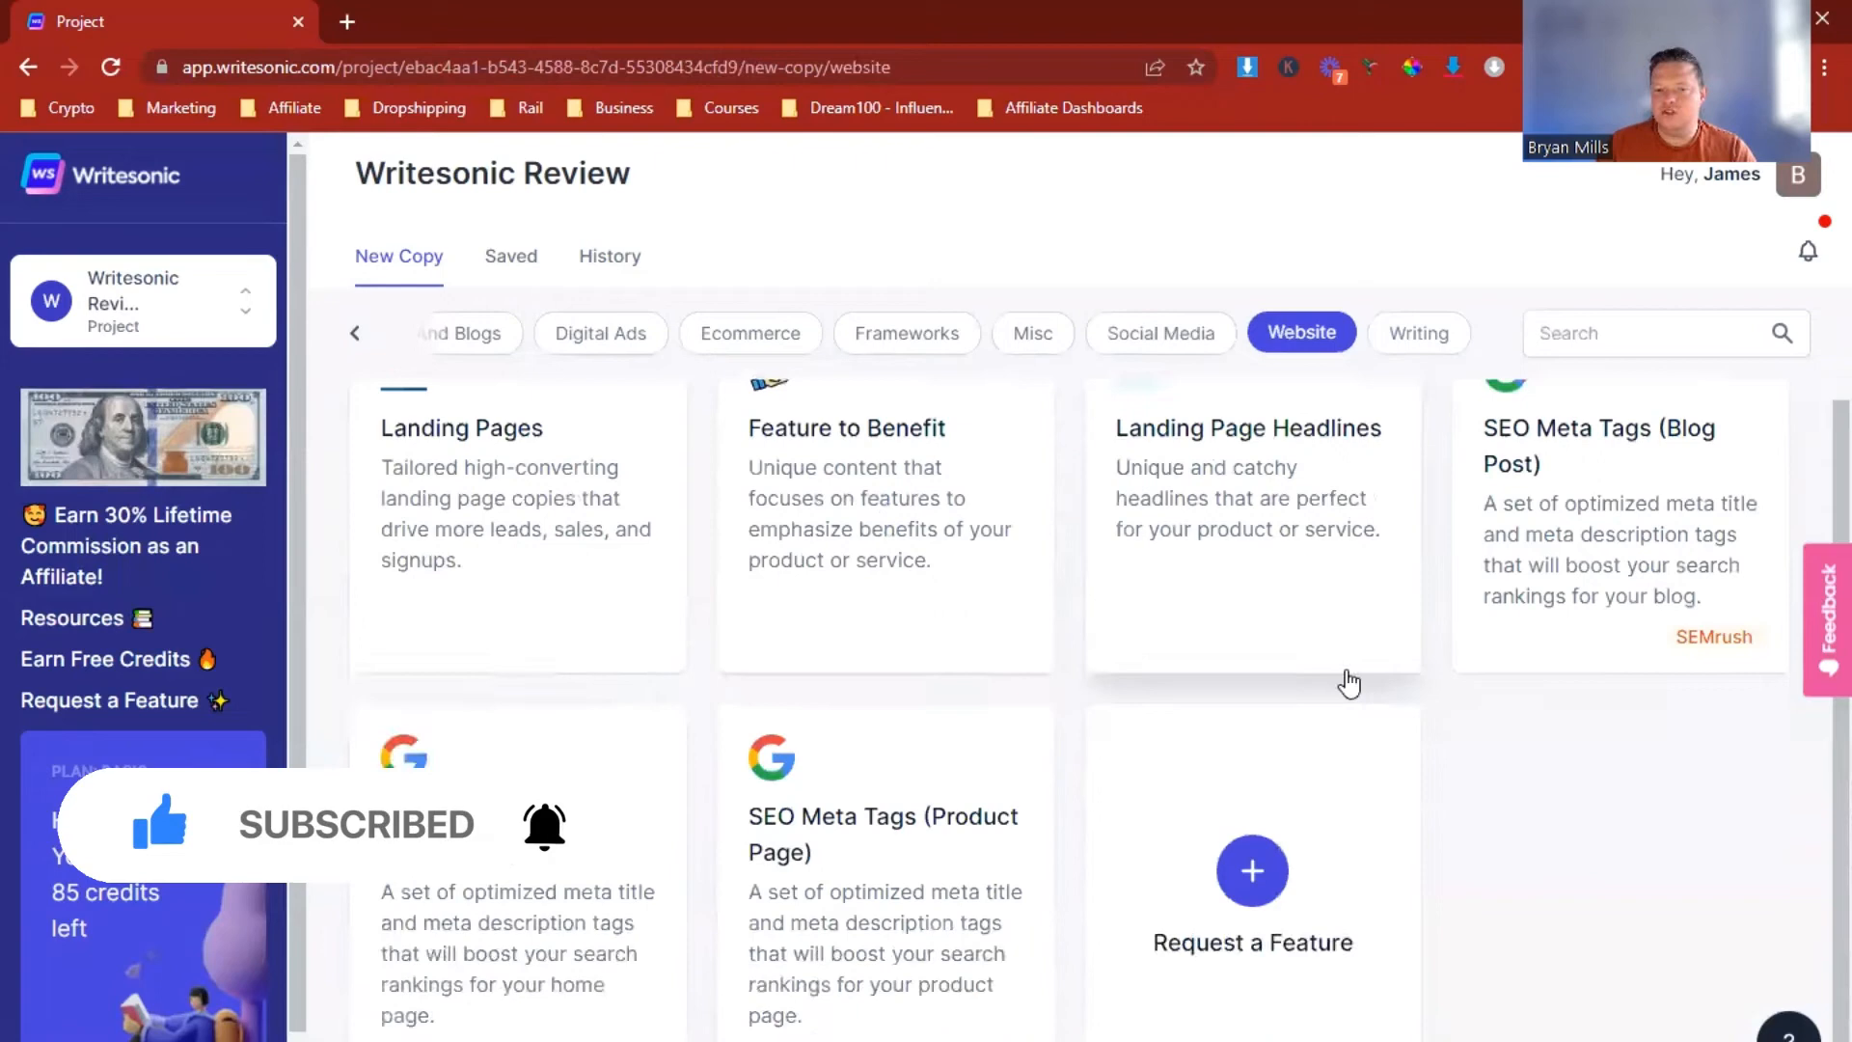
scroll(down, 3)
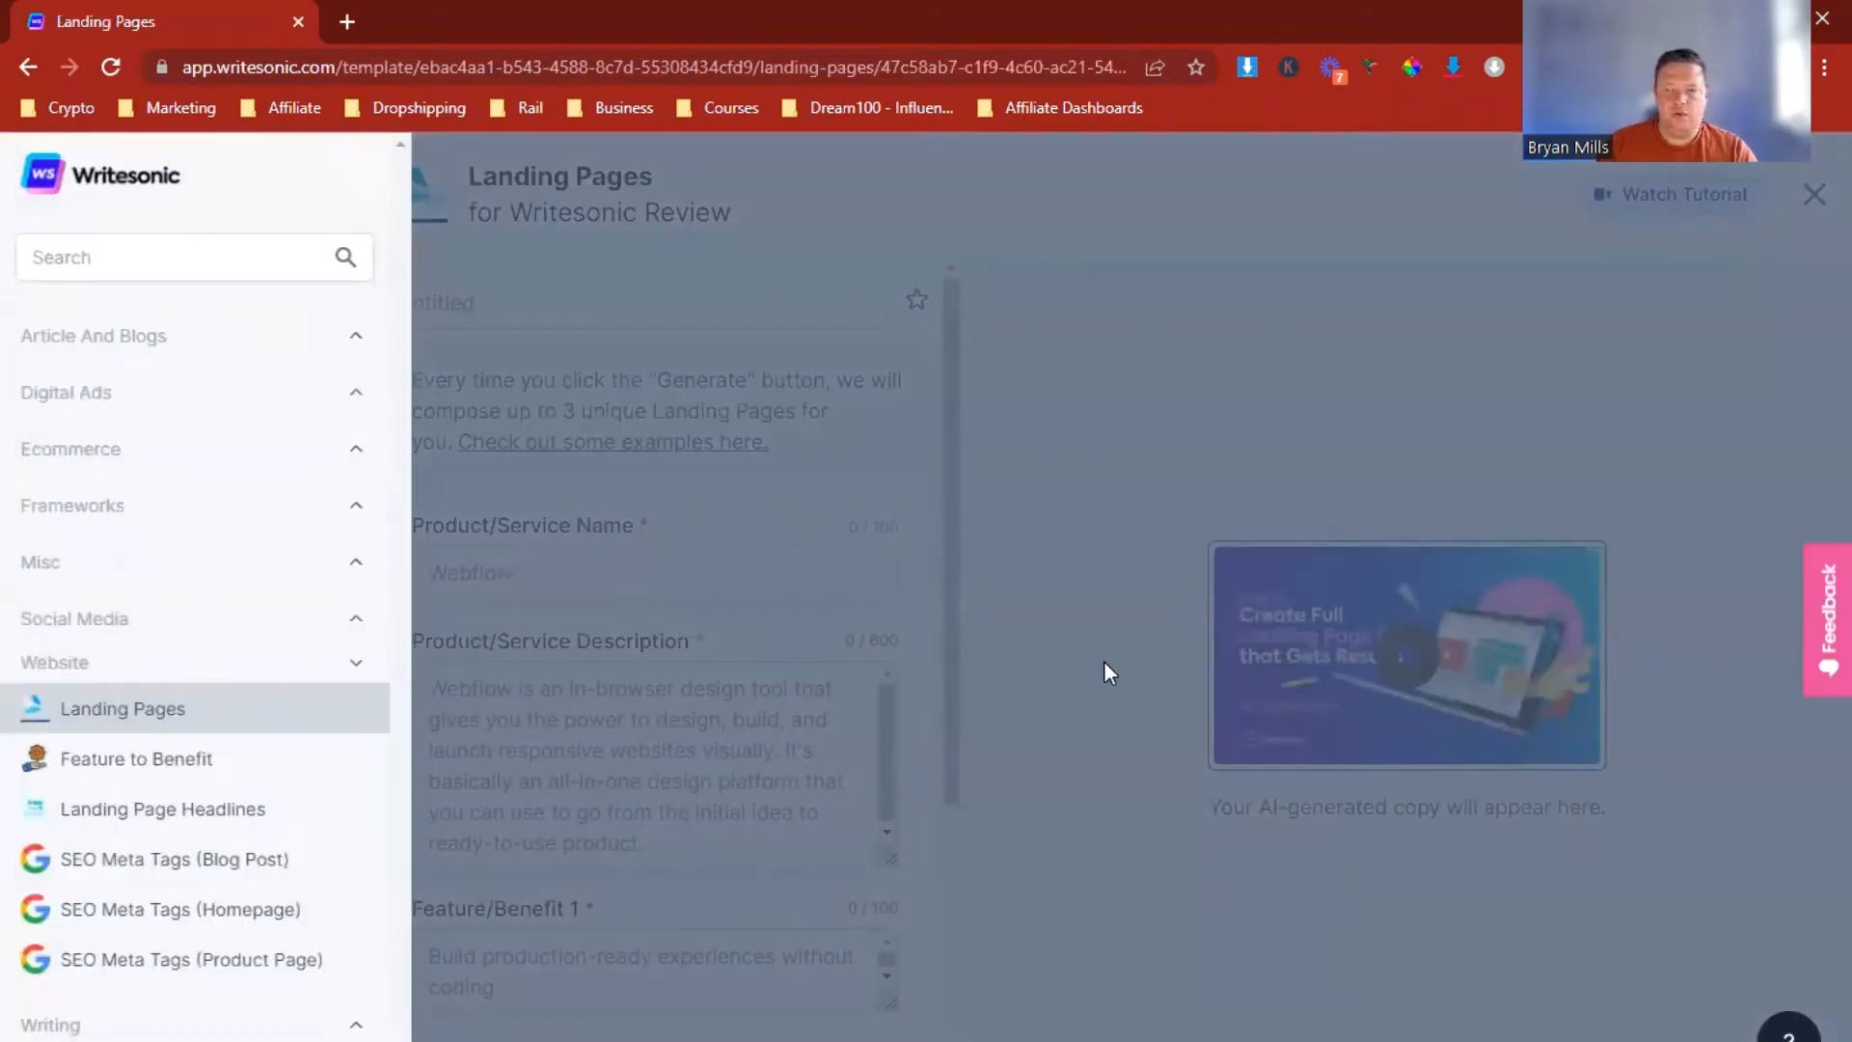
mouse_move(366, 189)
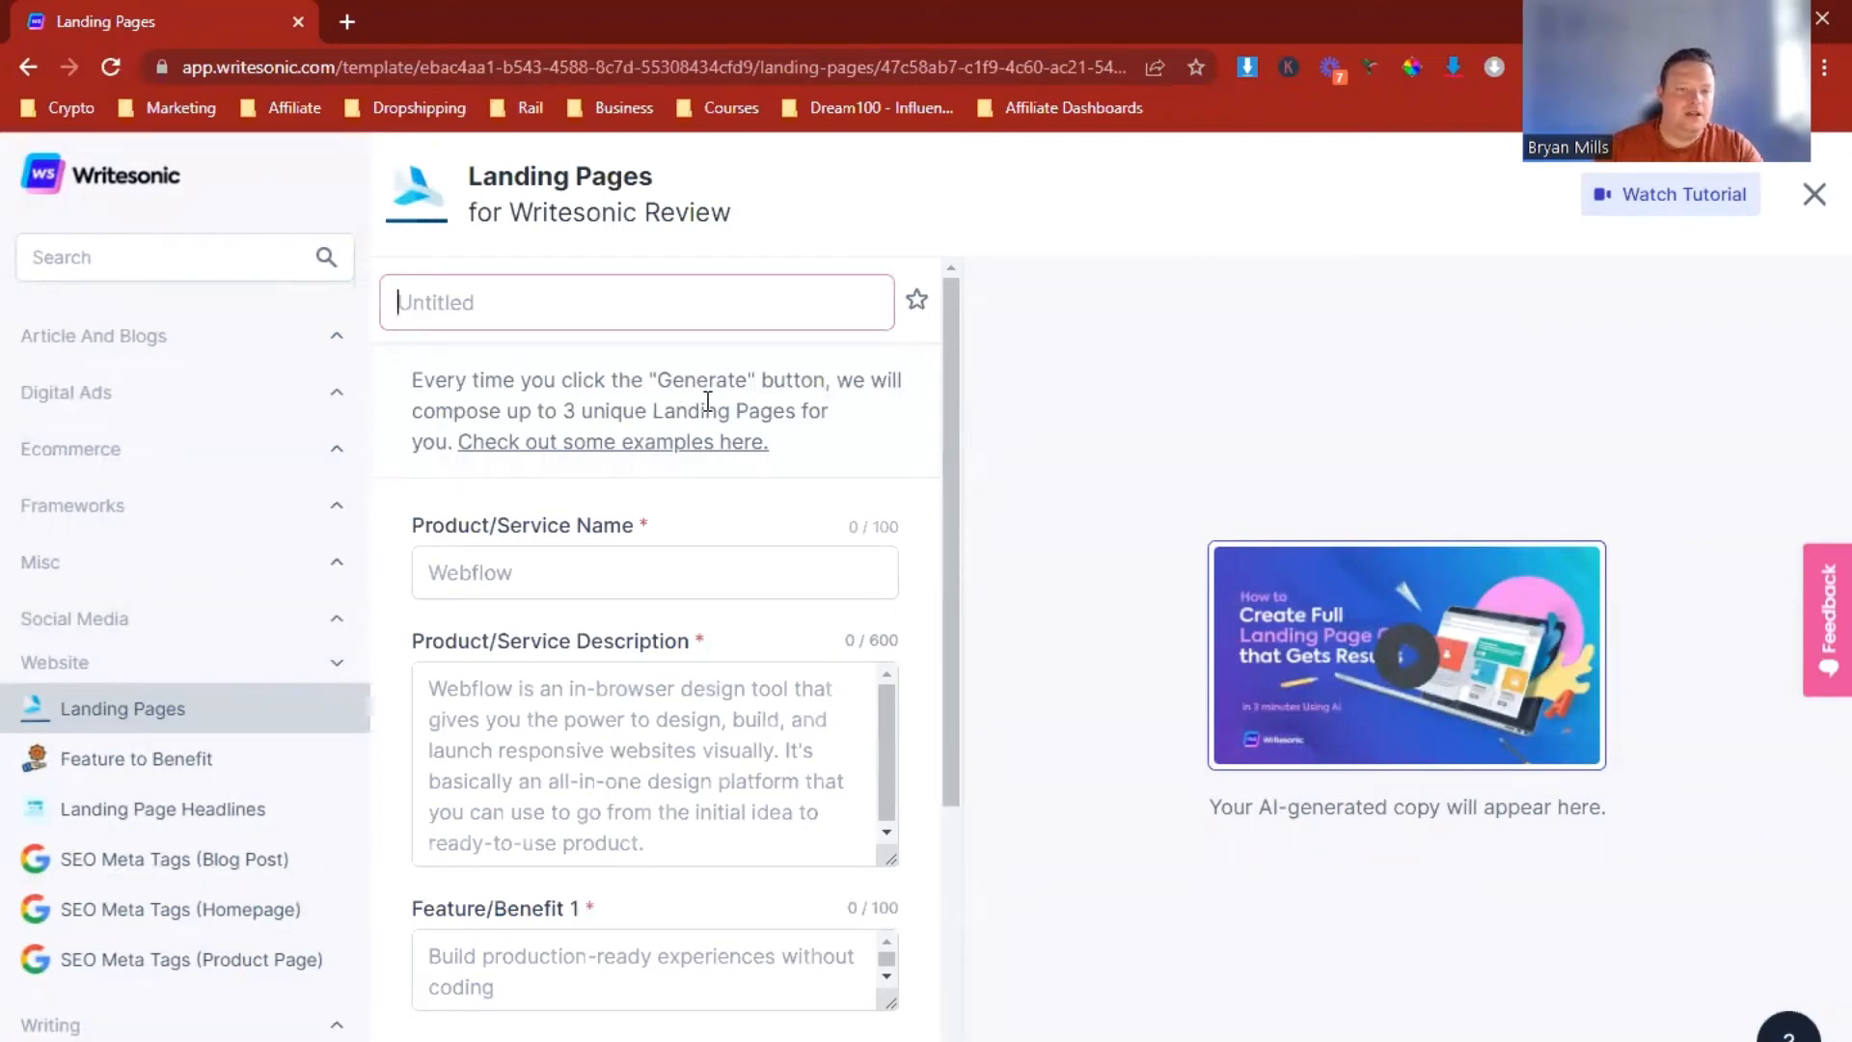
Step: Title the draft 'Passive Buddies' and name the product 'Passive Buddies Accelerator', then begin the description
text(Passive Buddies)
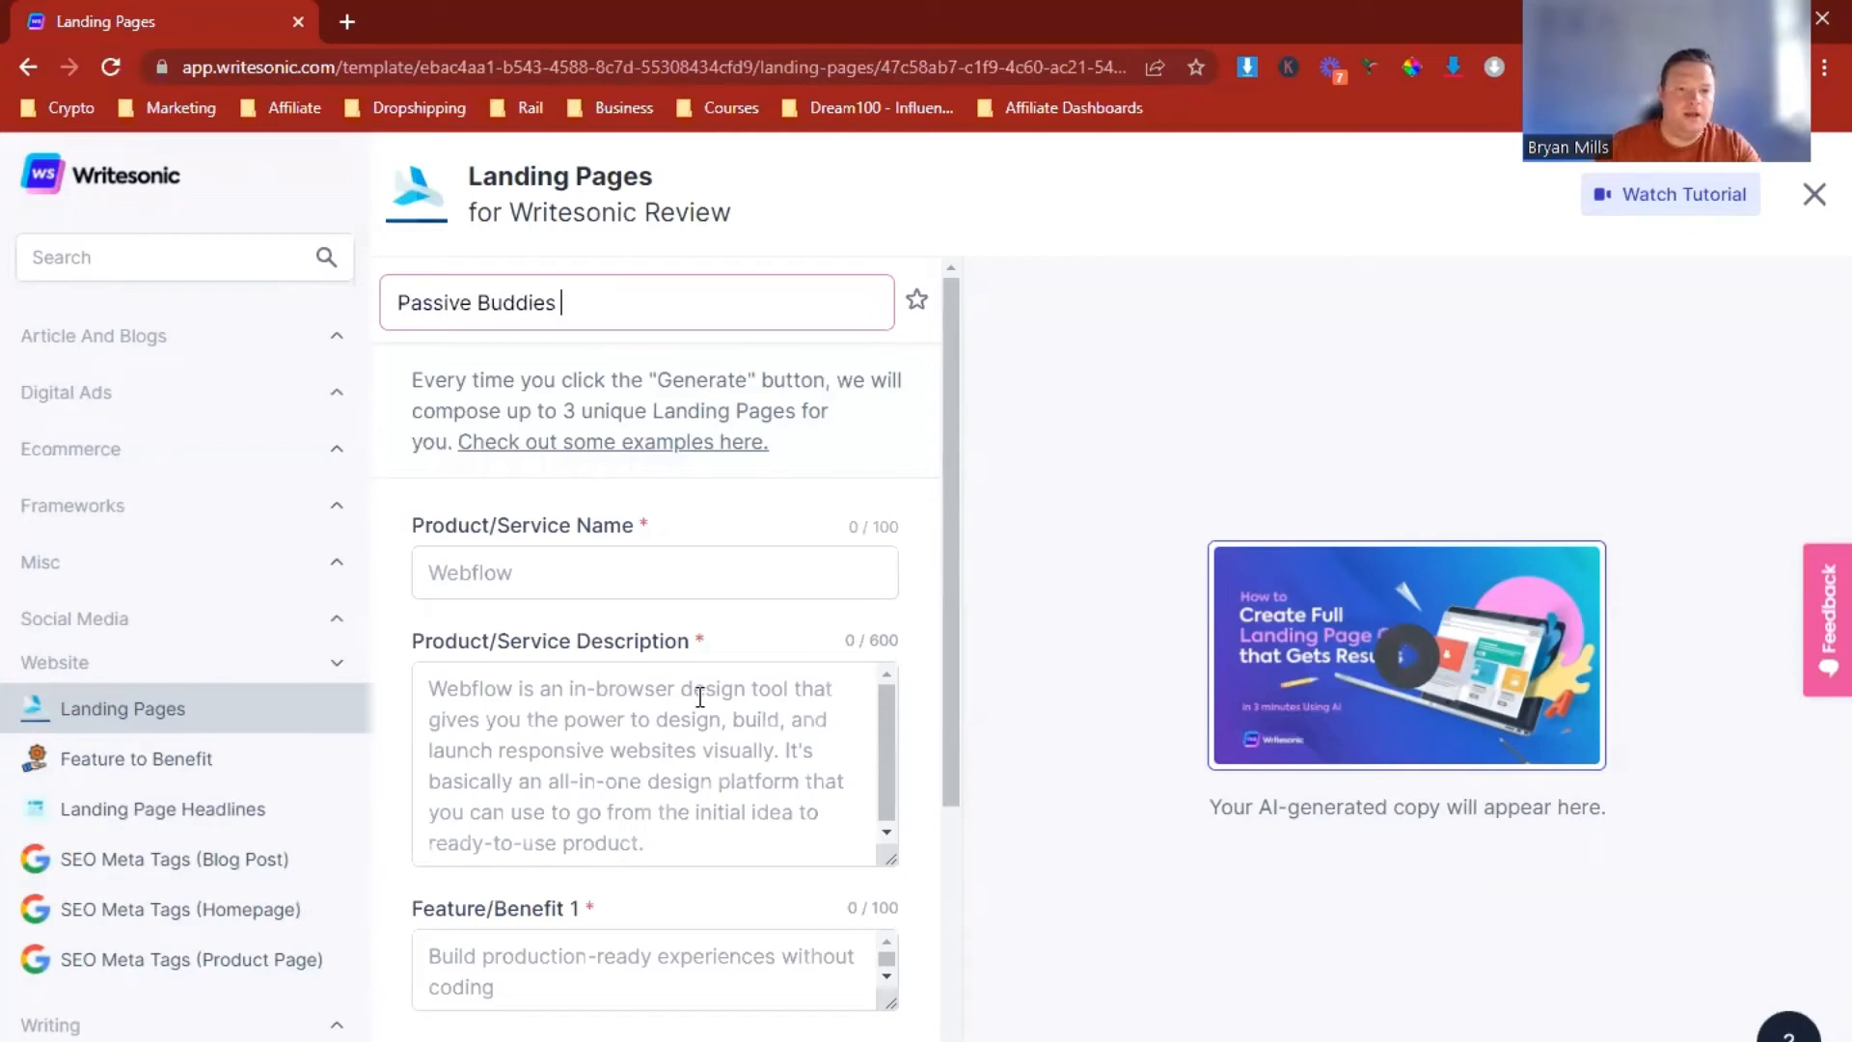
text(ass)
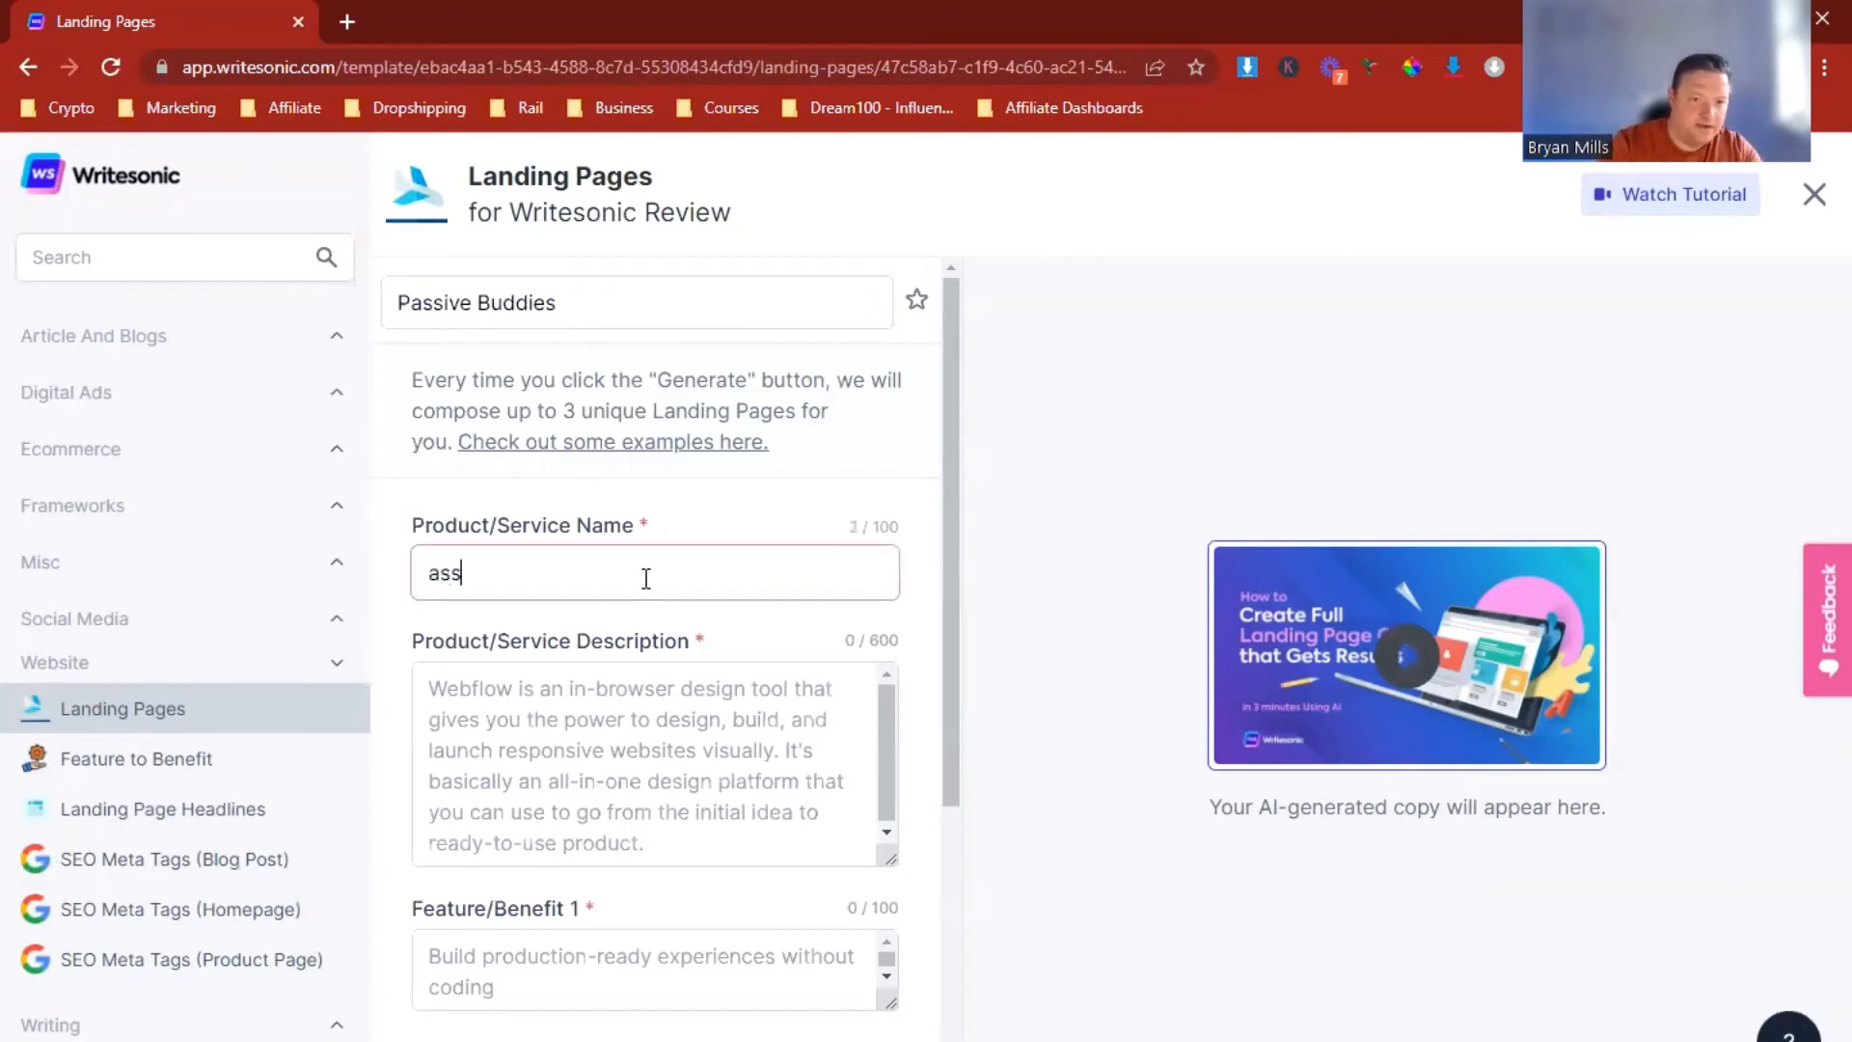
text(Passive Buddies Accele)
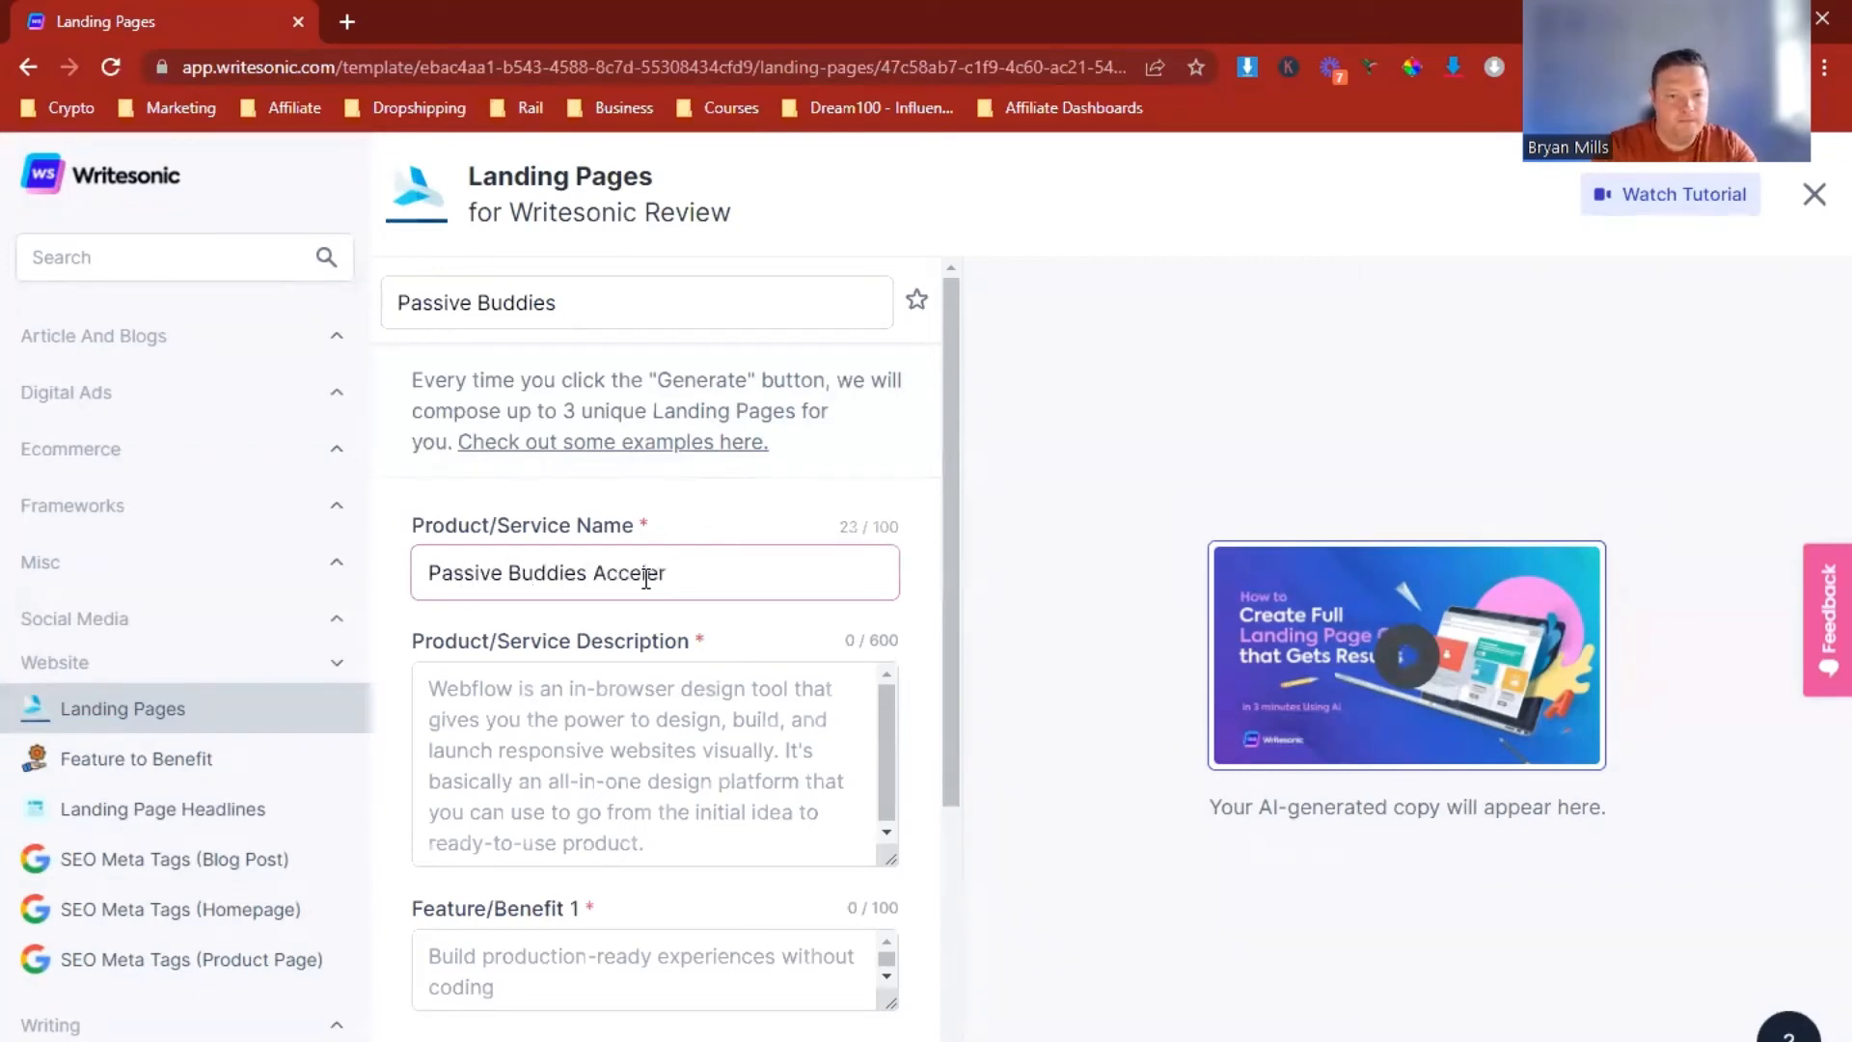
text(rator)
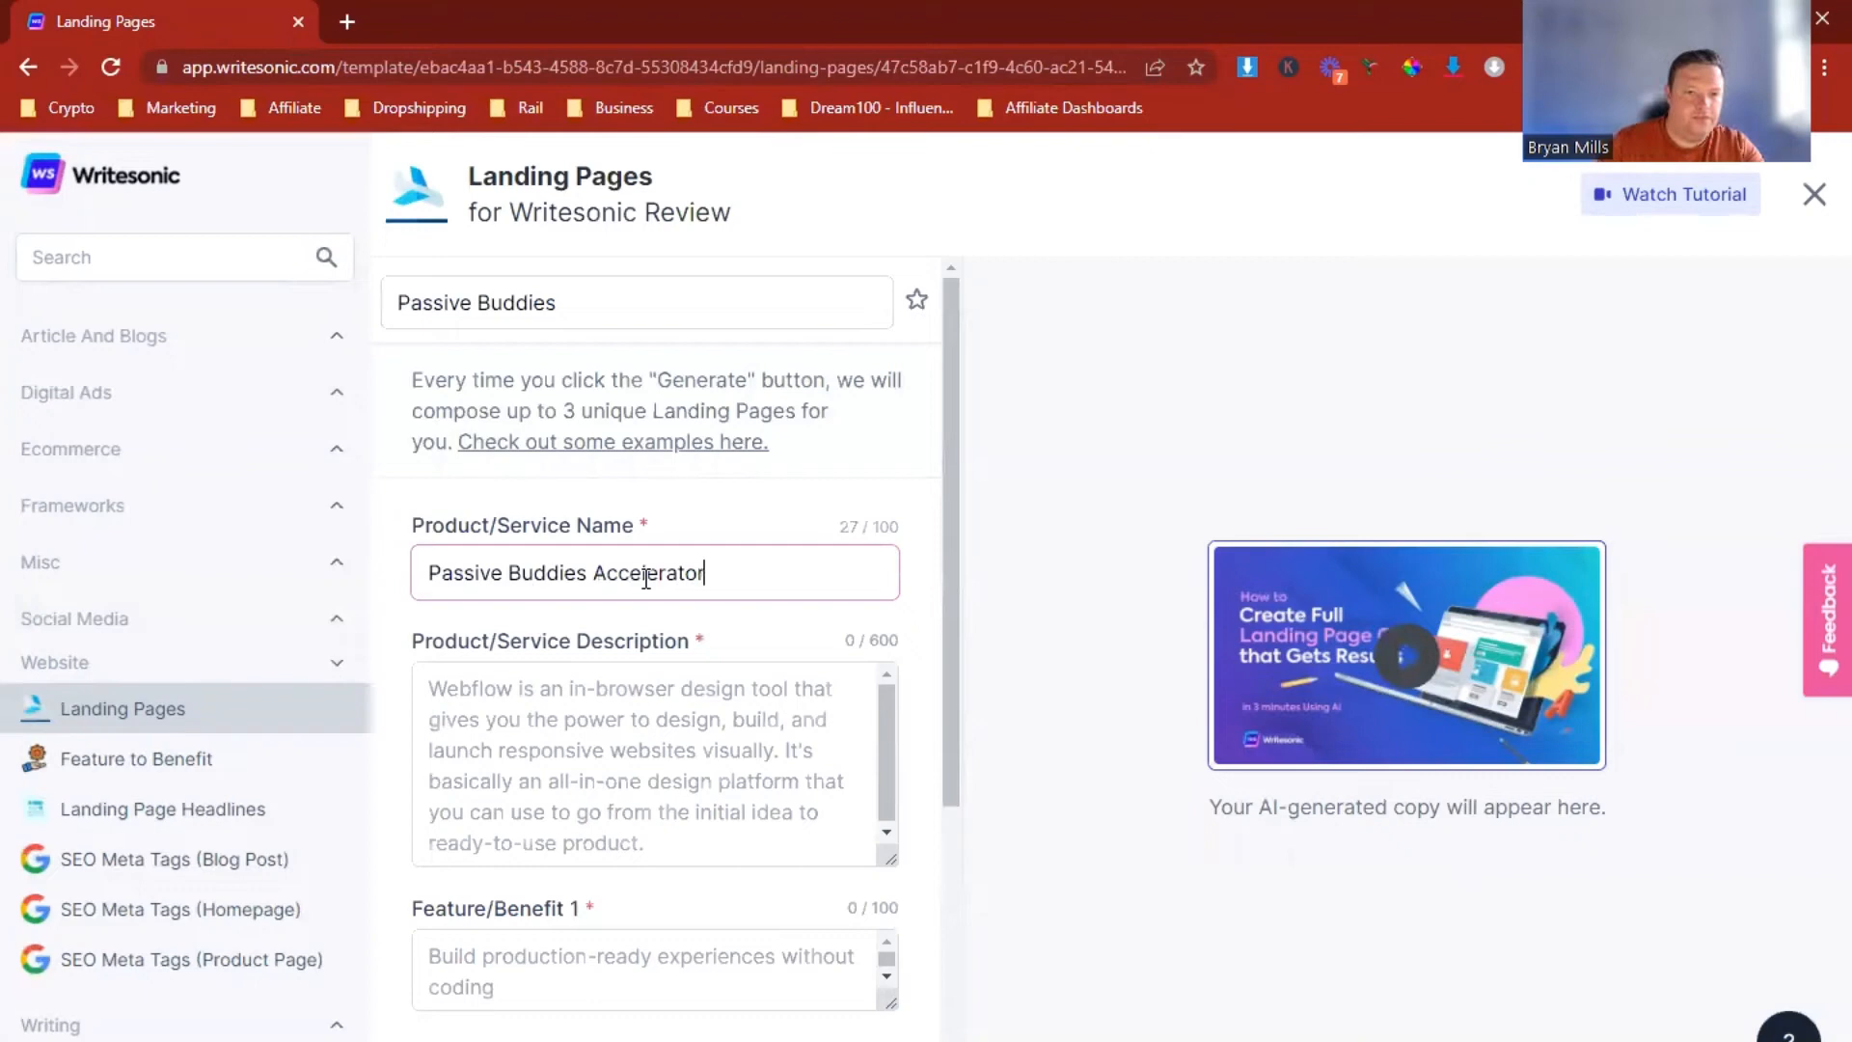
text(A Group)
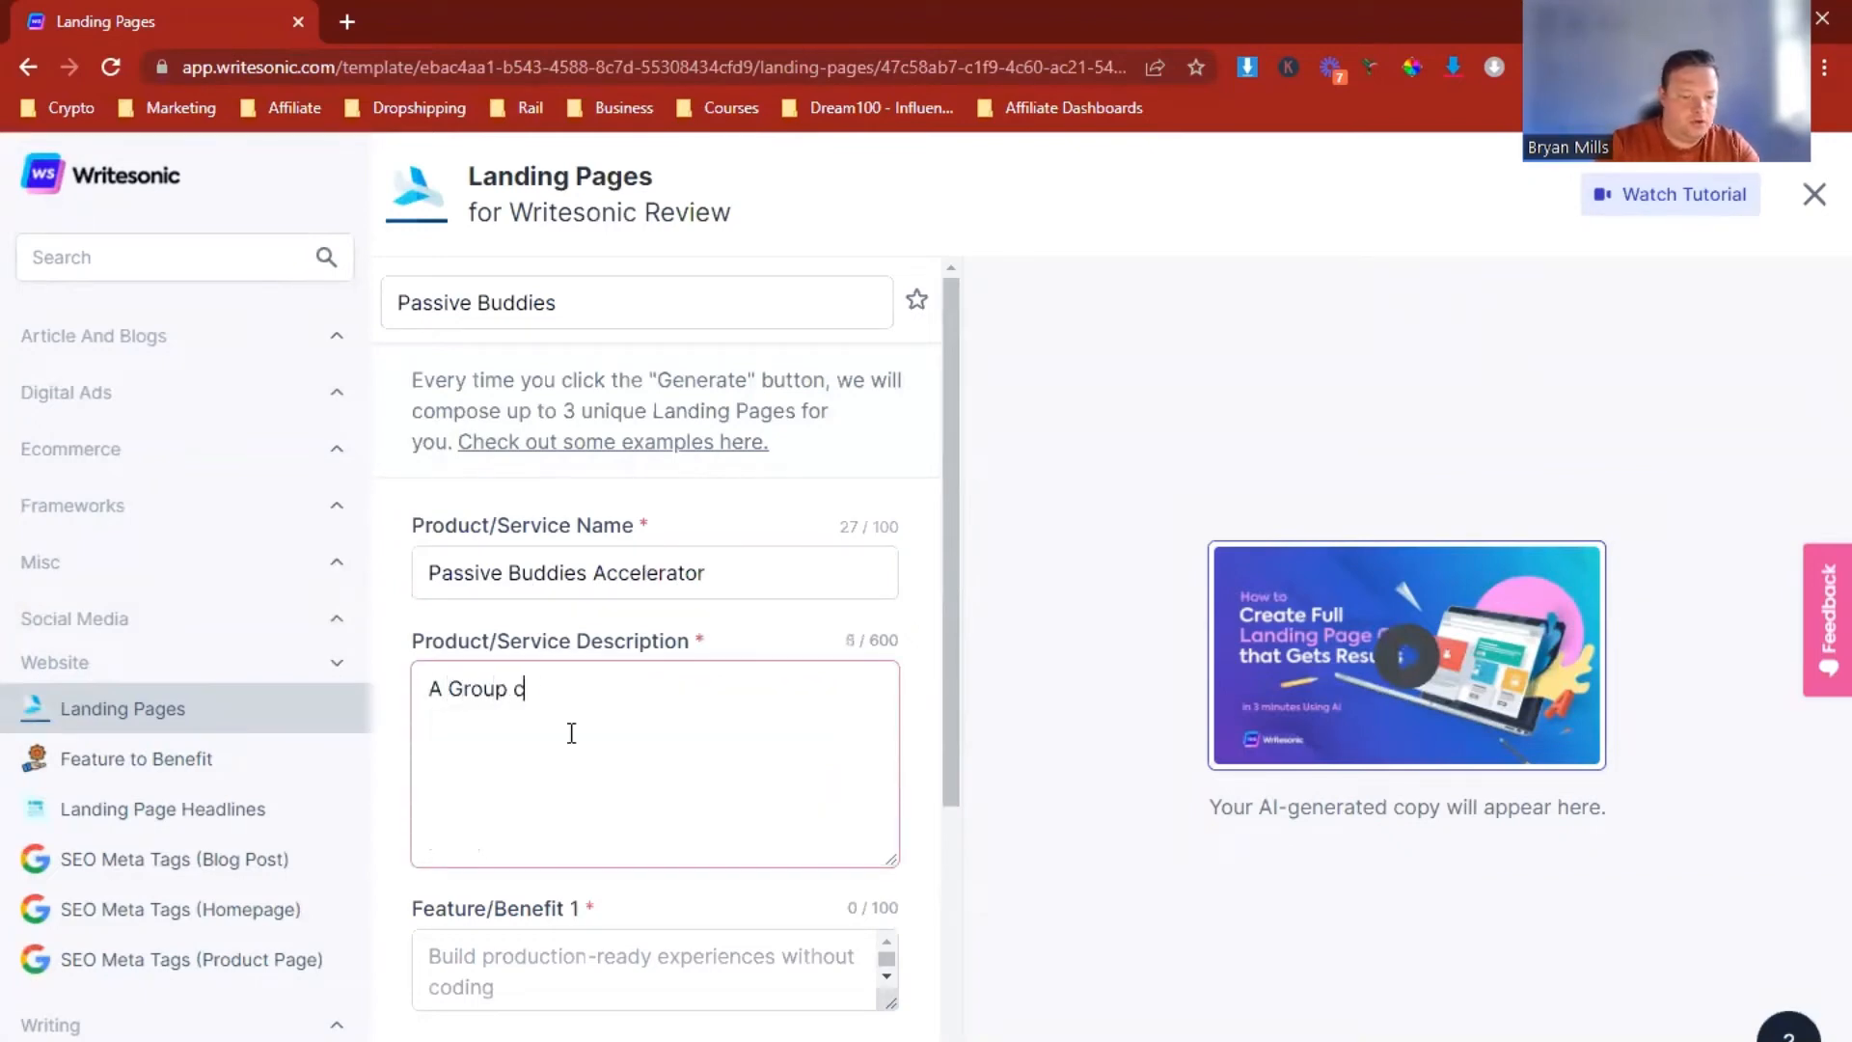
Step: Describe it as a group coaching program designed to help others grow their passive income with online systems
text(oac)
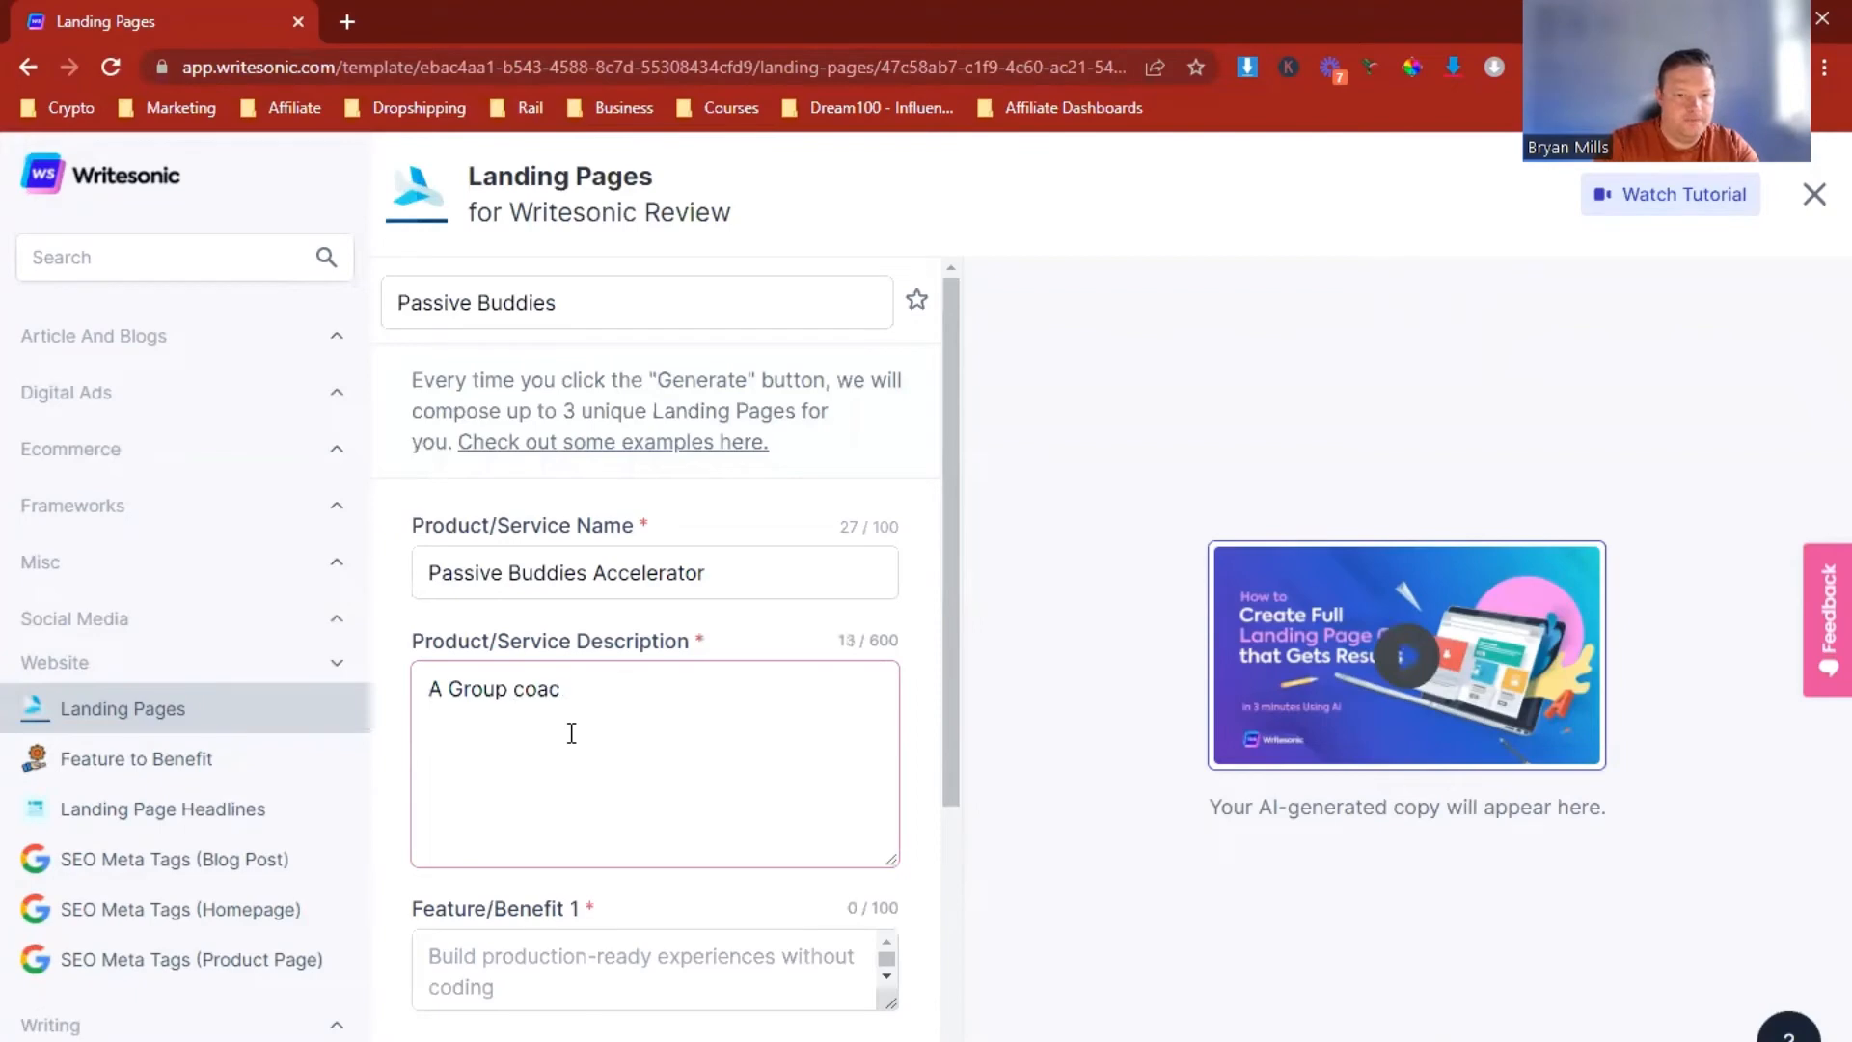
text(hing program)
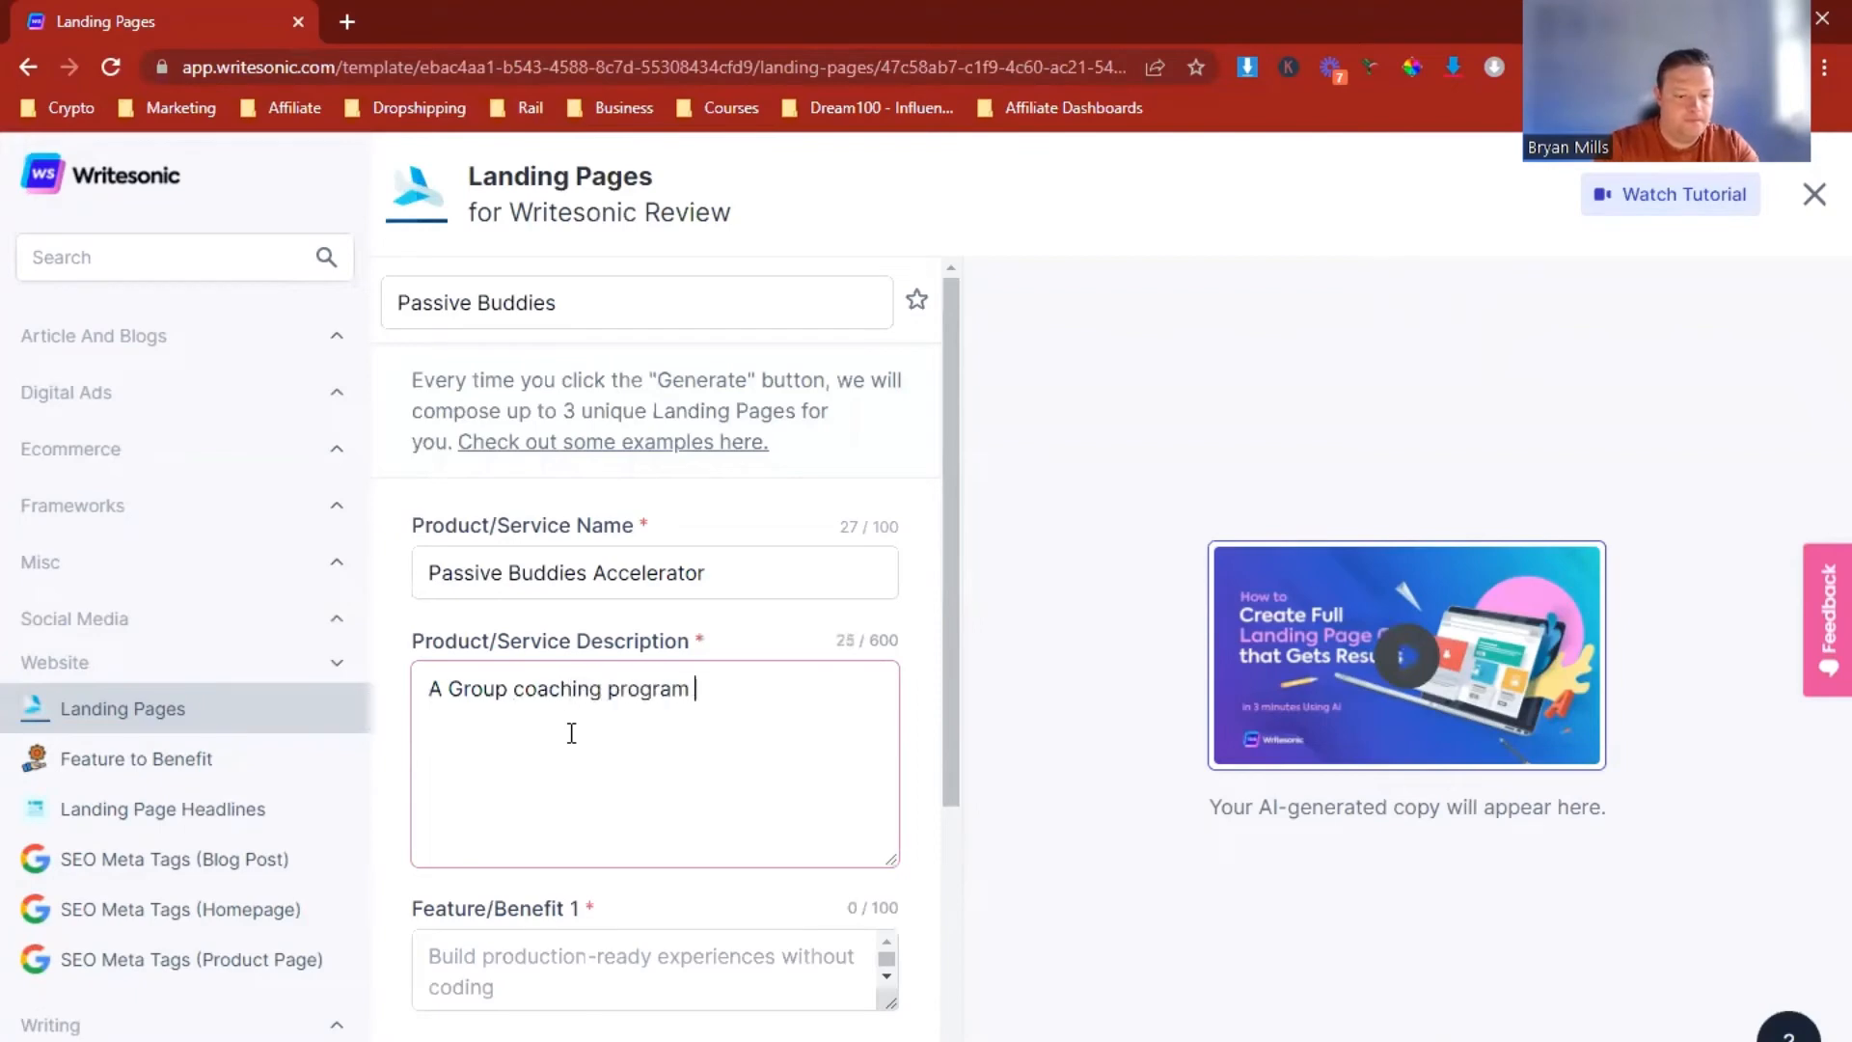
text(designed to help)
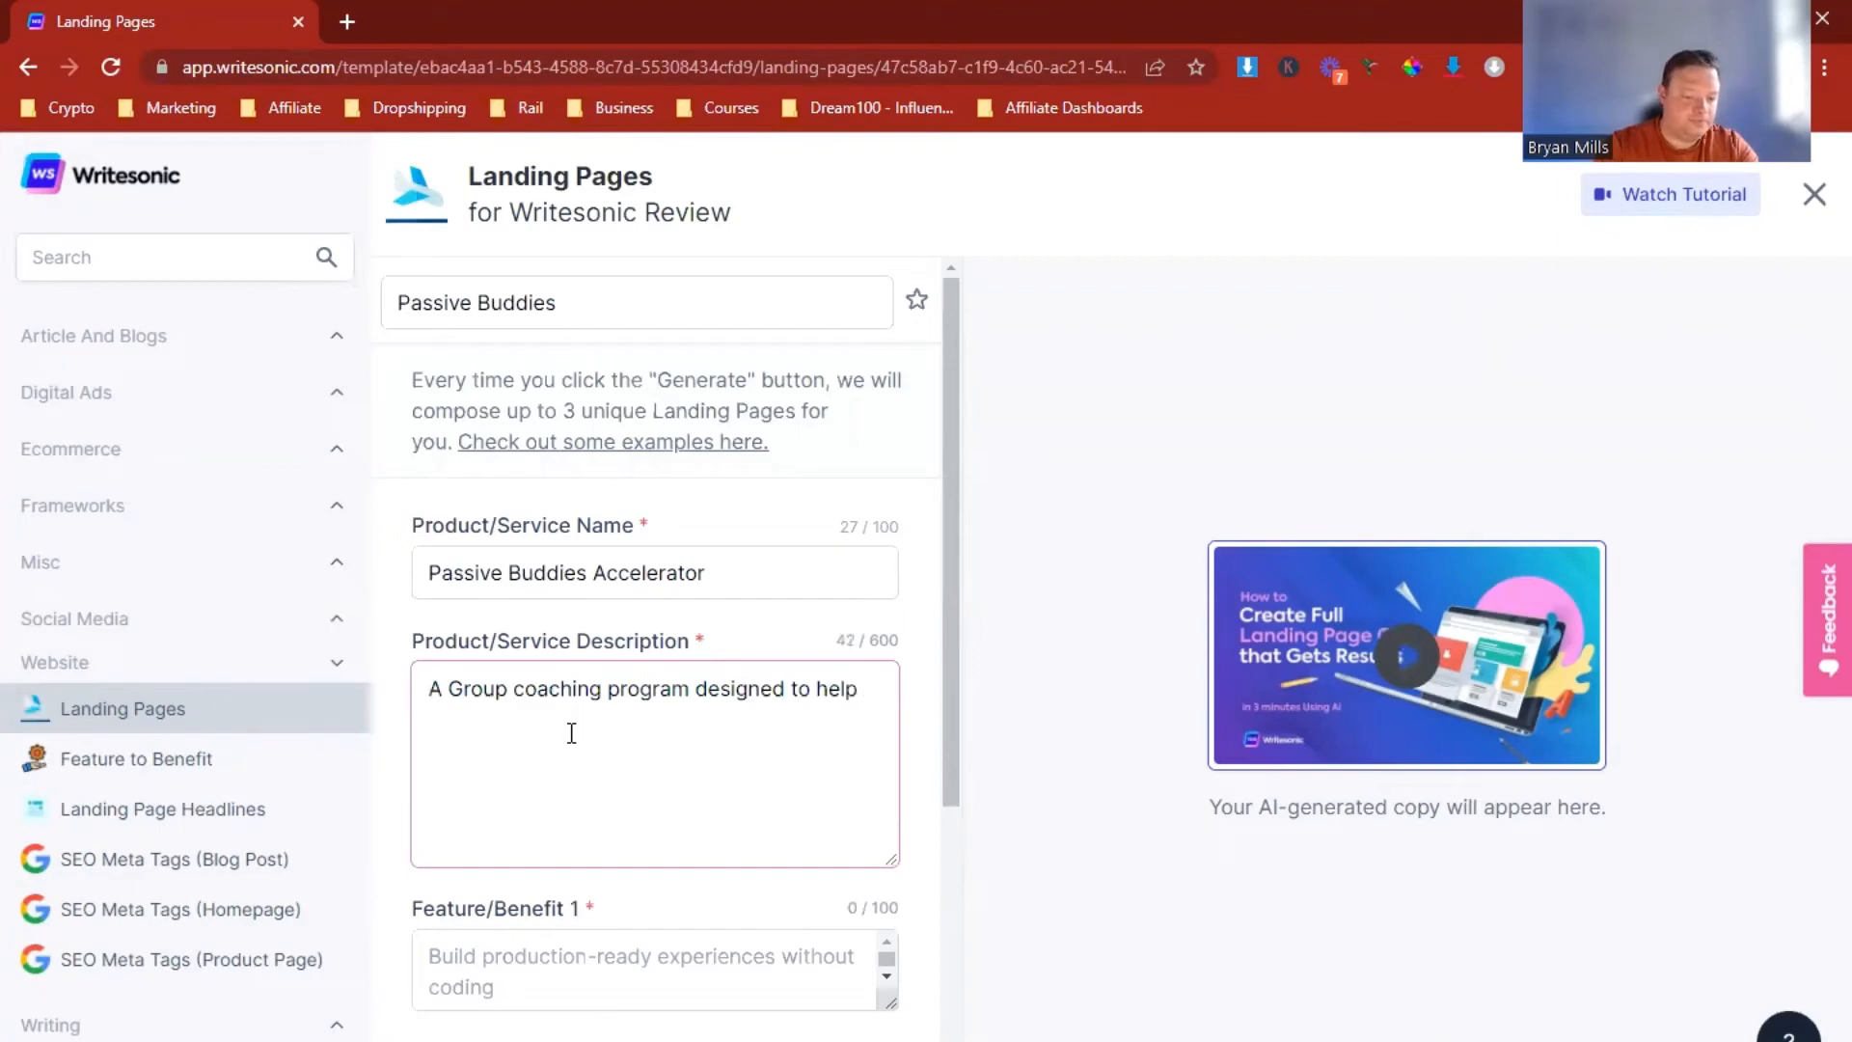
text(others)
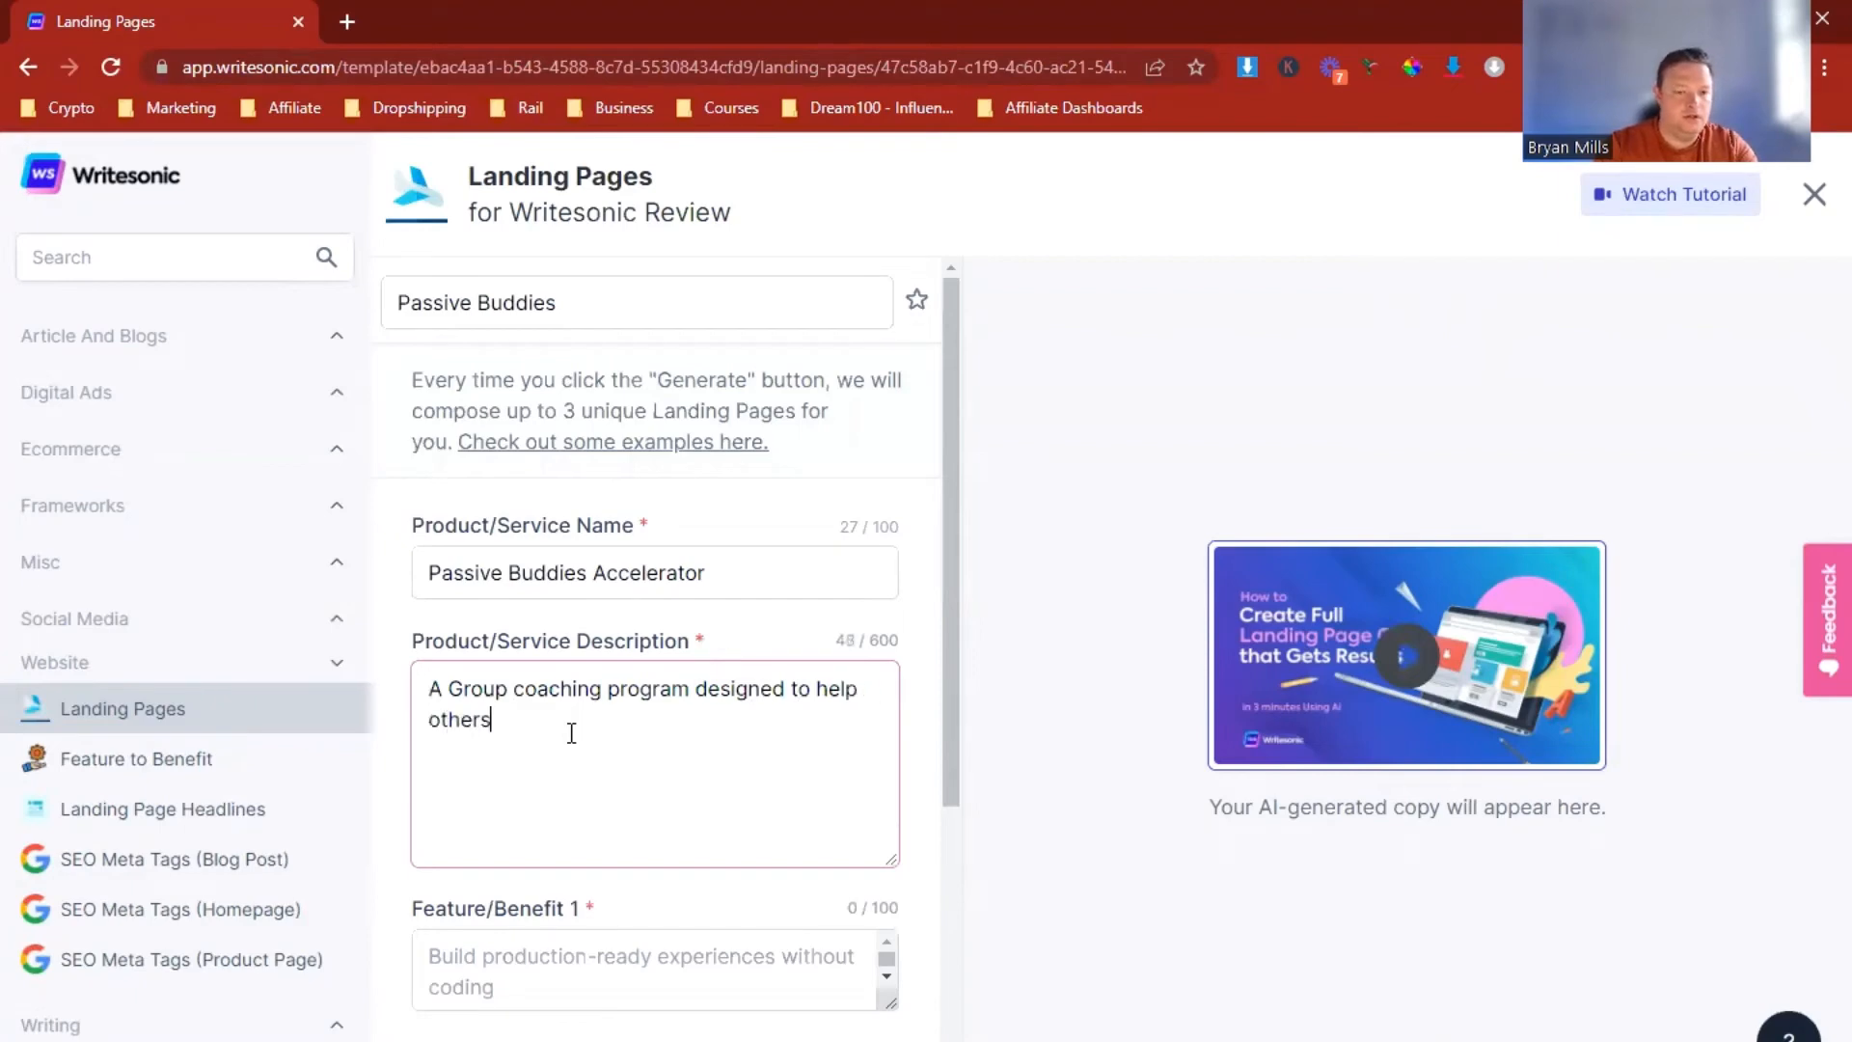
text(grow their)
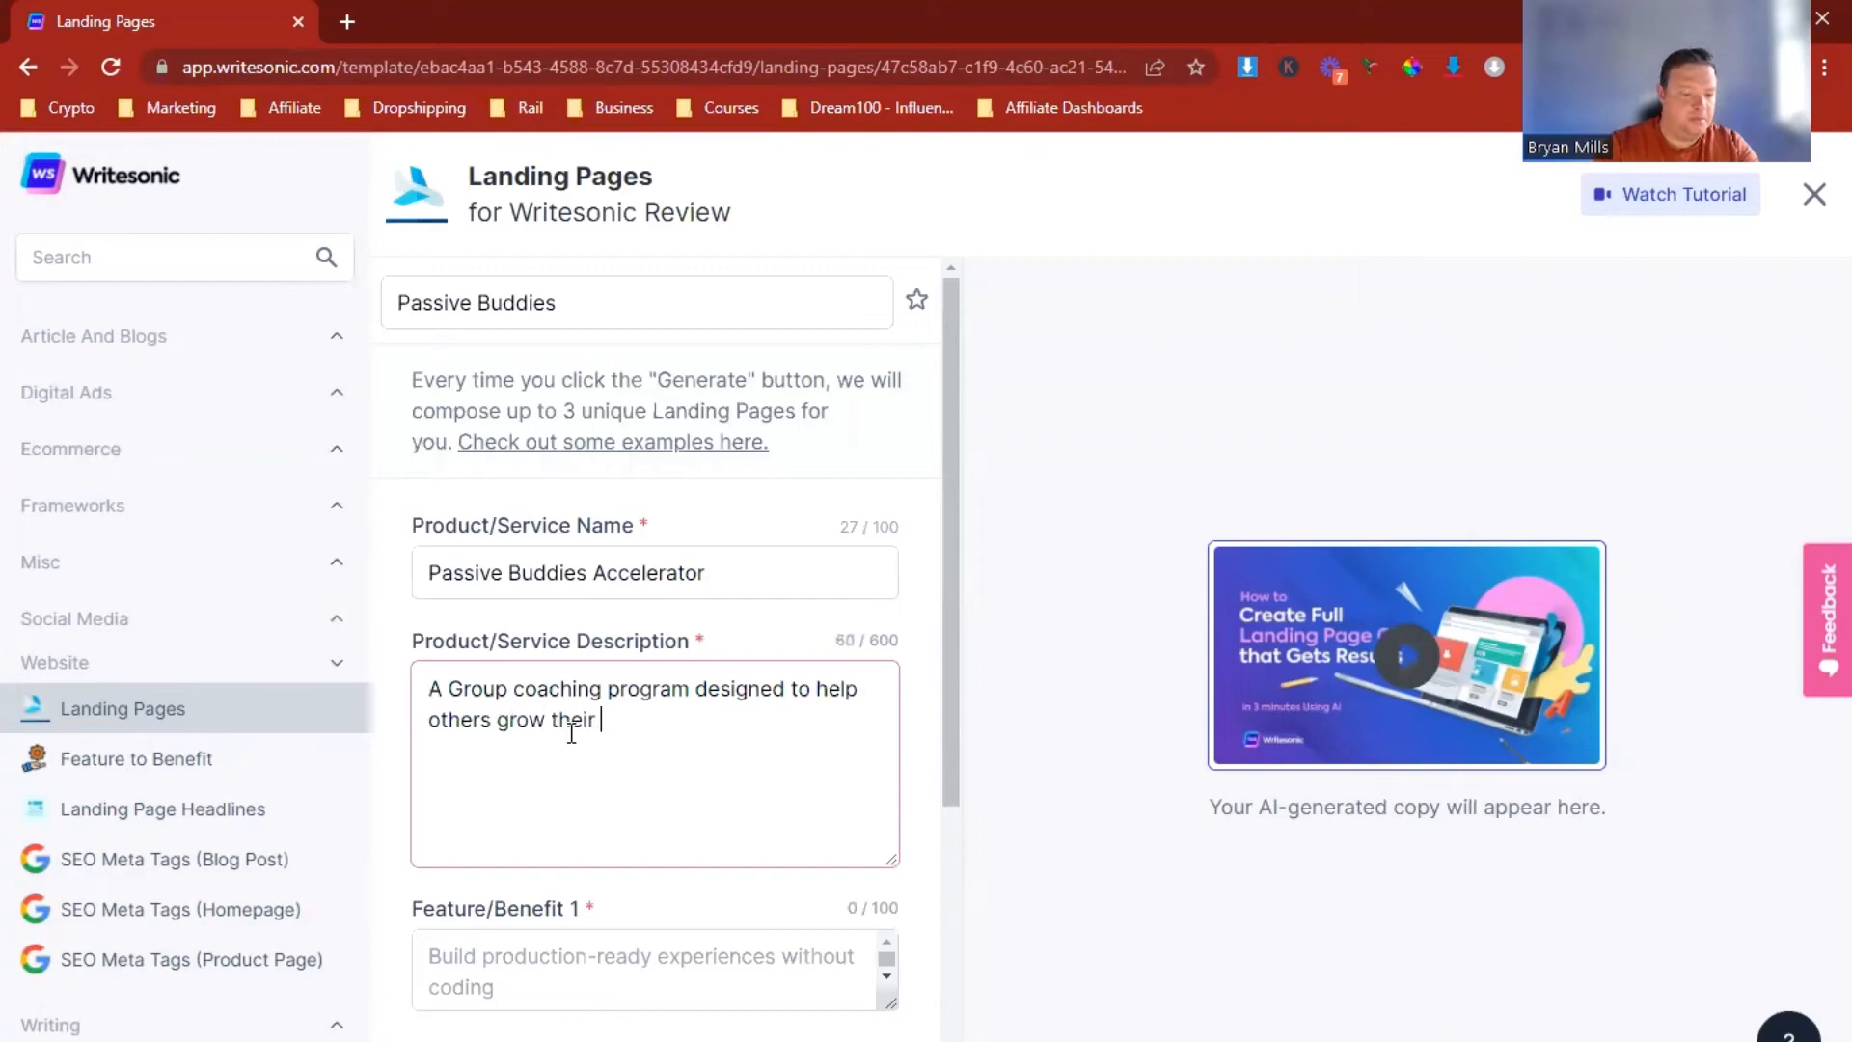
text(passive income streams)
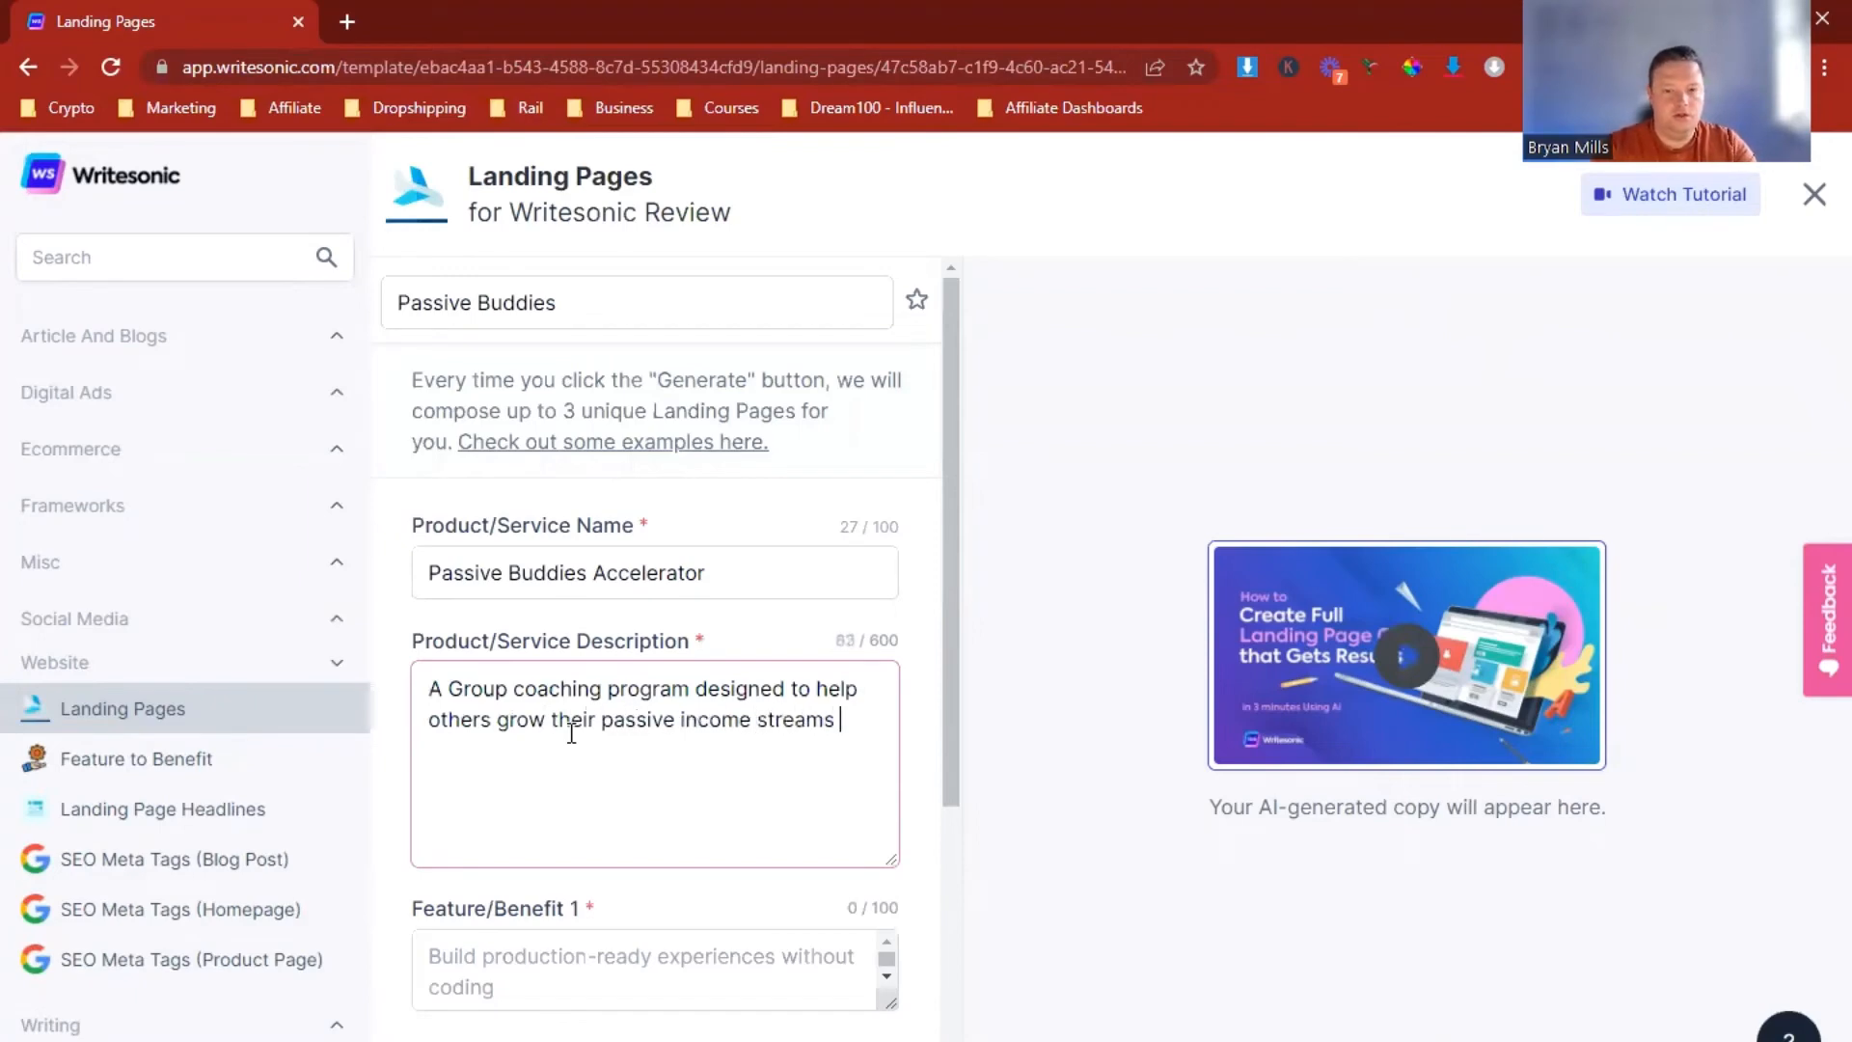
text(with online marketing & s)
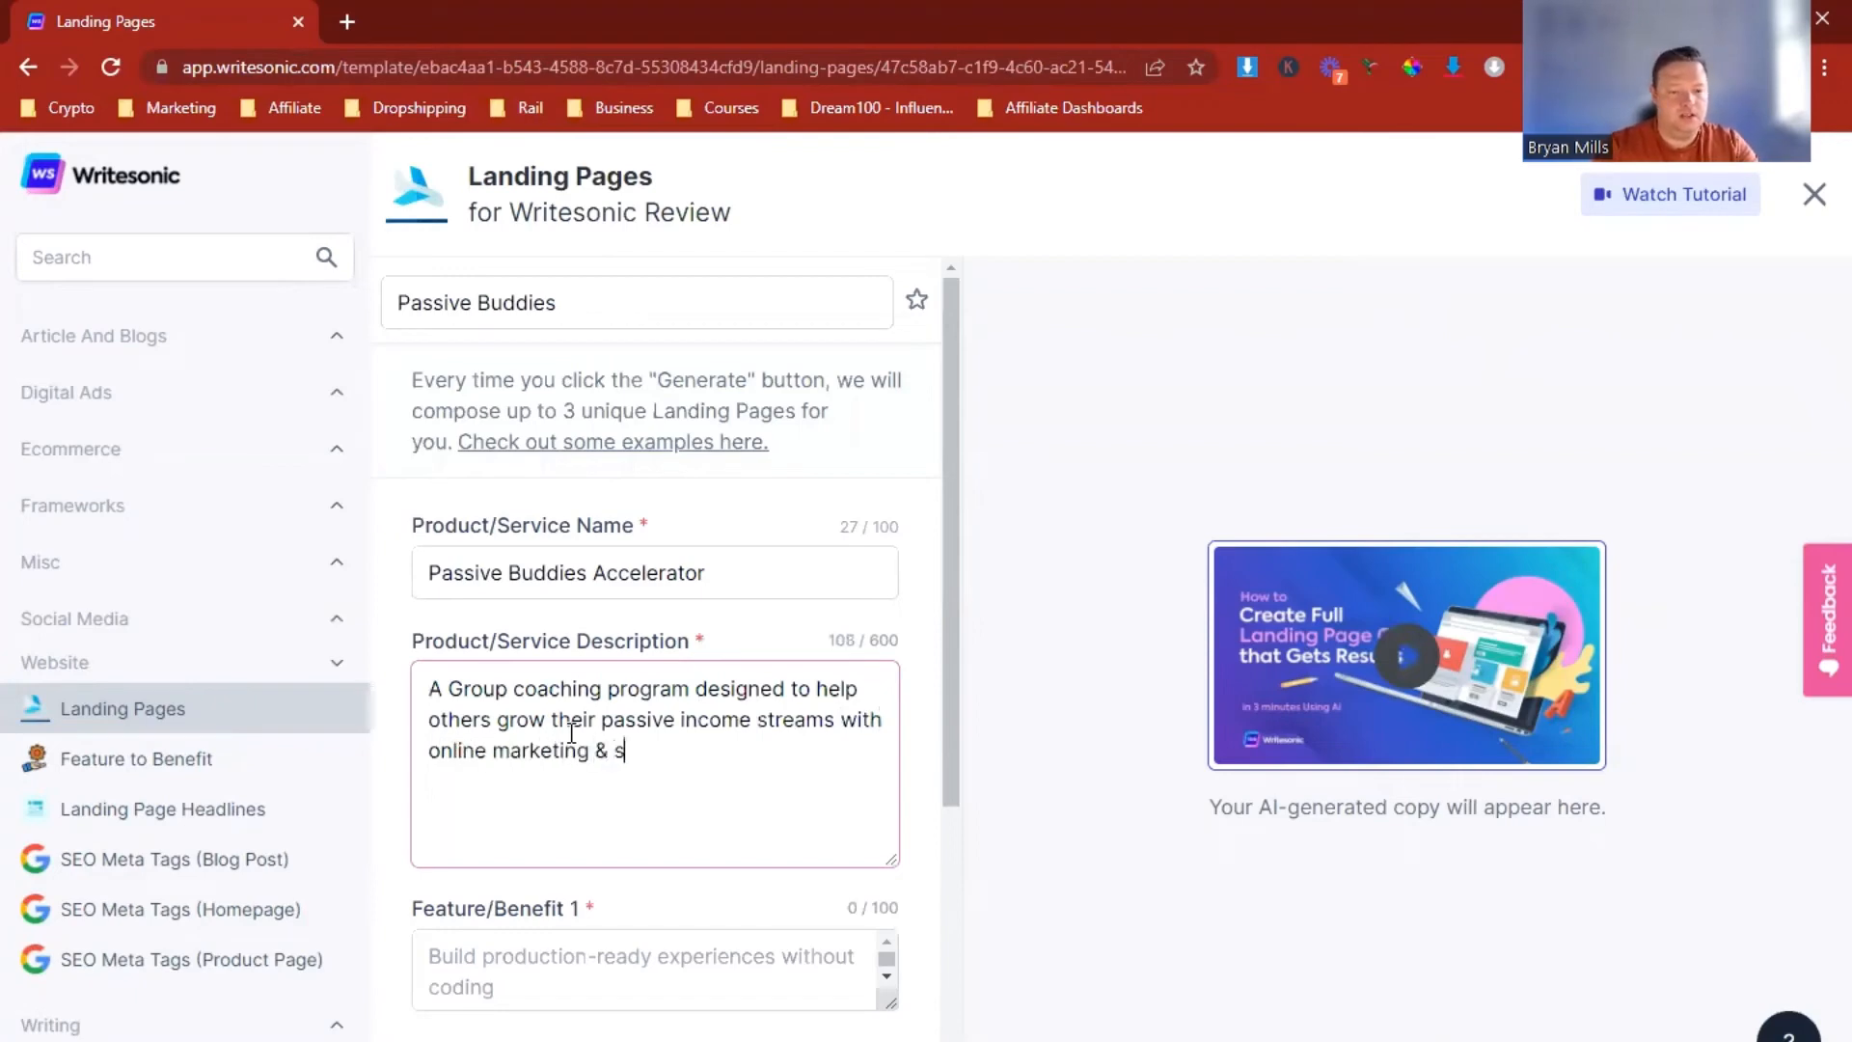
text(ystems. D)
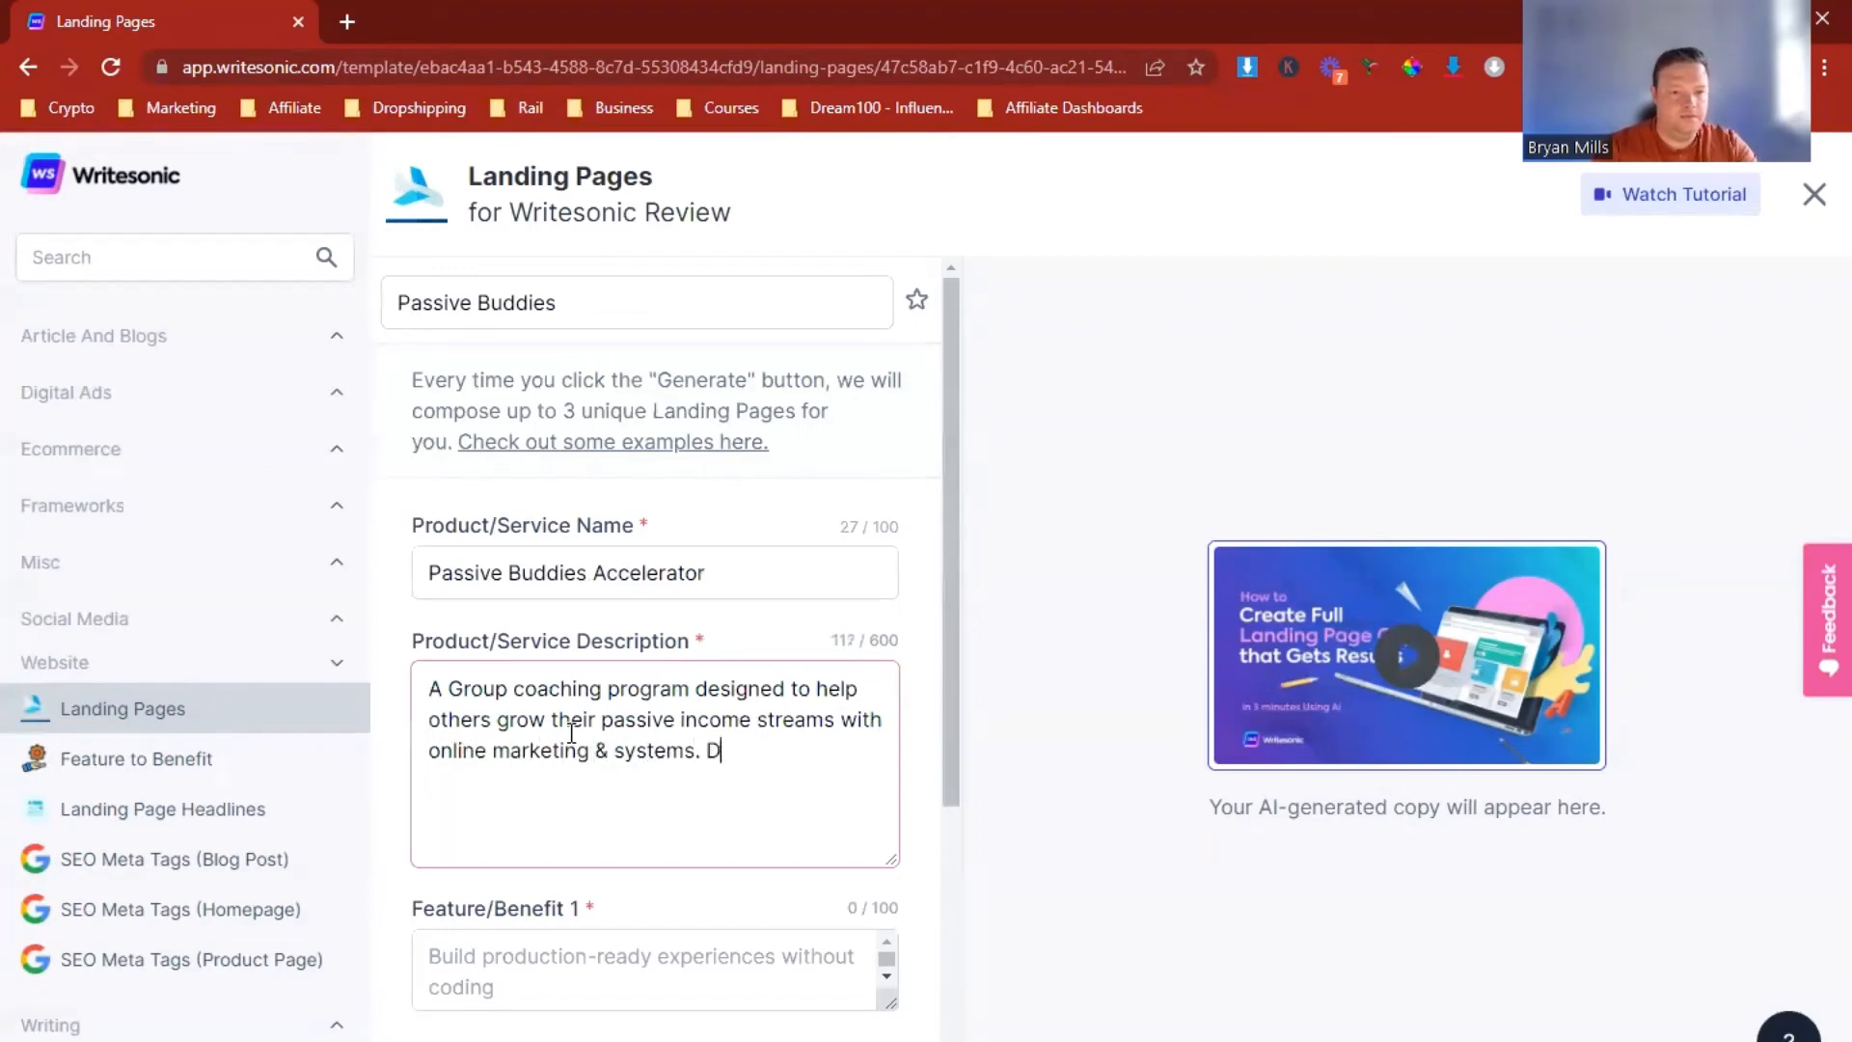
key(Backspace)
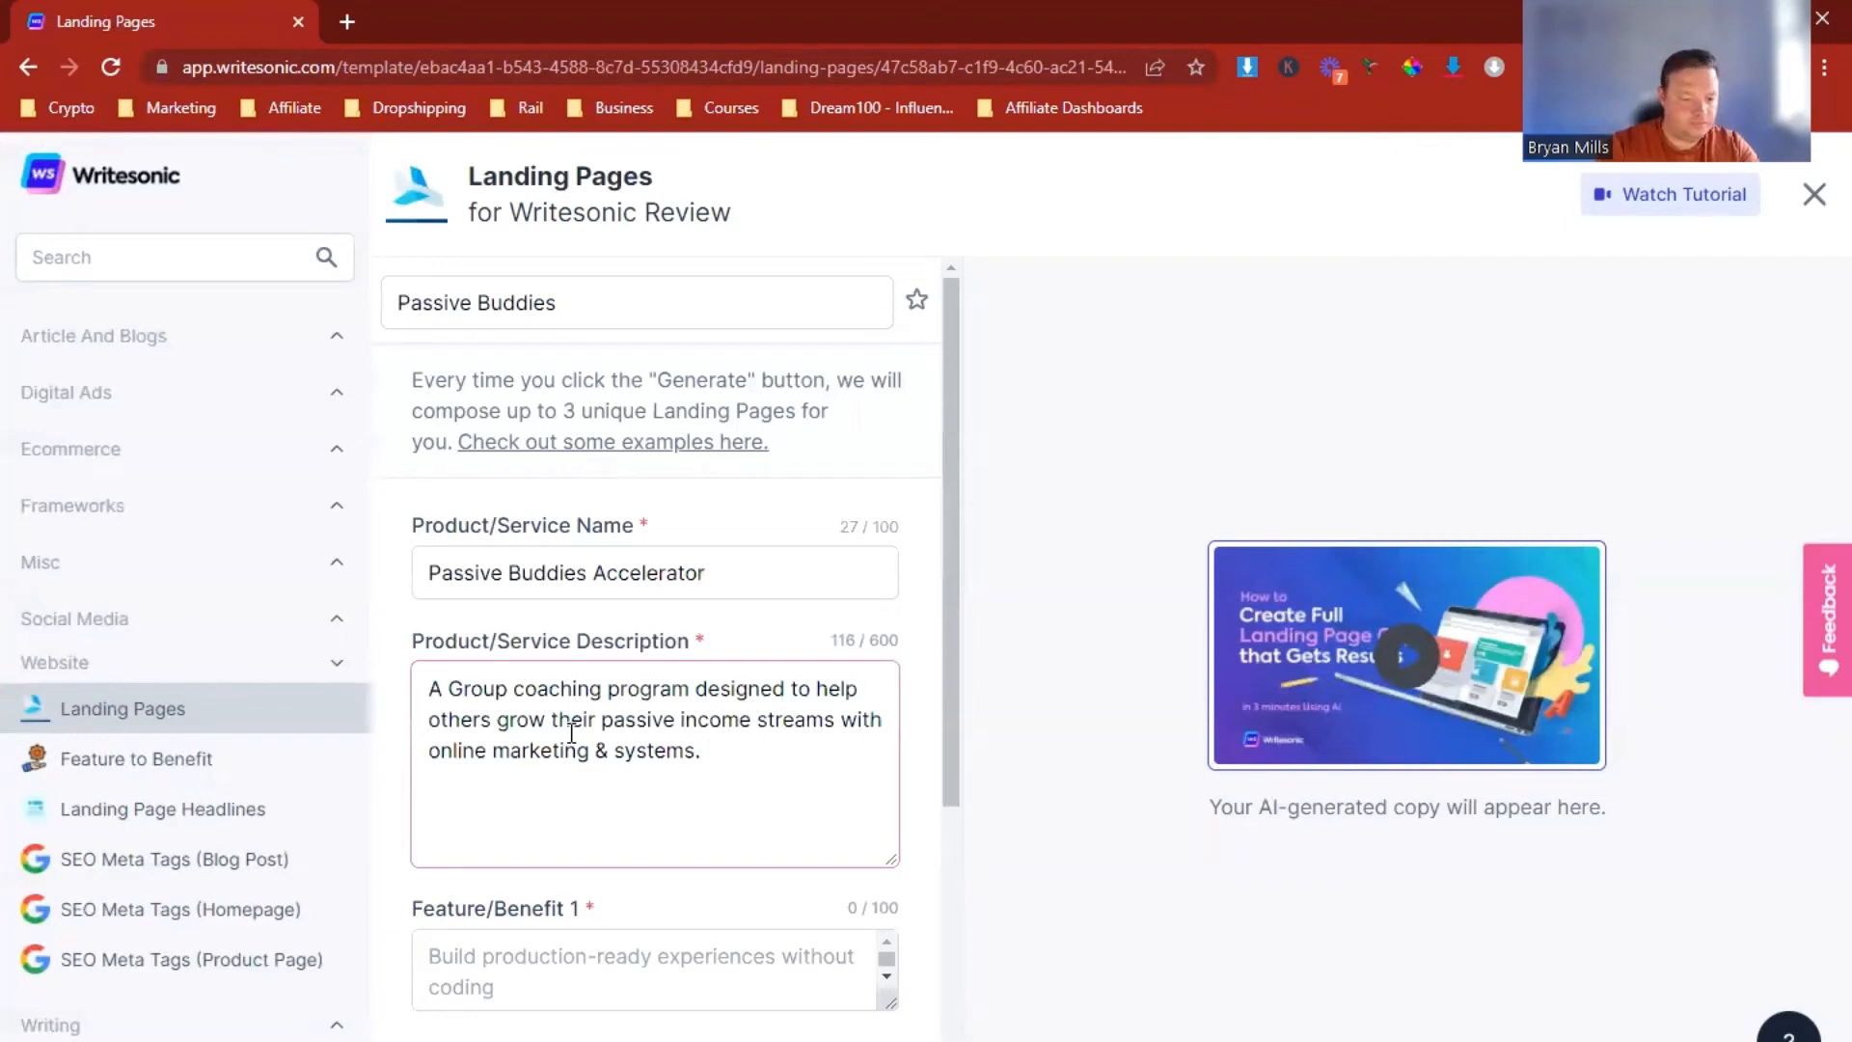
Step: Add: build passive income, learn marketing & selling online, and get to $10,000 per month
text(B)
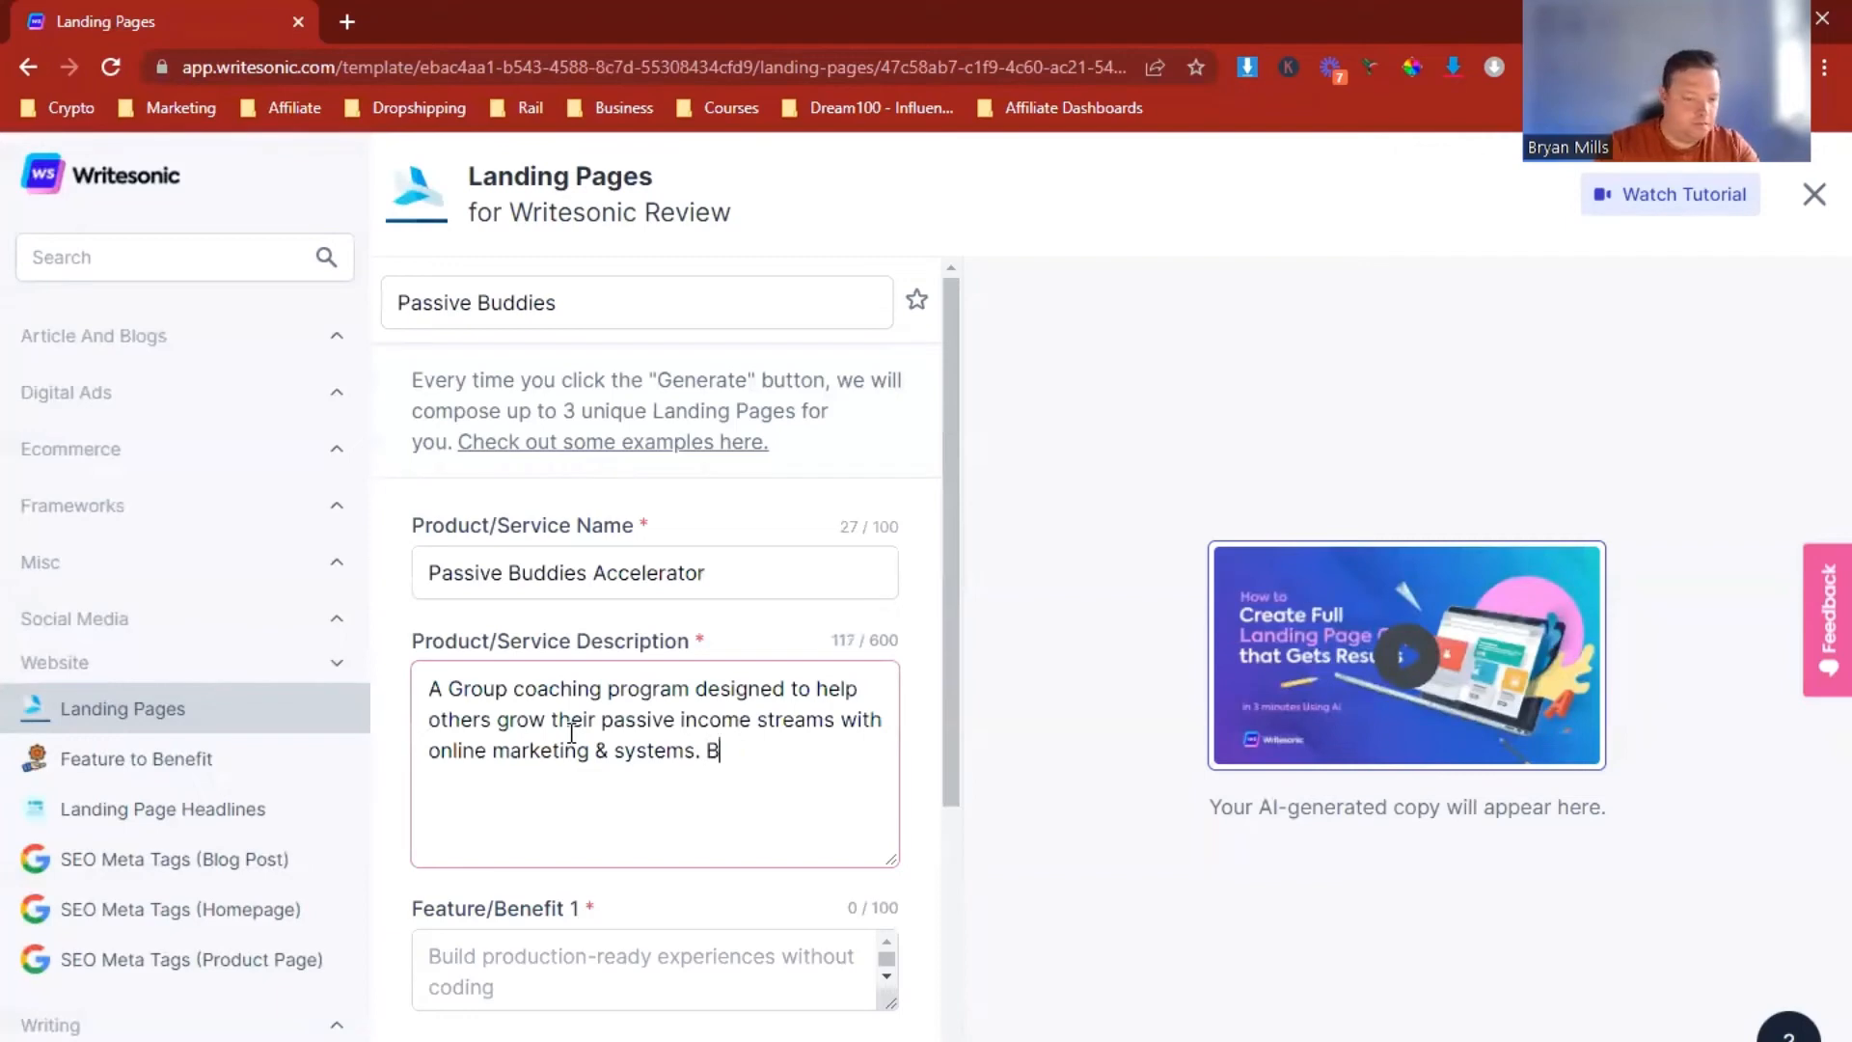
text(uild passive i)
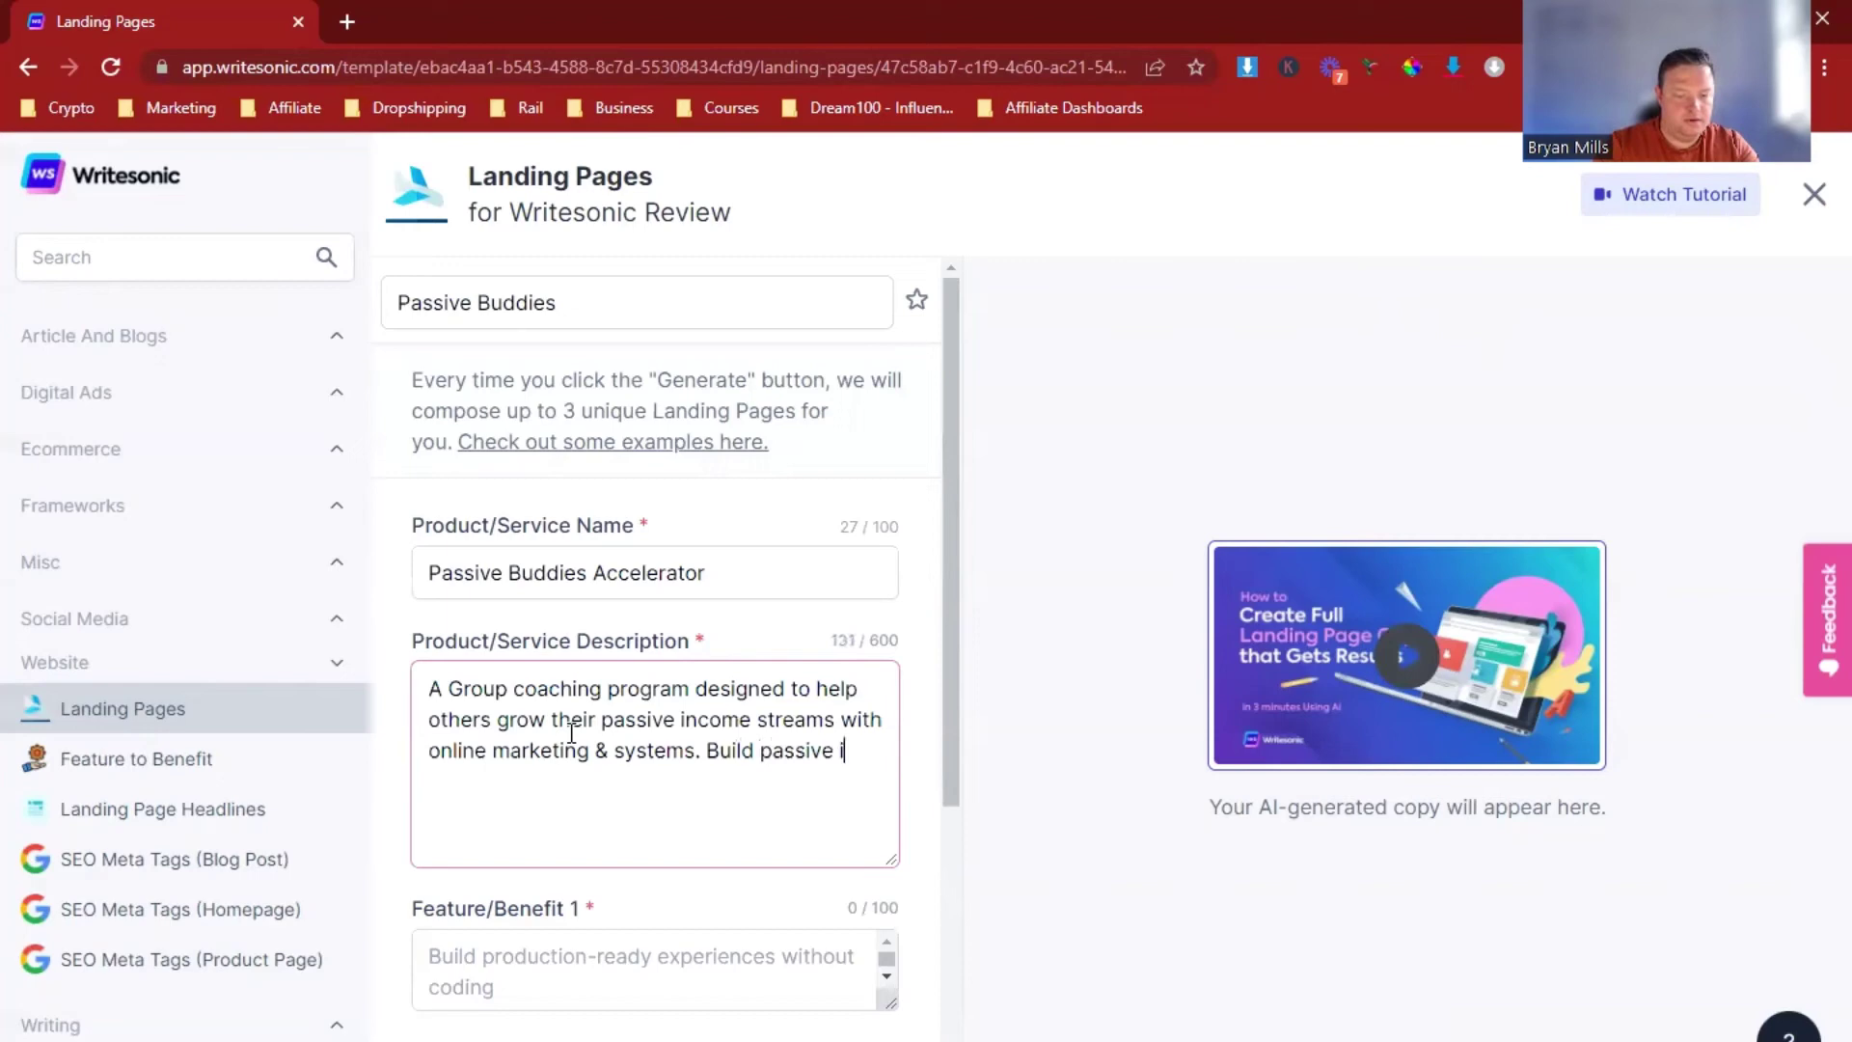
text(income,)
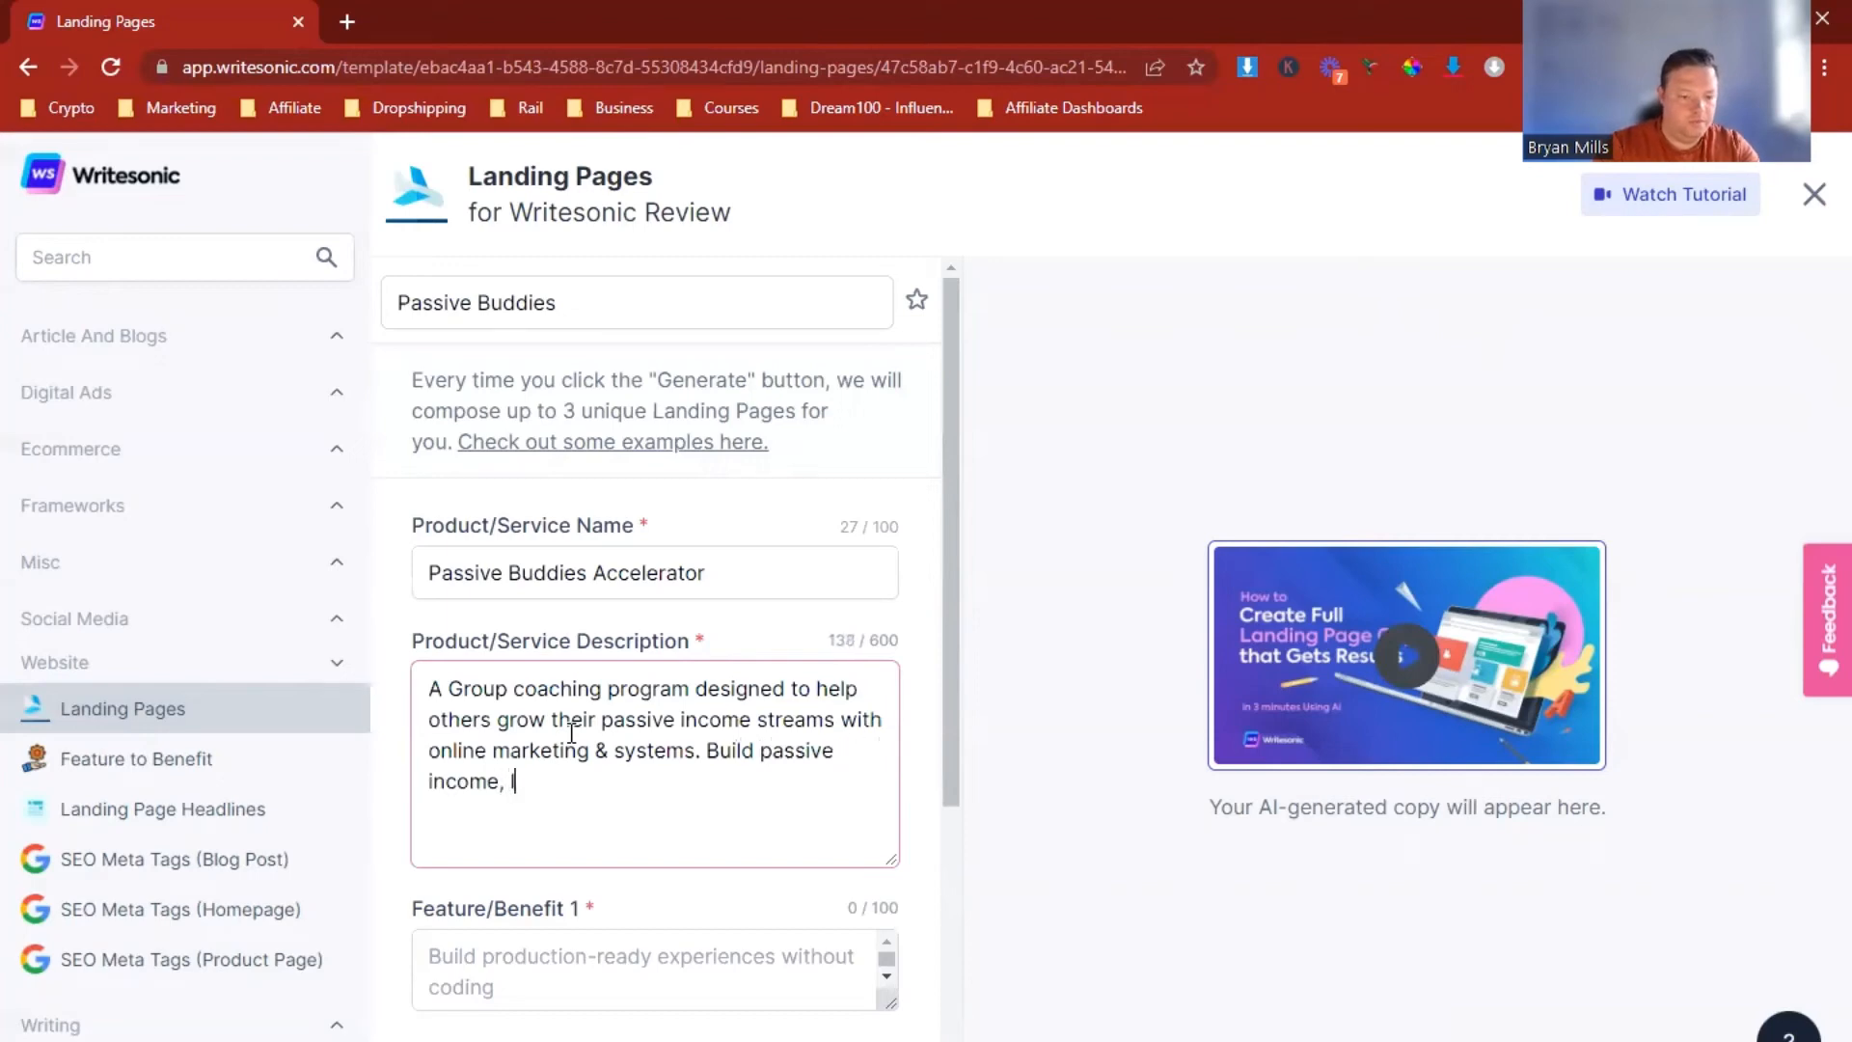
text(learn how to)
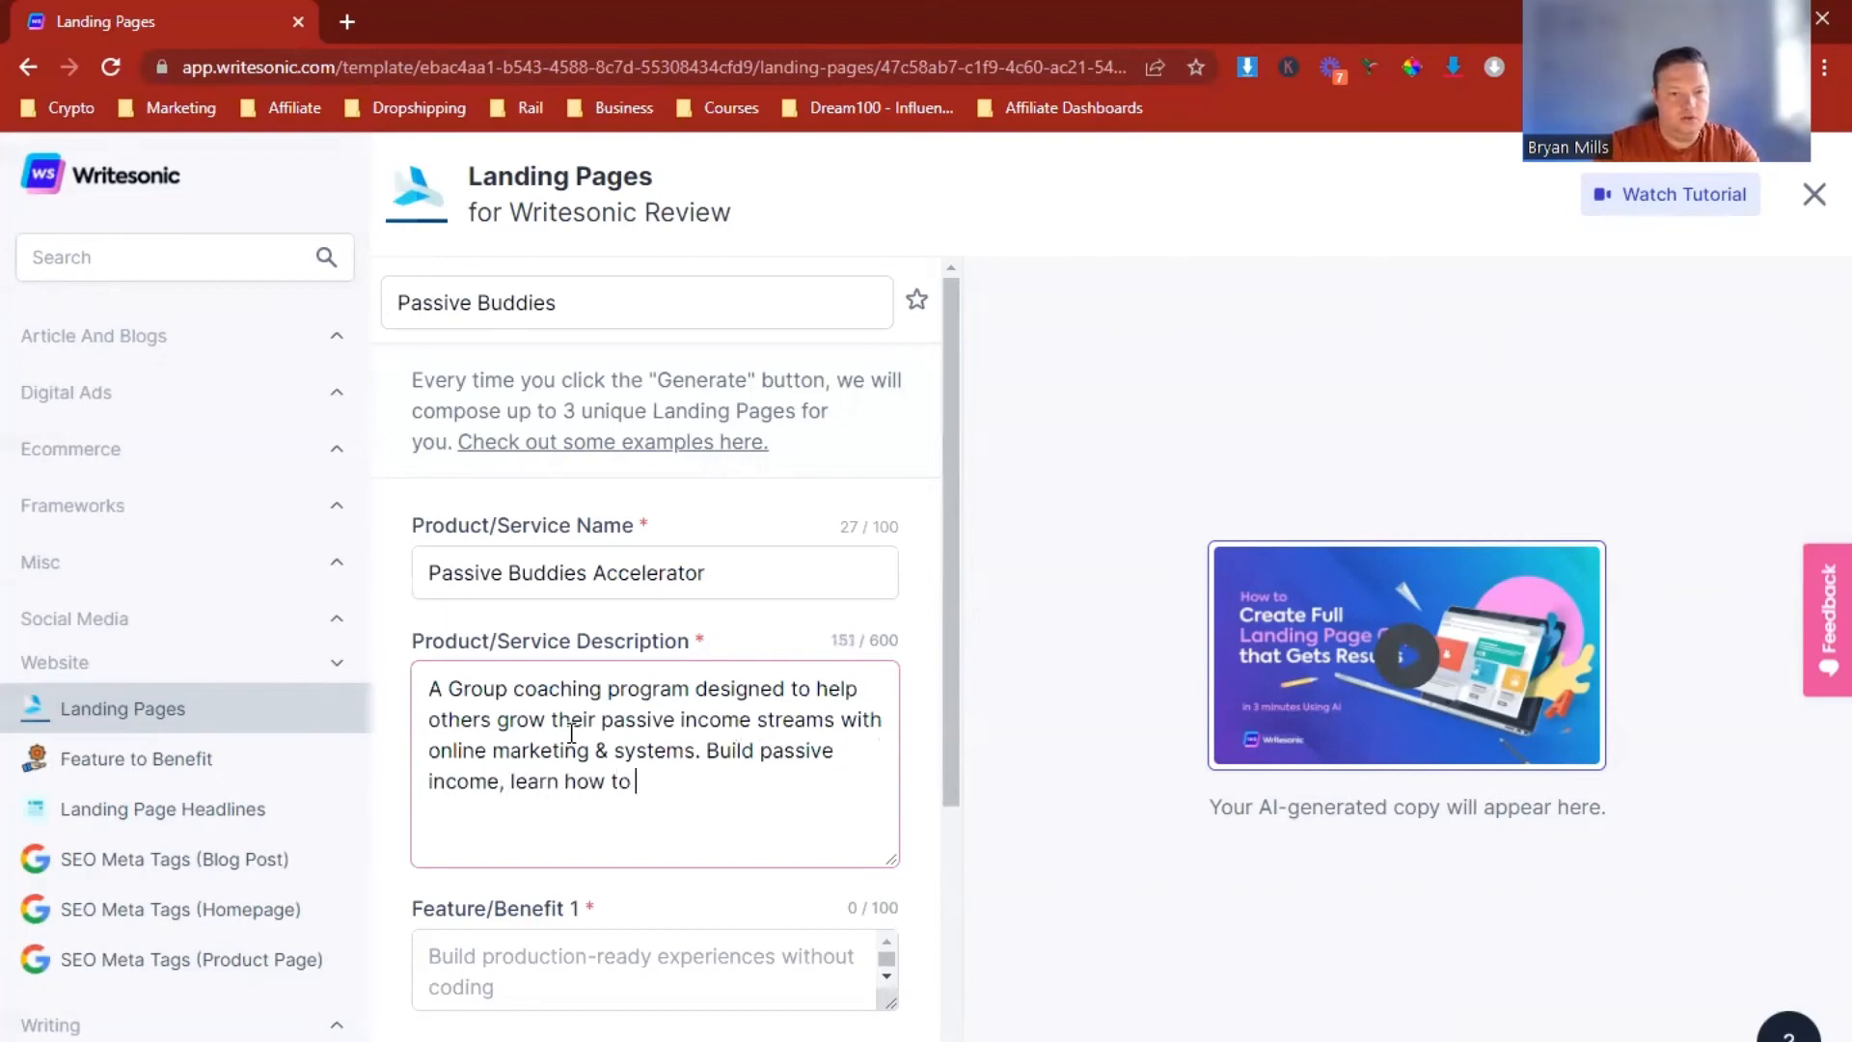
text(marketing & sell online and)
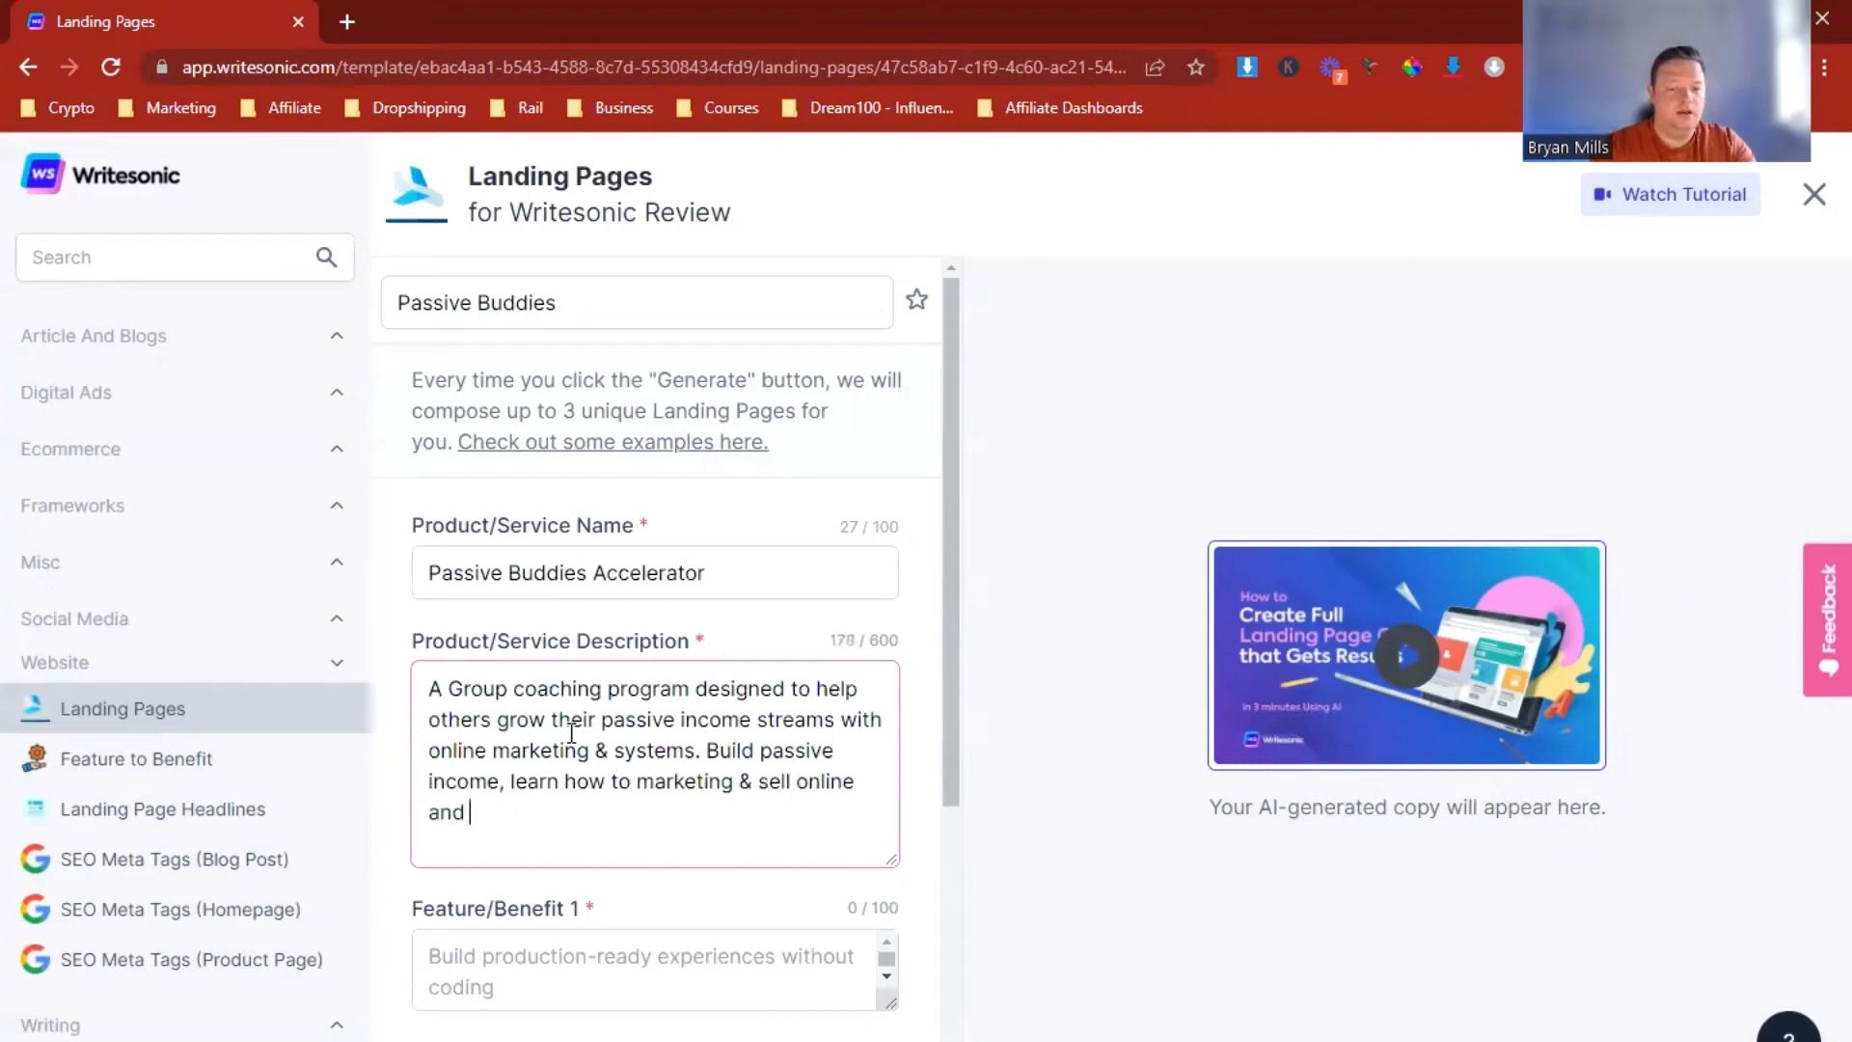
text(get to $10,)
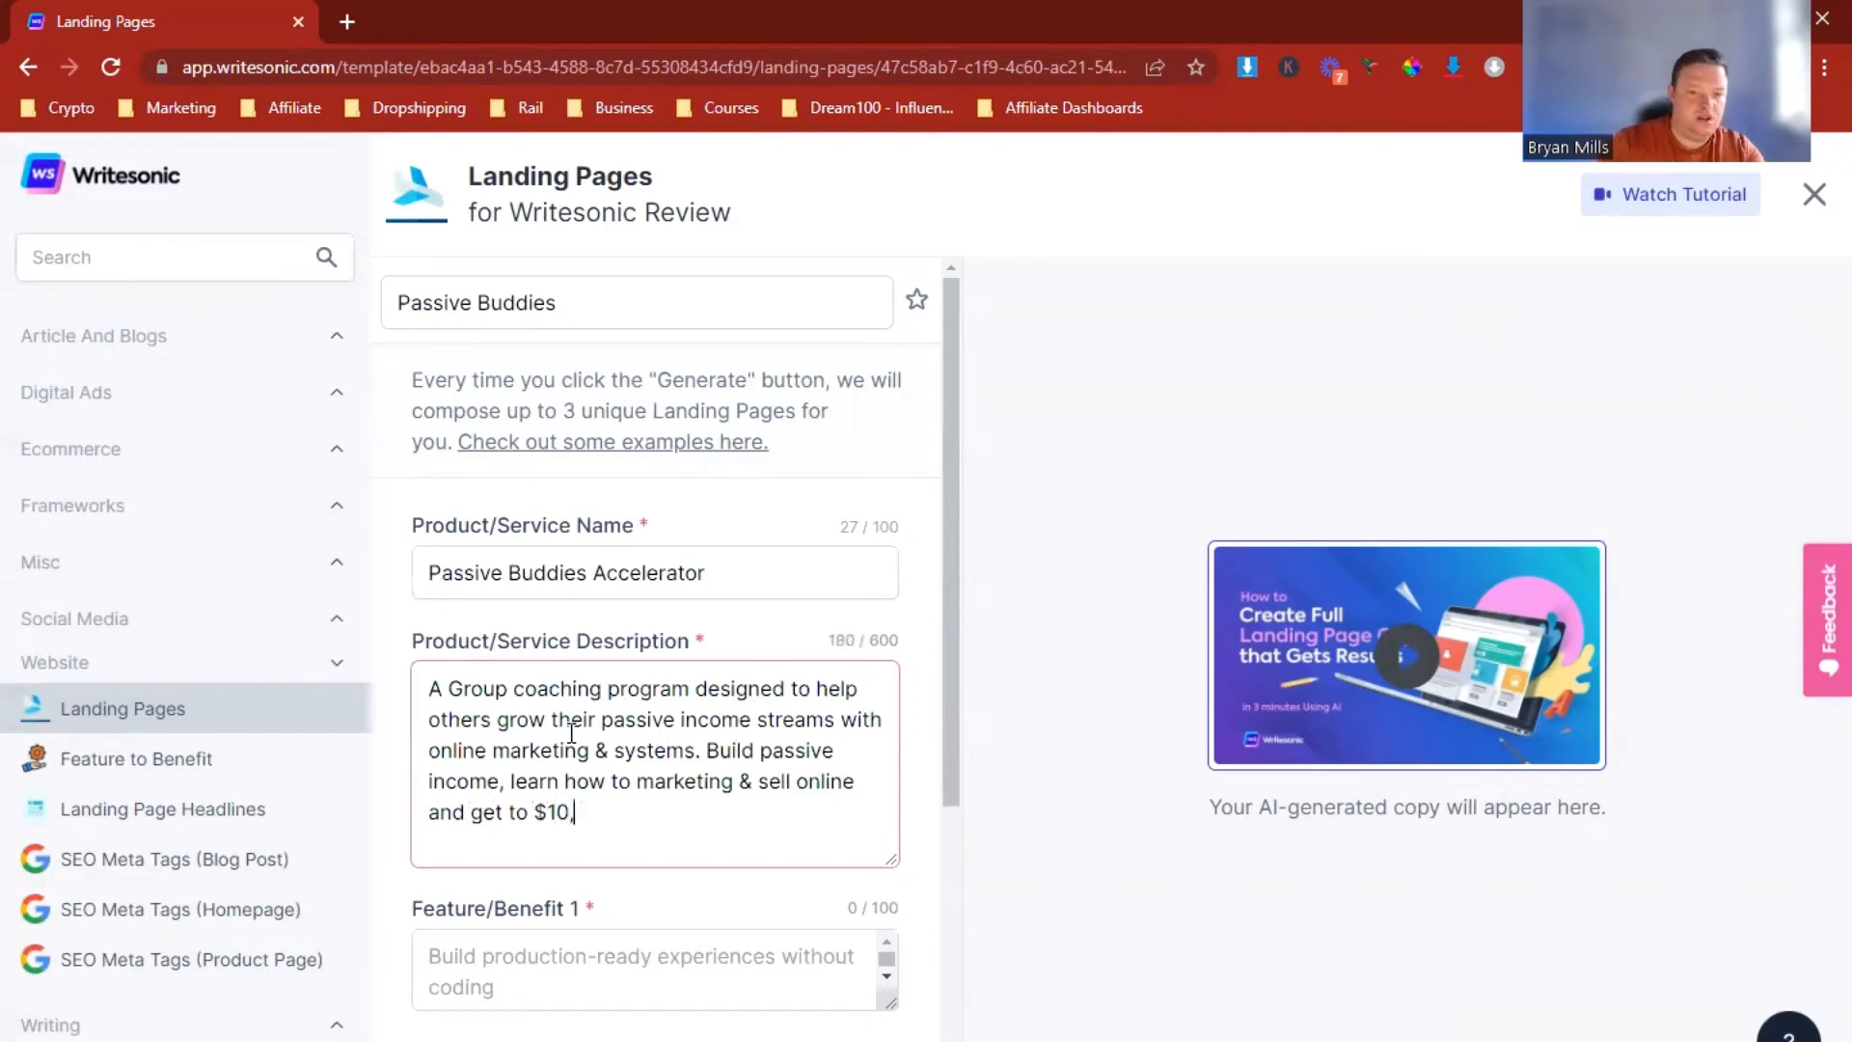
text(000 per month)
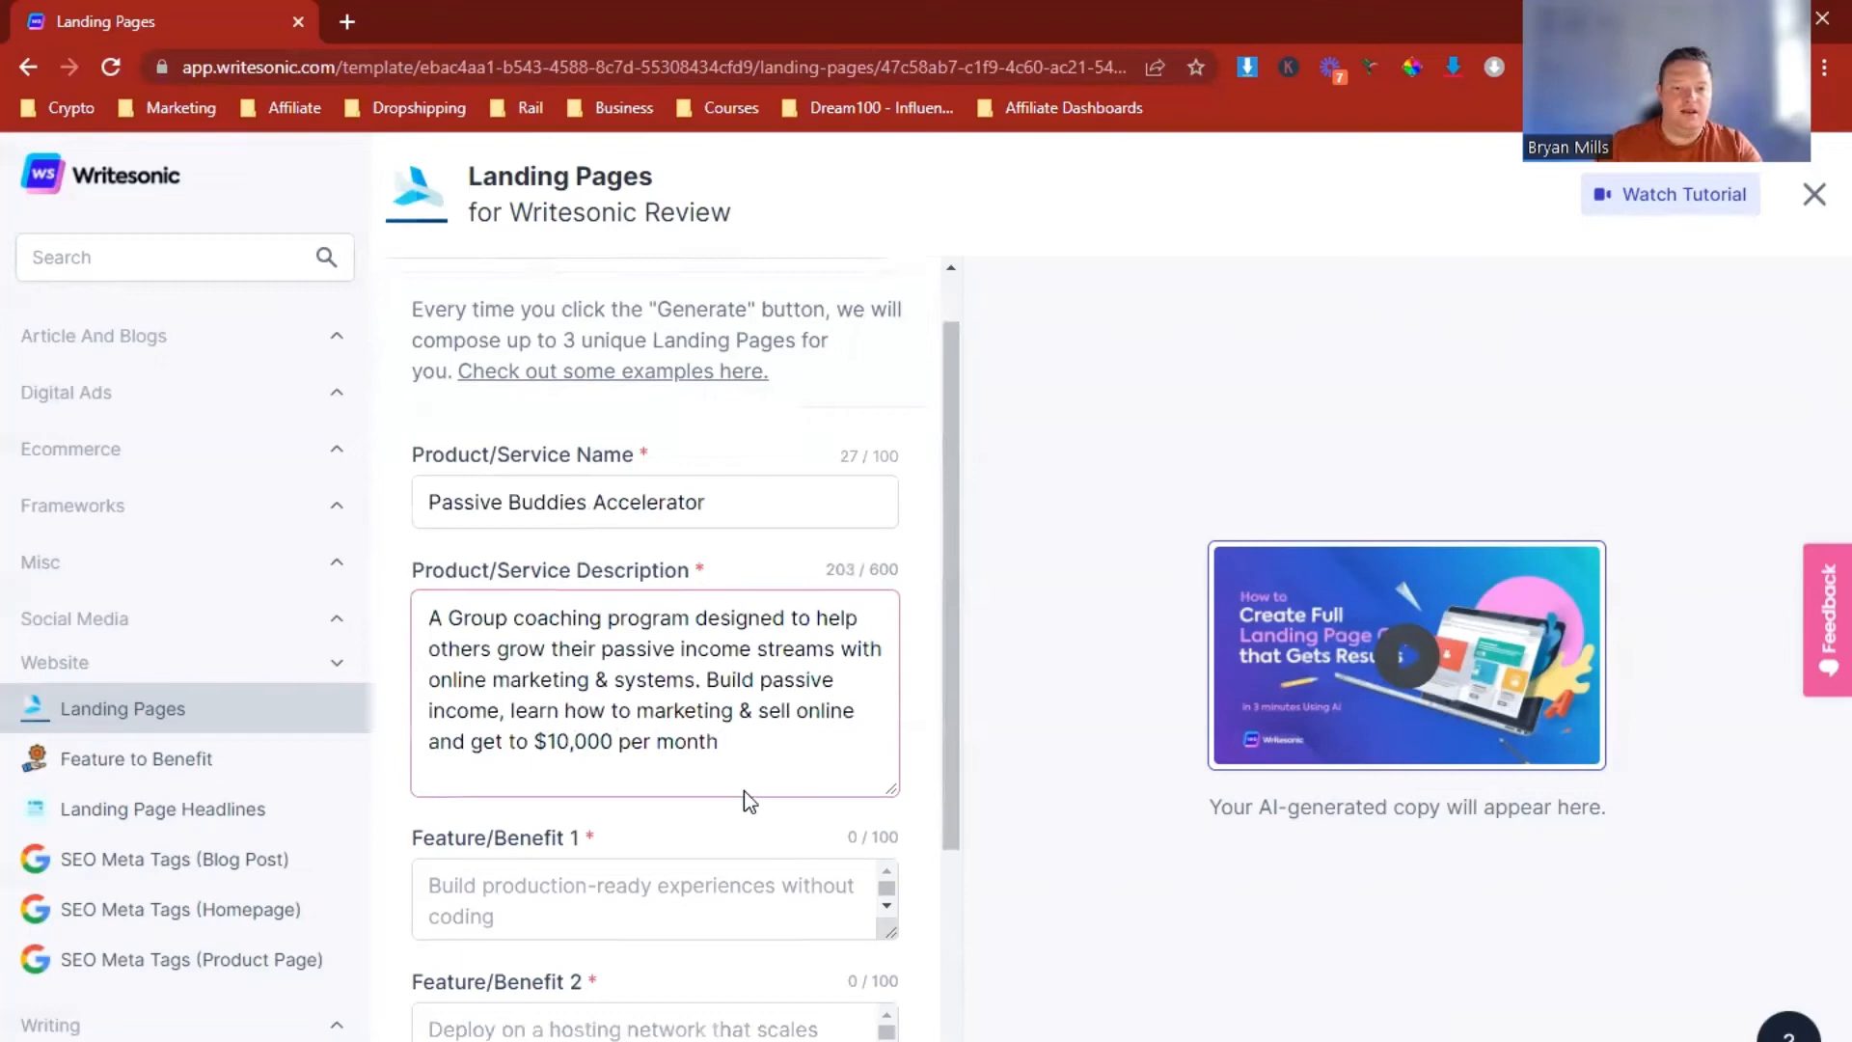
Step: Enter benefits 1 and 2: 'Weekly Group Coaching' and '11 modules of training on passive income & marketing'
scroll(down, 3)
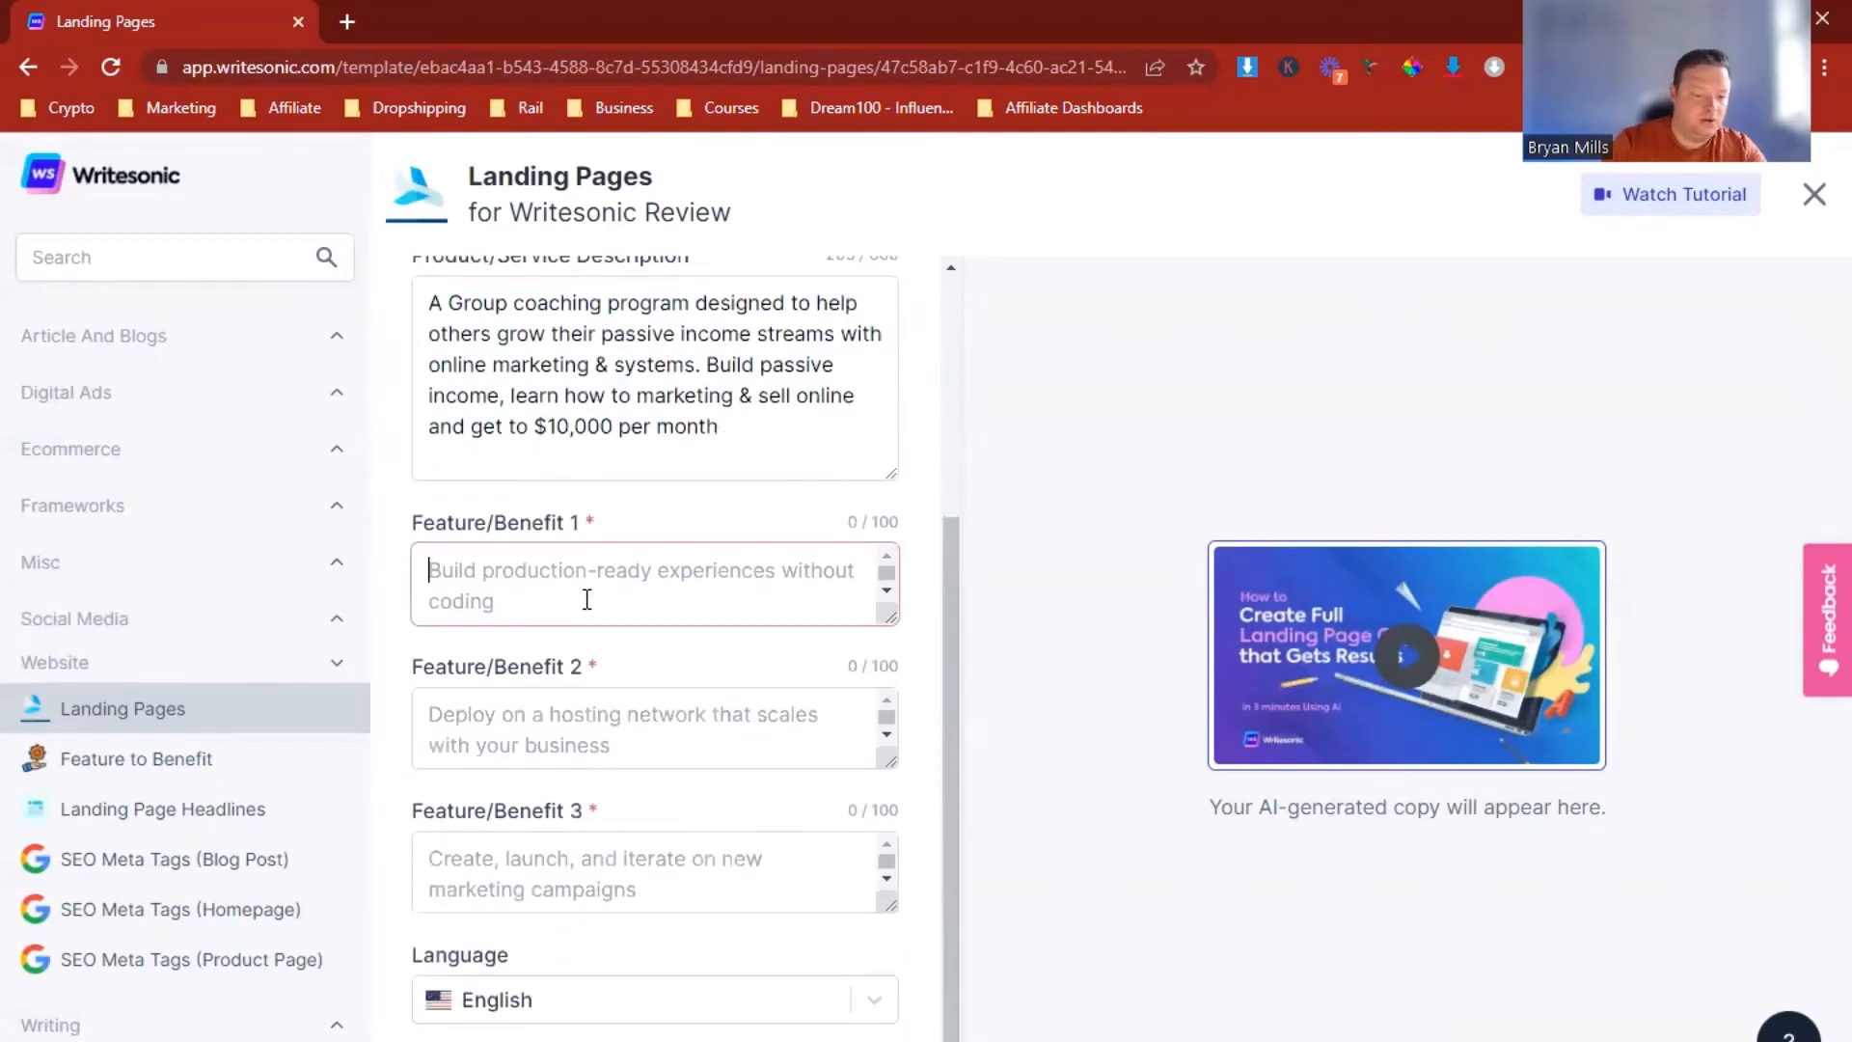
text(Weekly Gr)
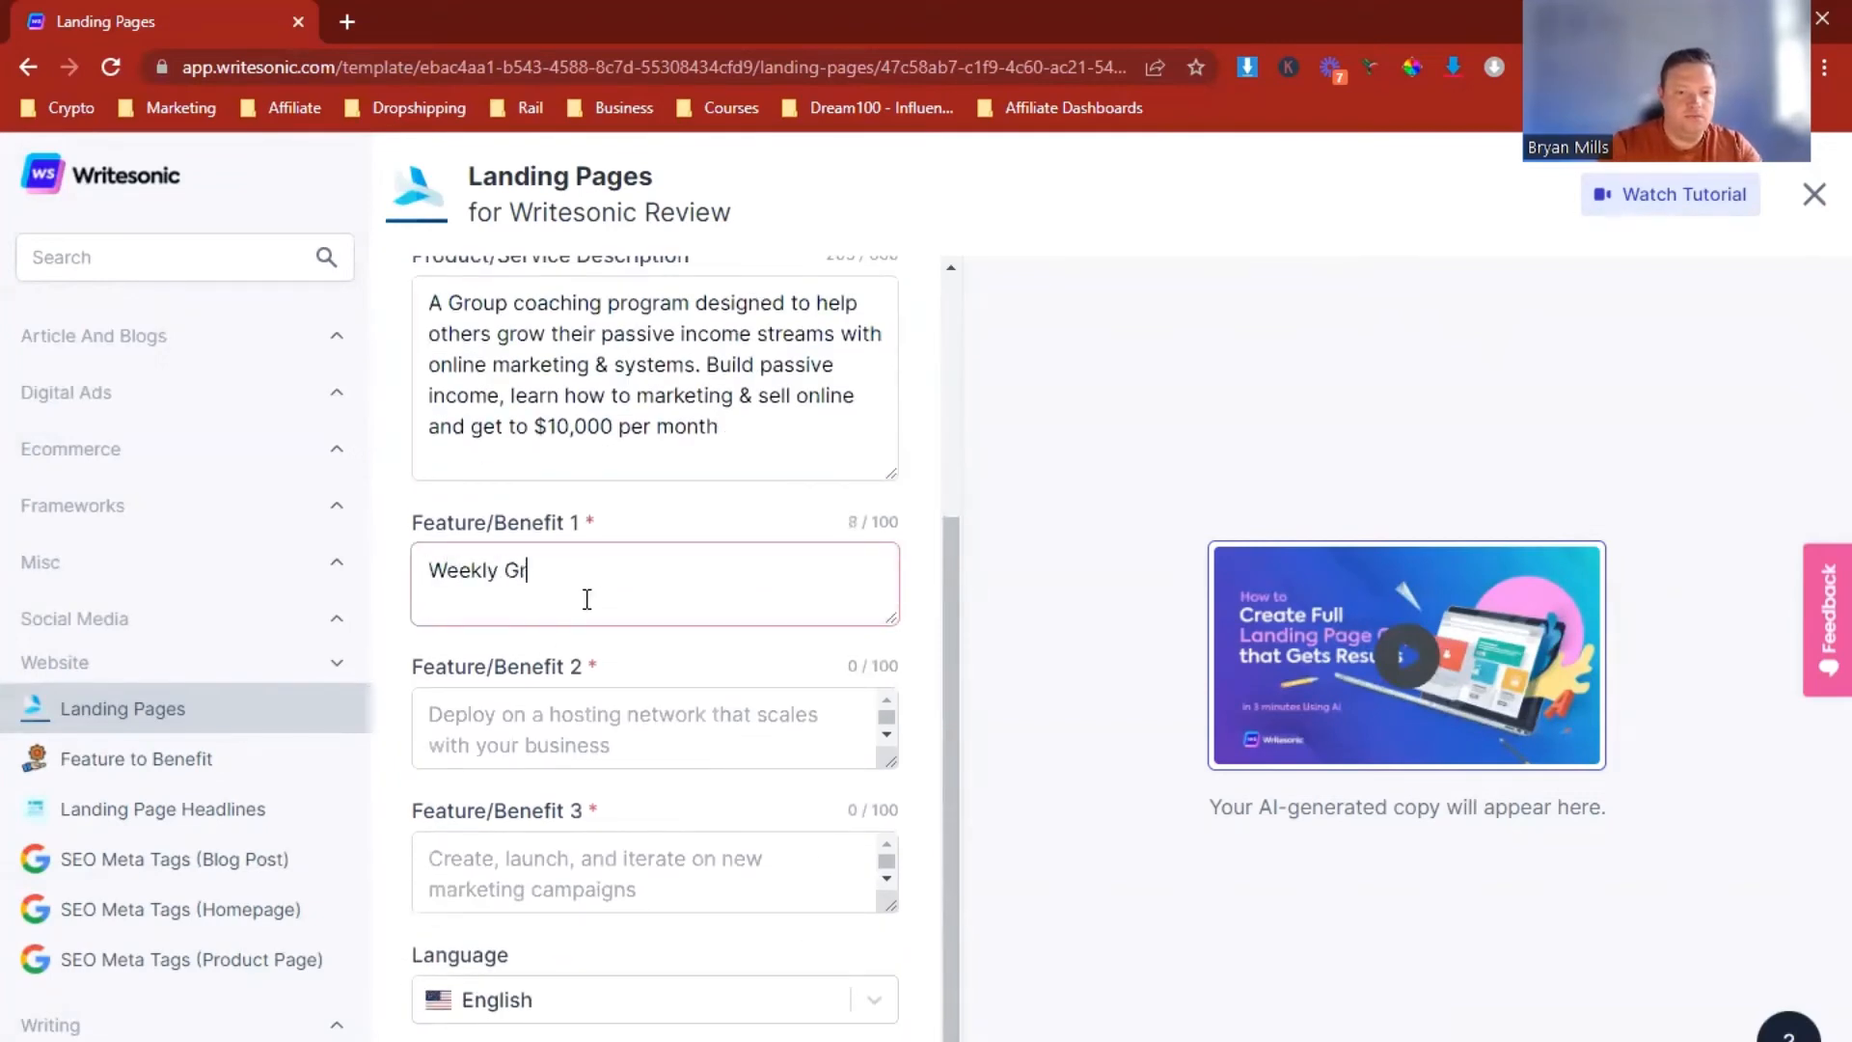
text(oup Coaching)
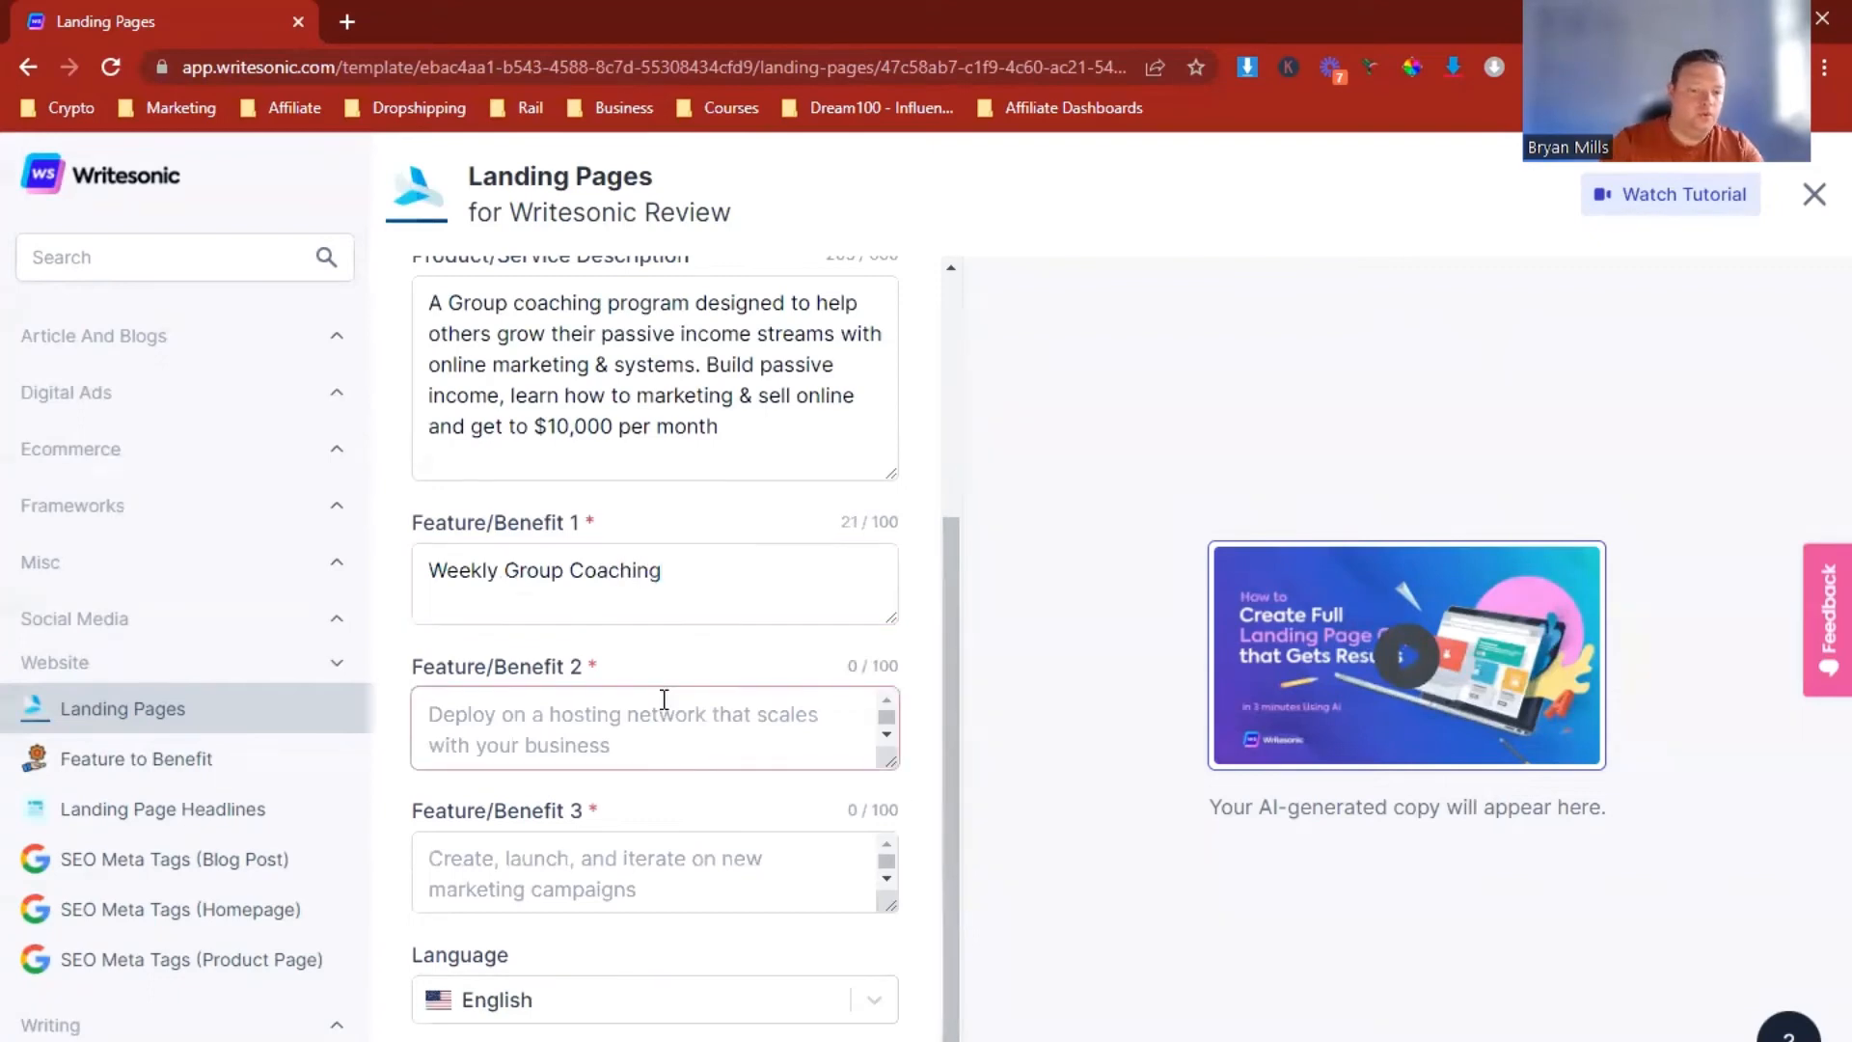
text(11 modules)
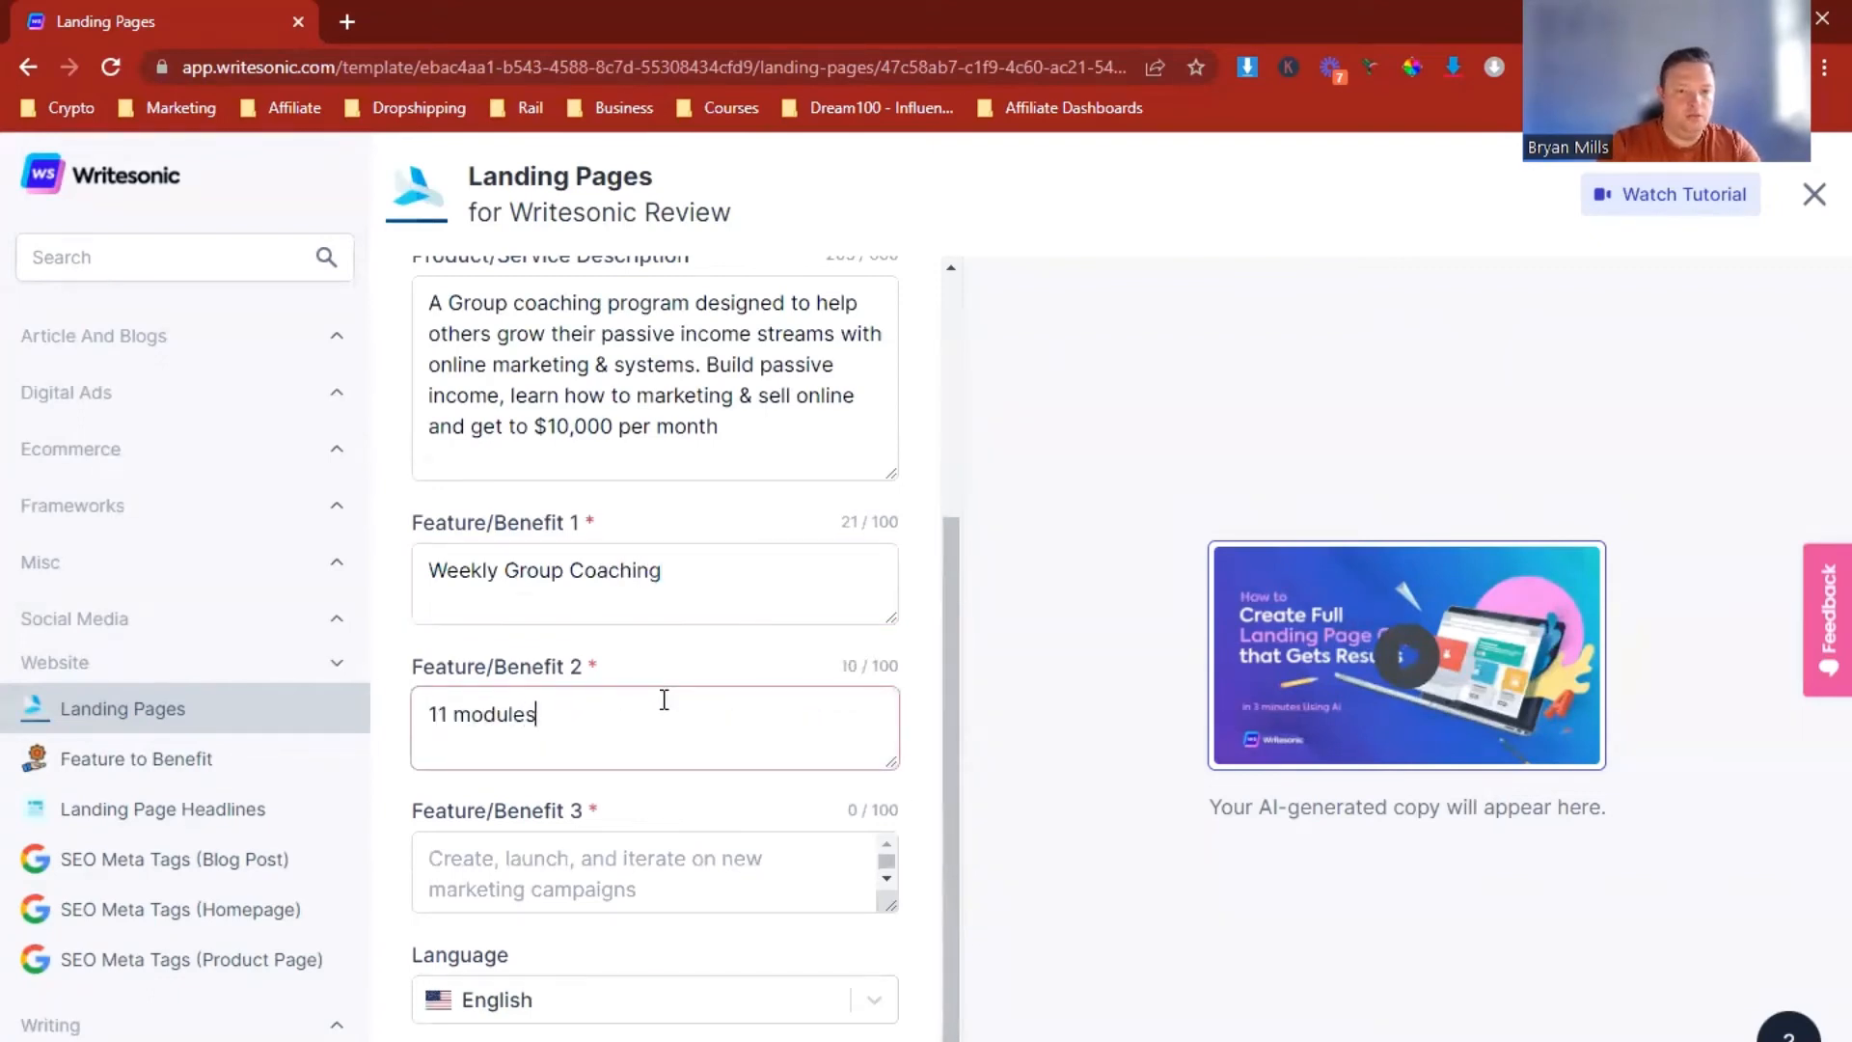
text(of training on passive)
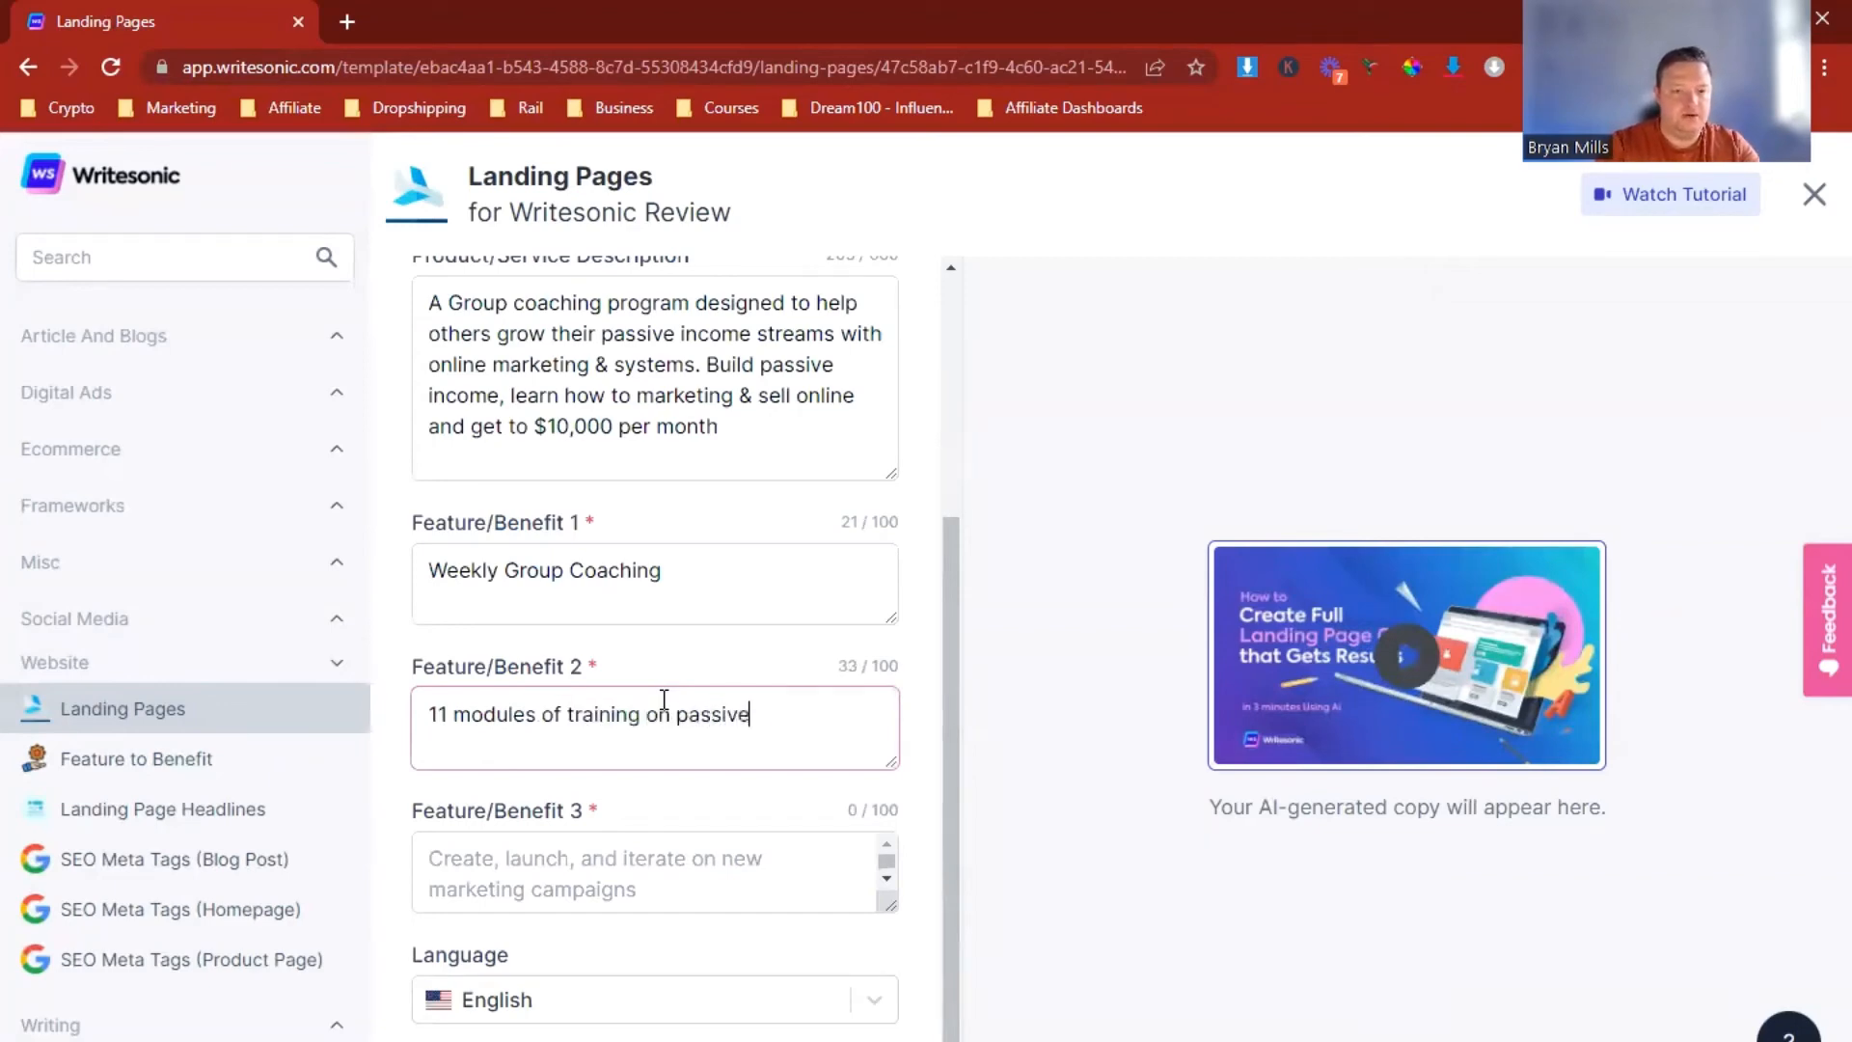
text(income & makr)
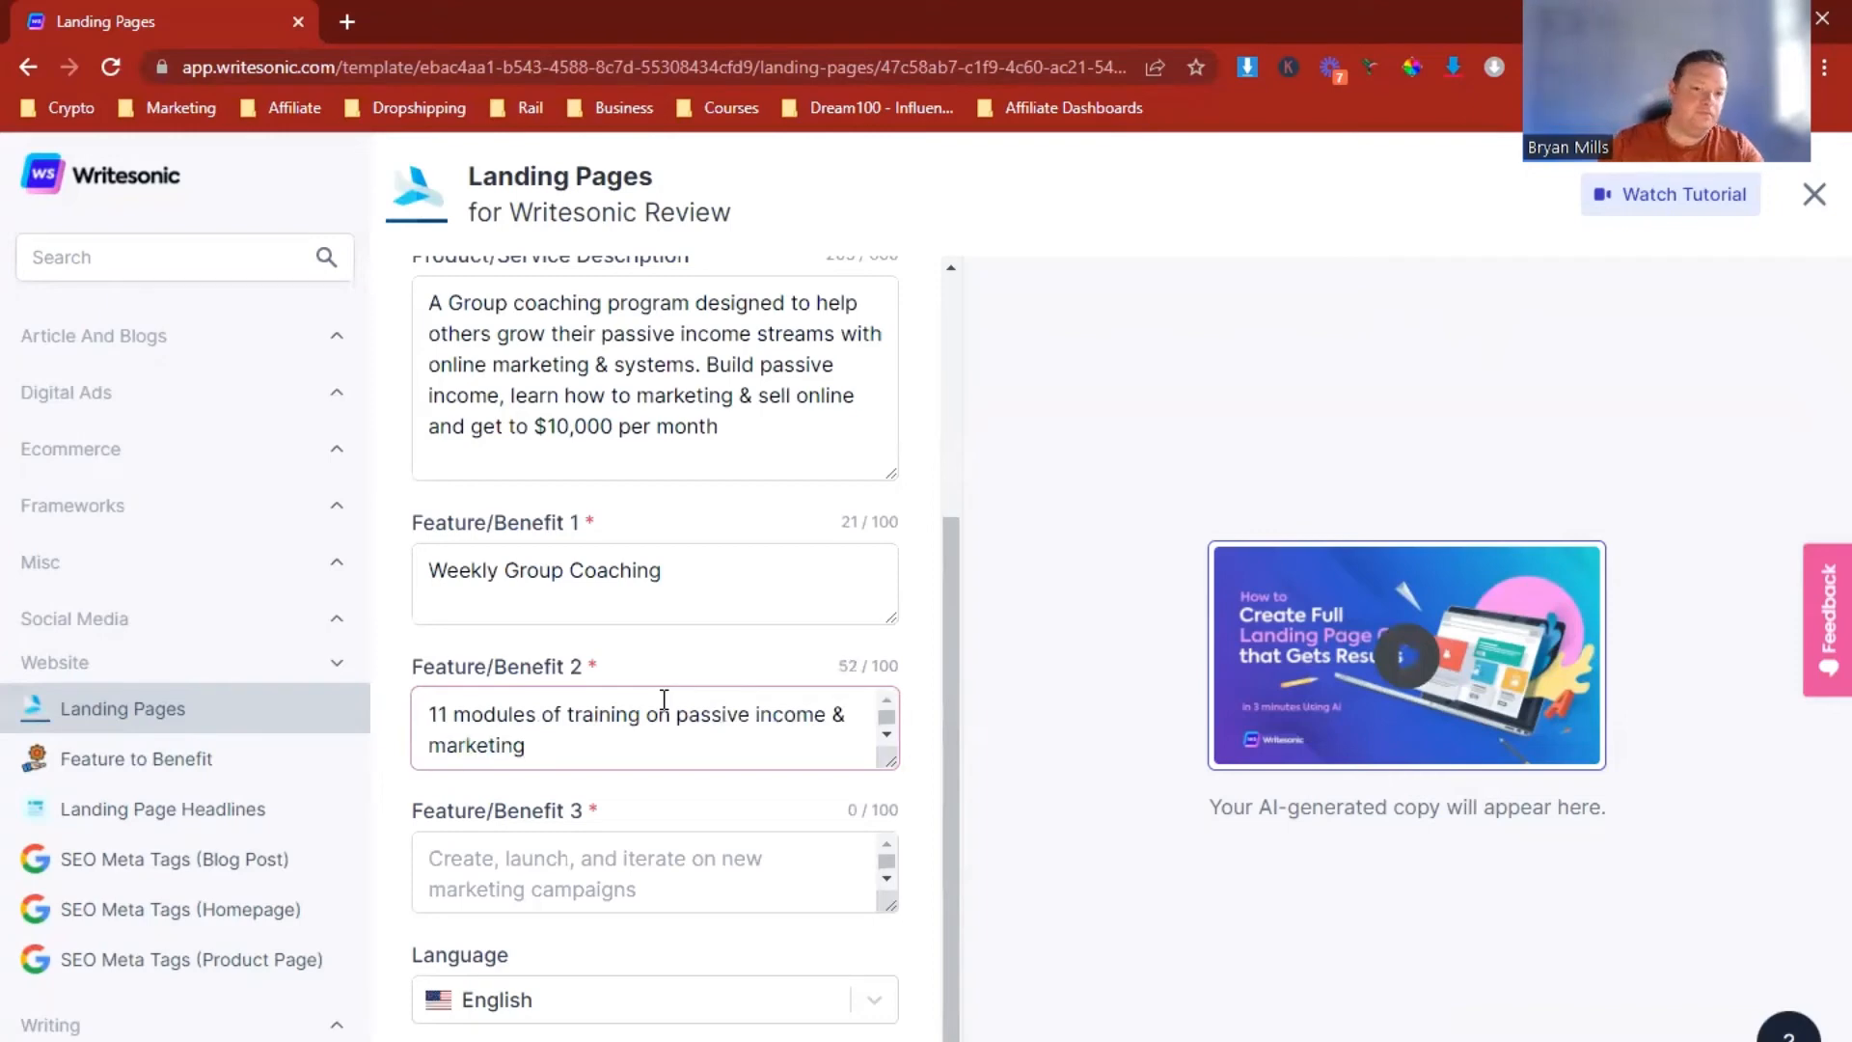
Step: Enter benefit 3: 'Passive income community.'
text(P)
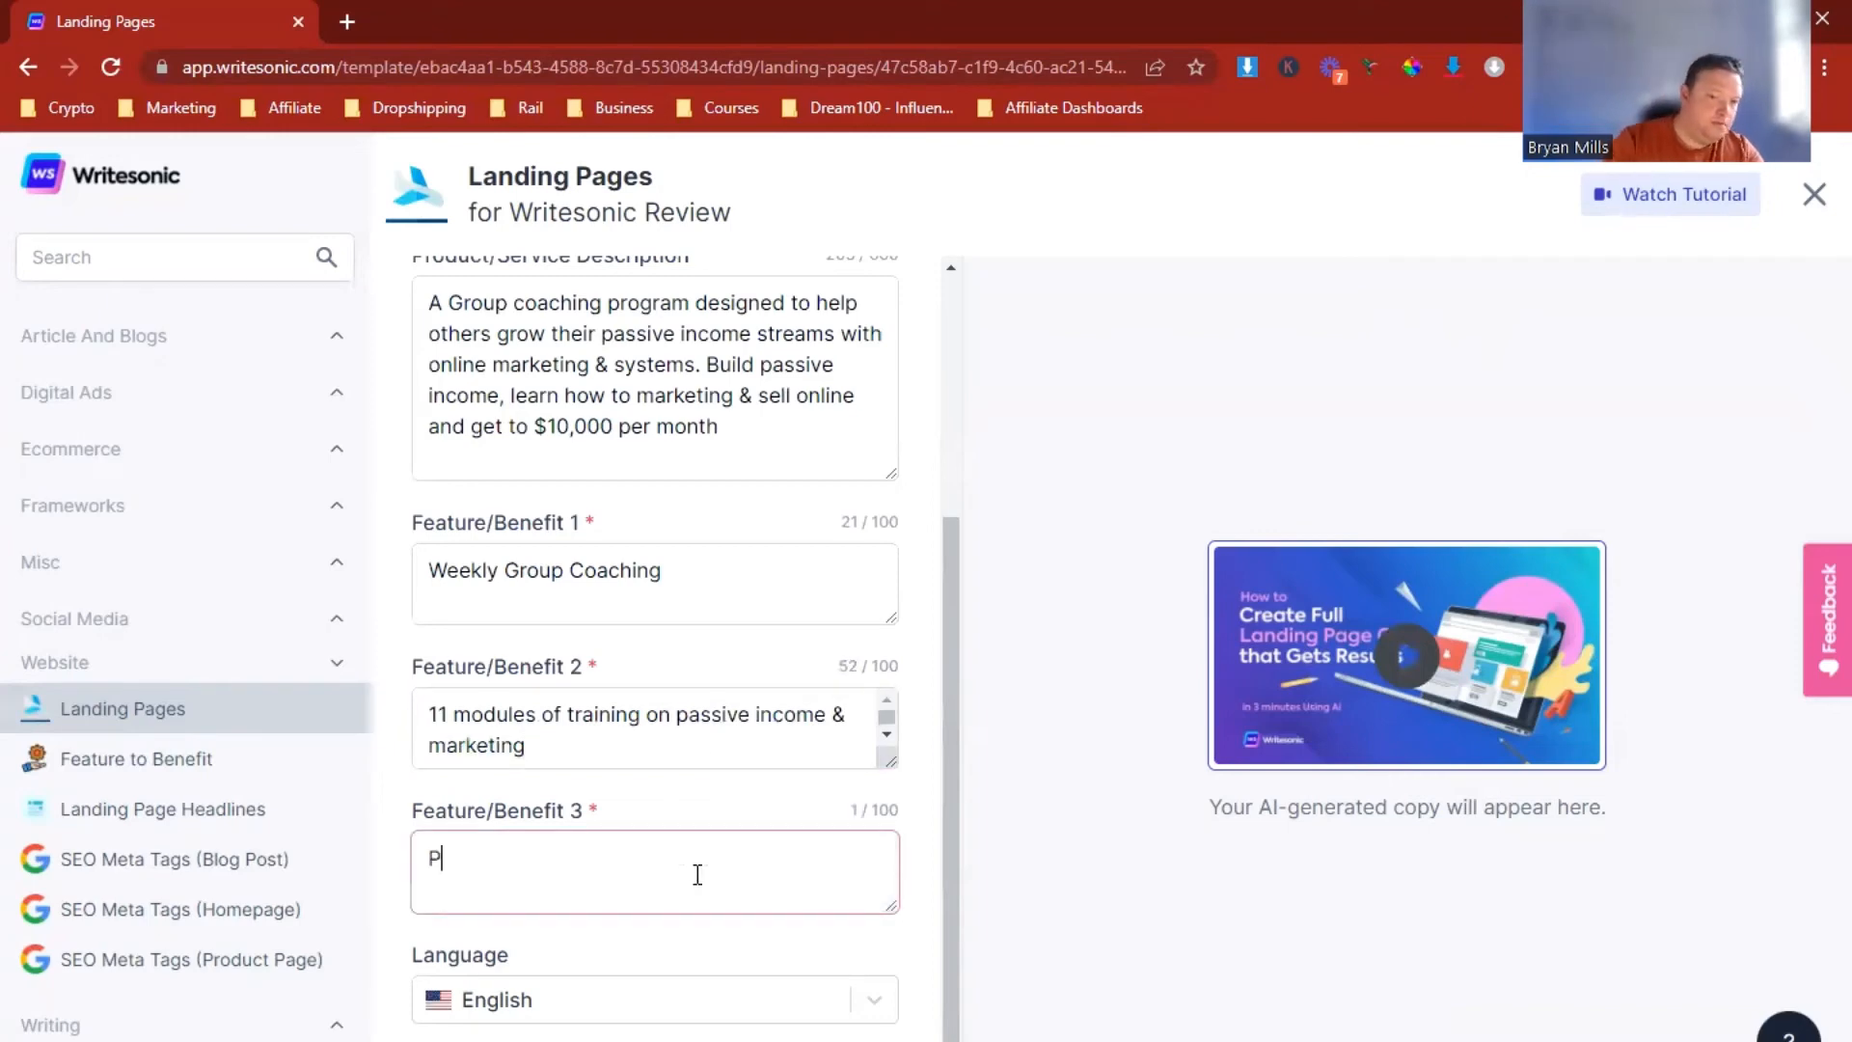
text(assive income co)
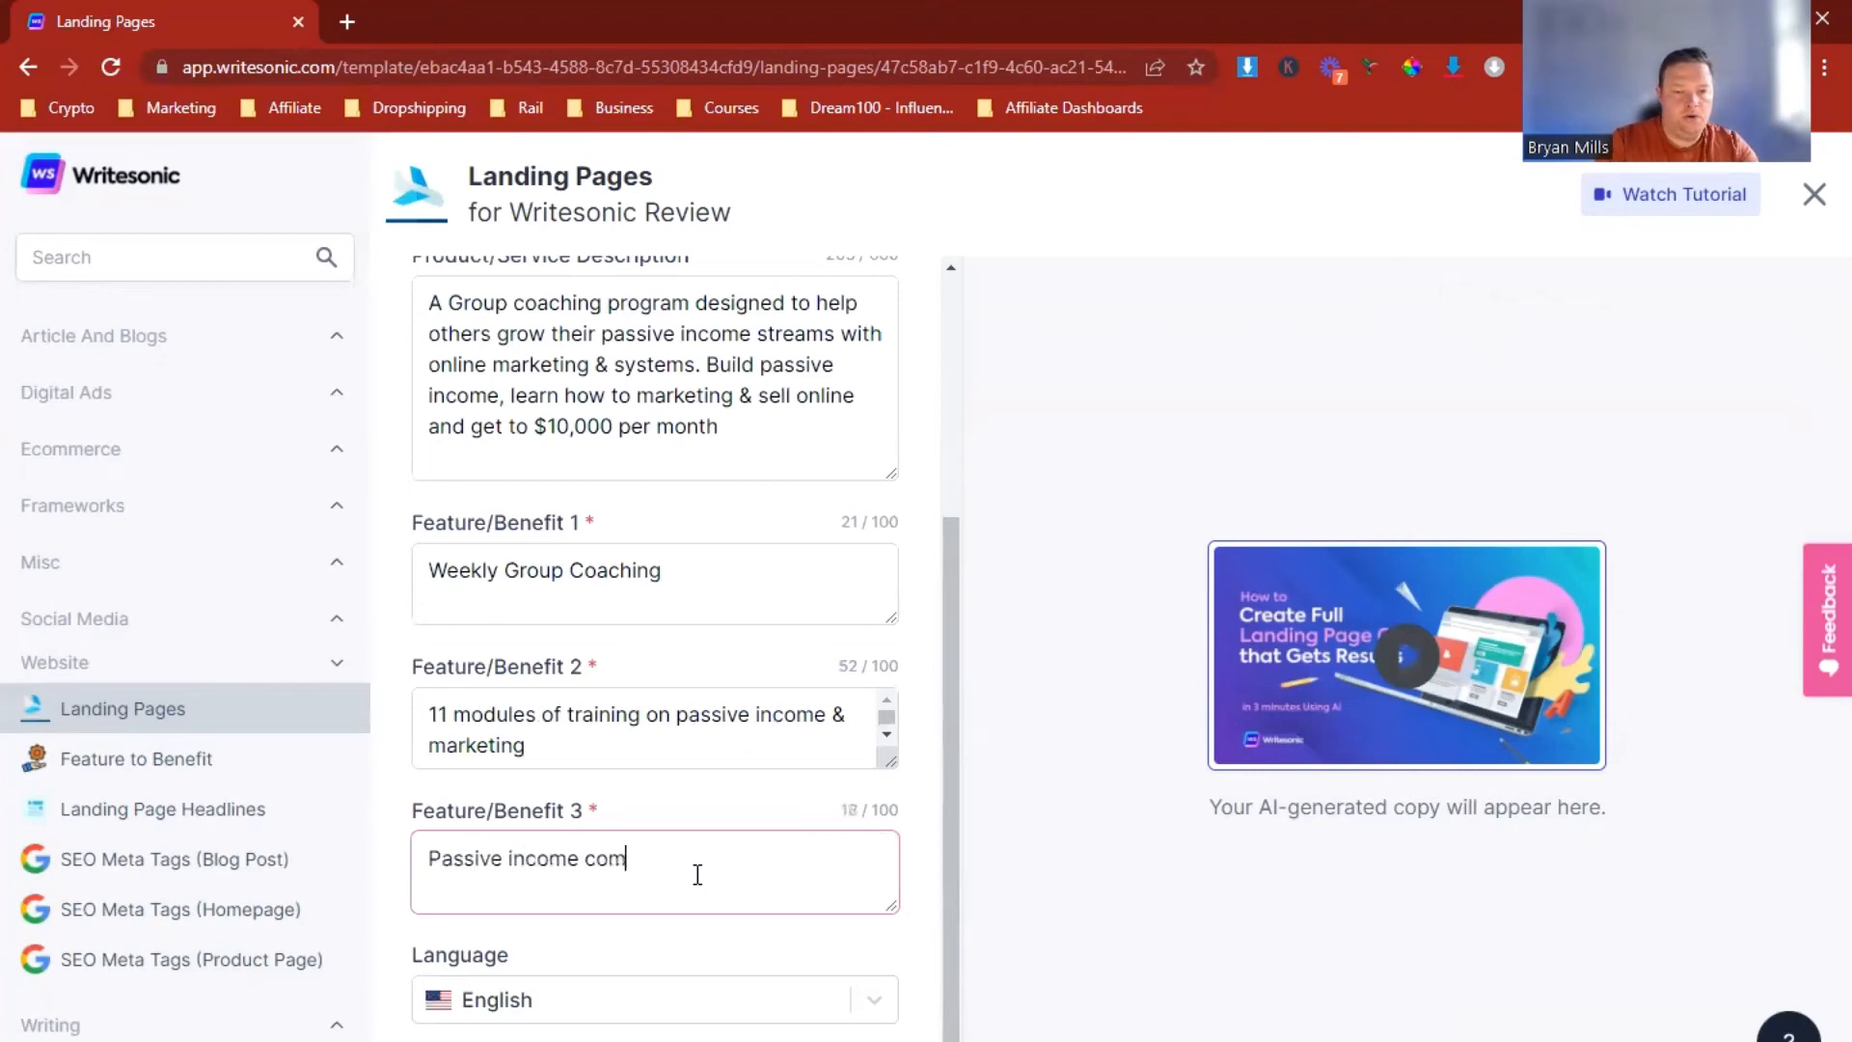
text(munity.)
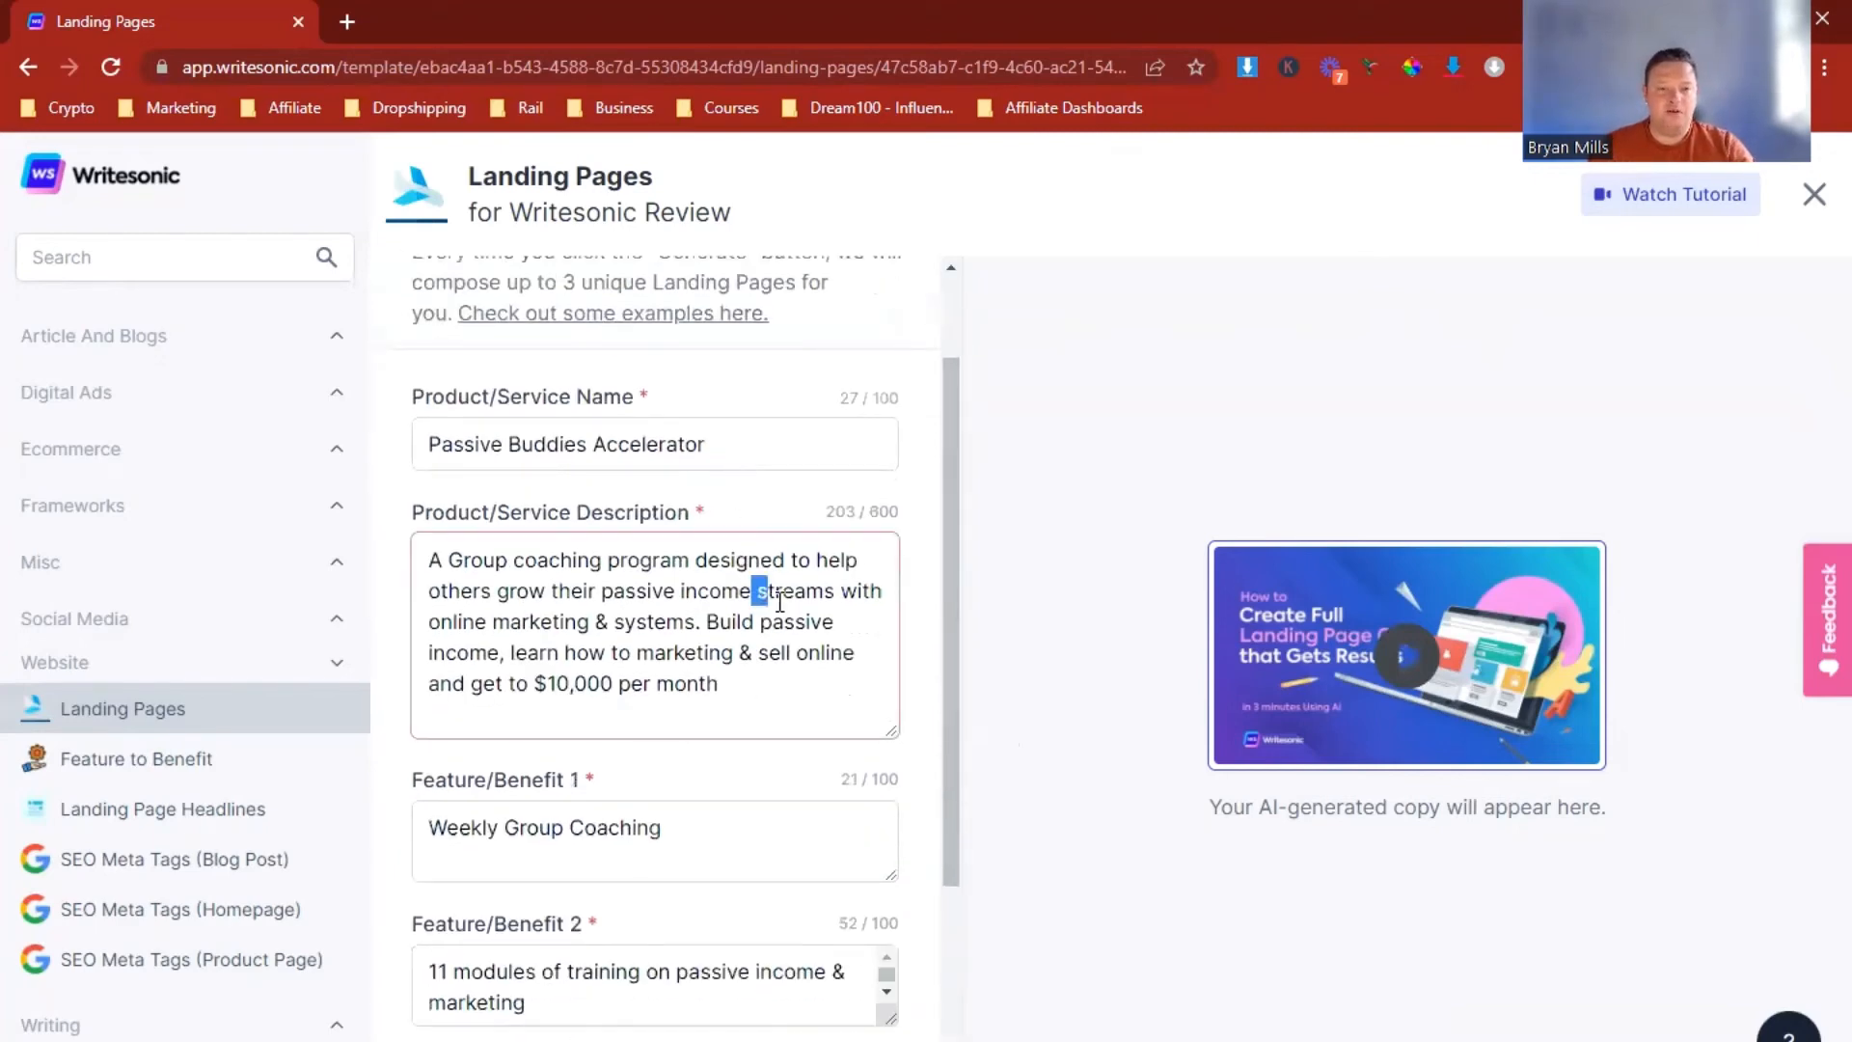
scroll(down, 3)
text( to)
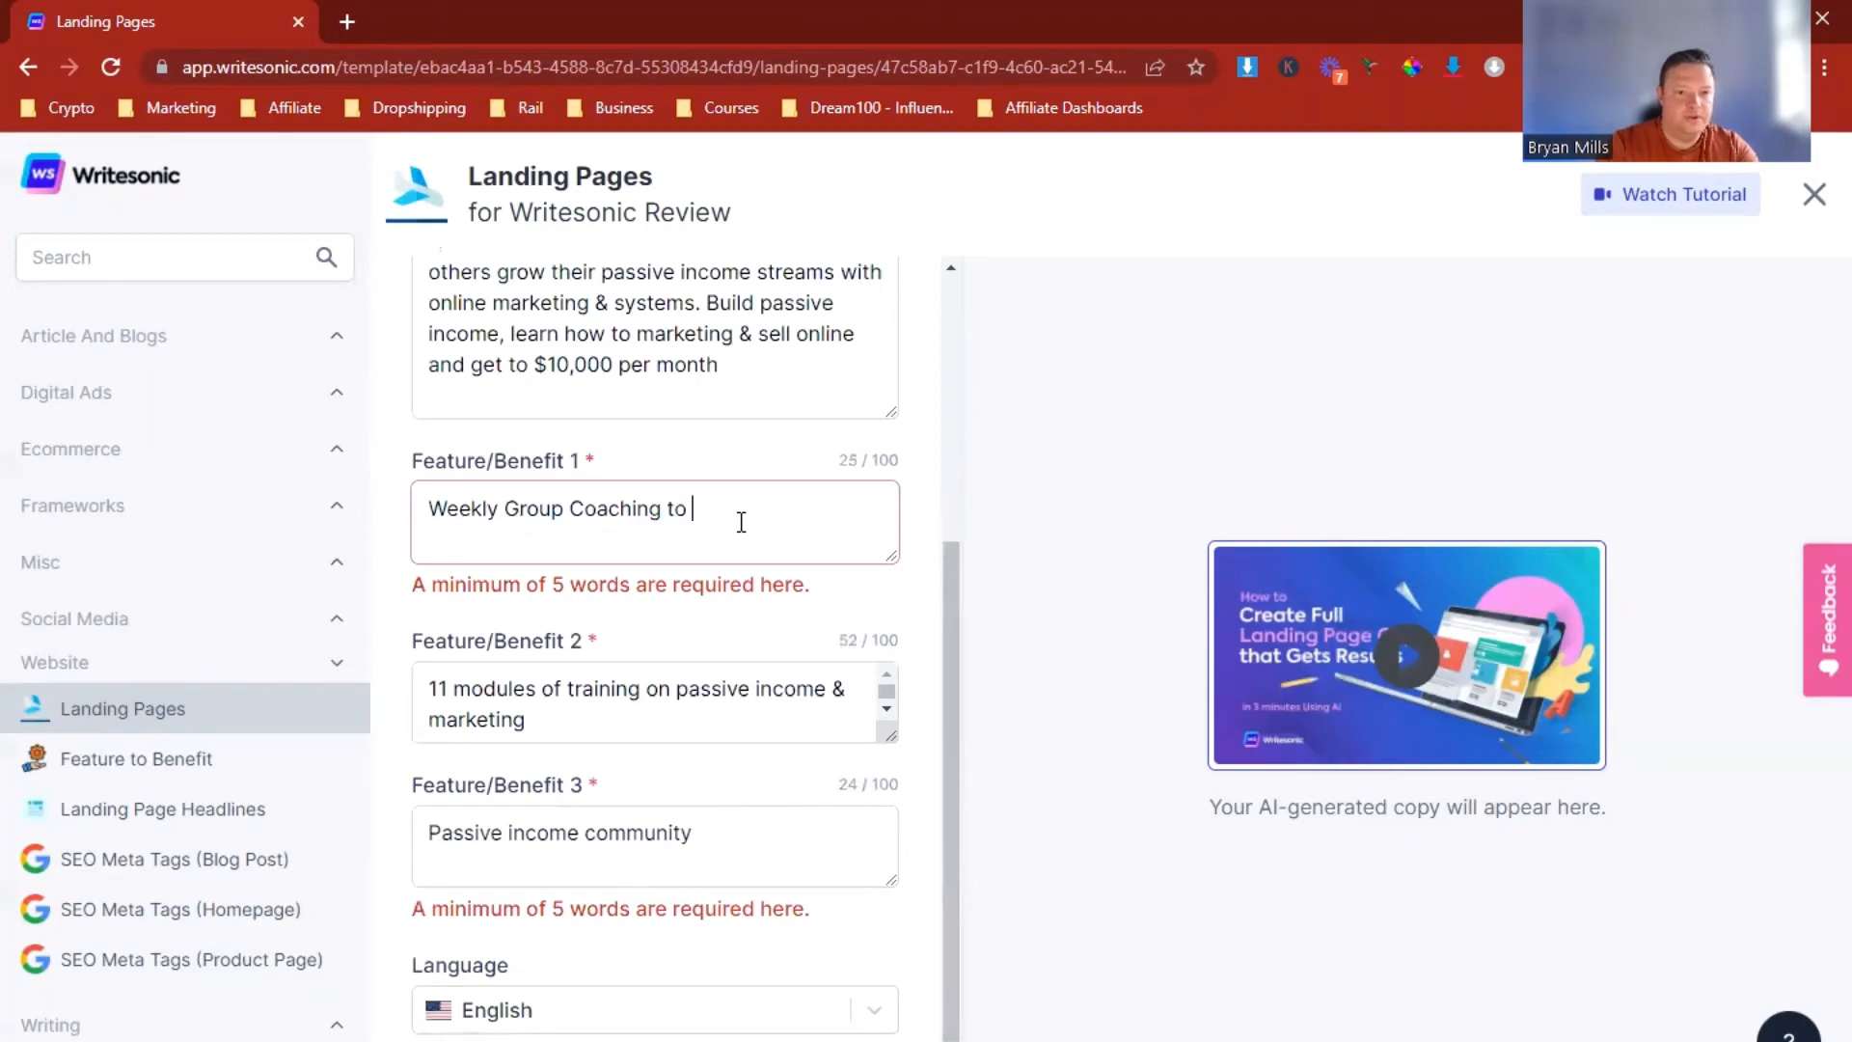
Step: Extend benefit 1 with 'to improve your passive income streams' to meet the five-word minimum
text(improve your a)
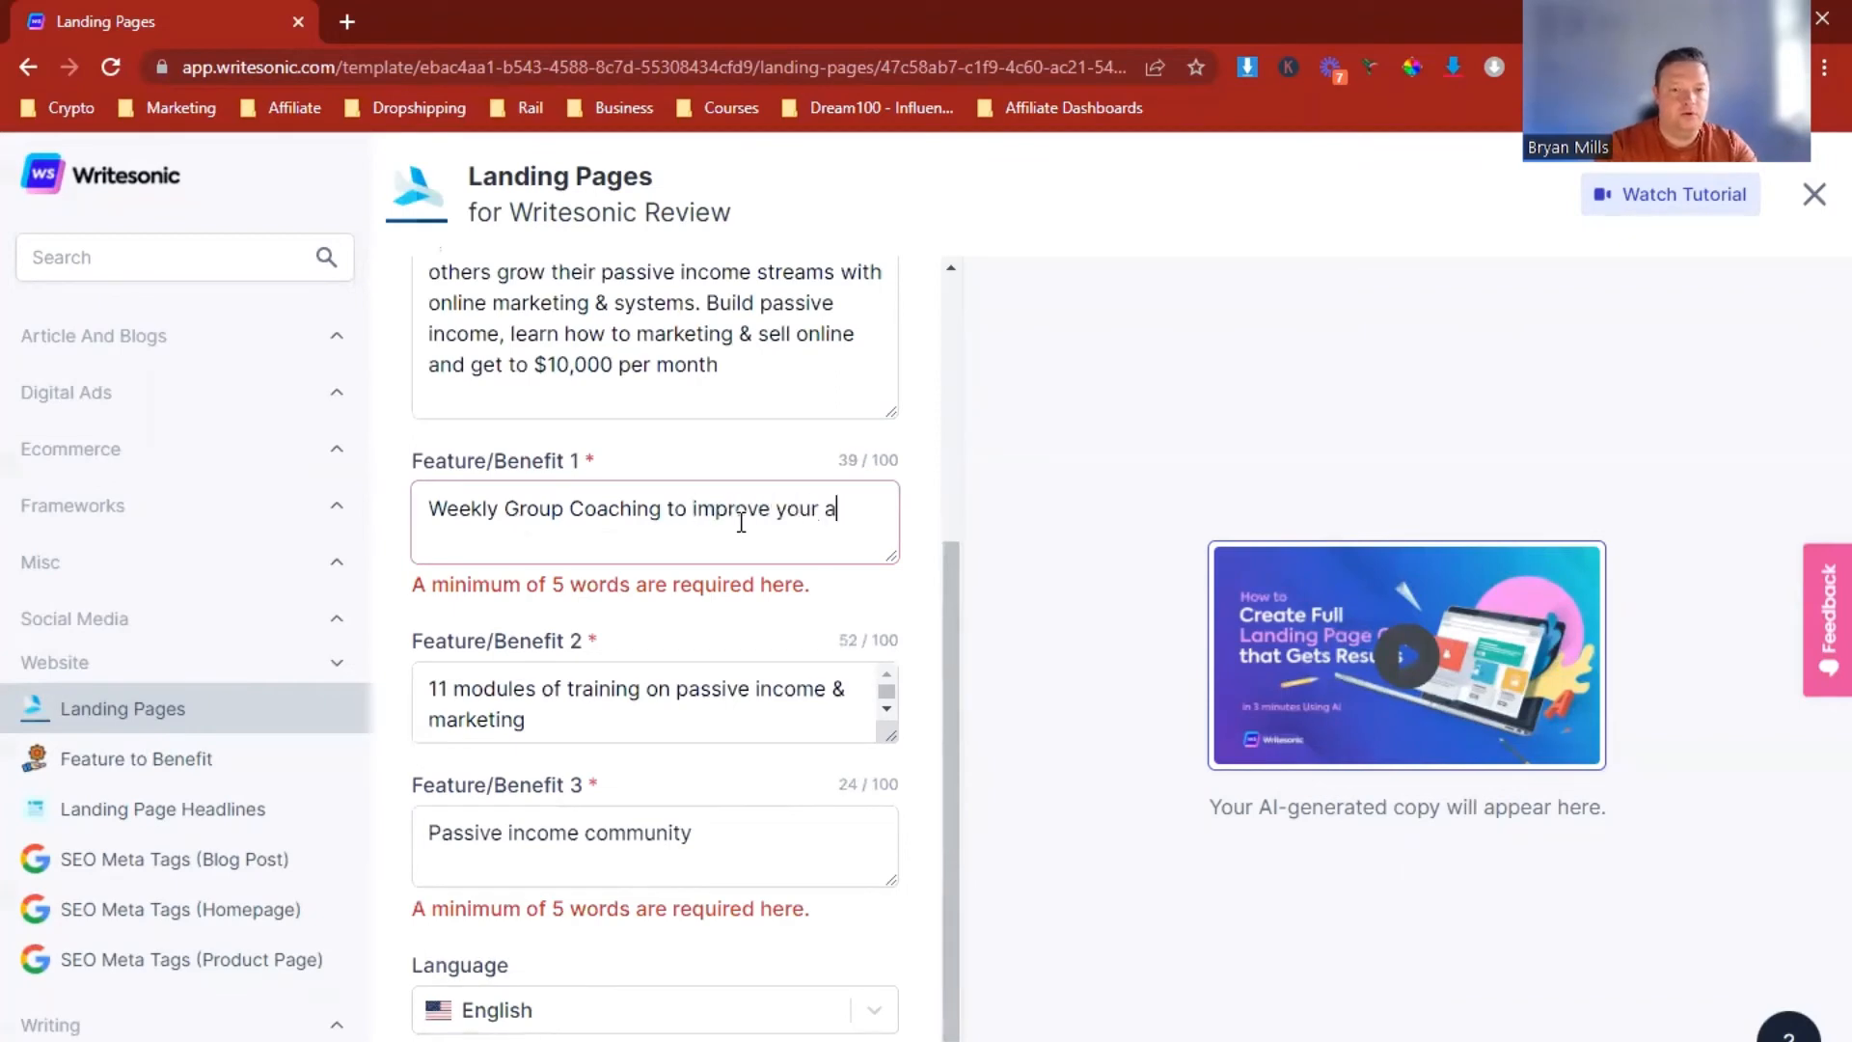
text(B)
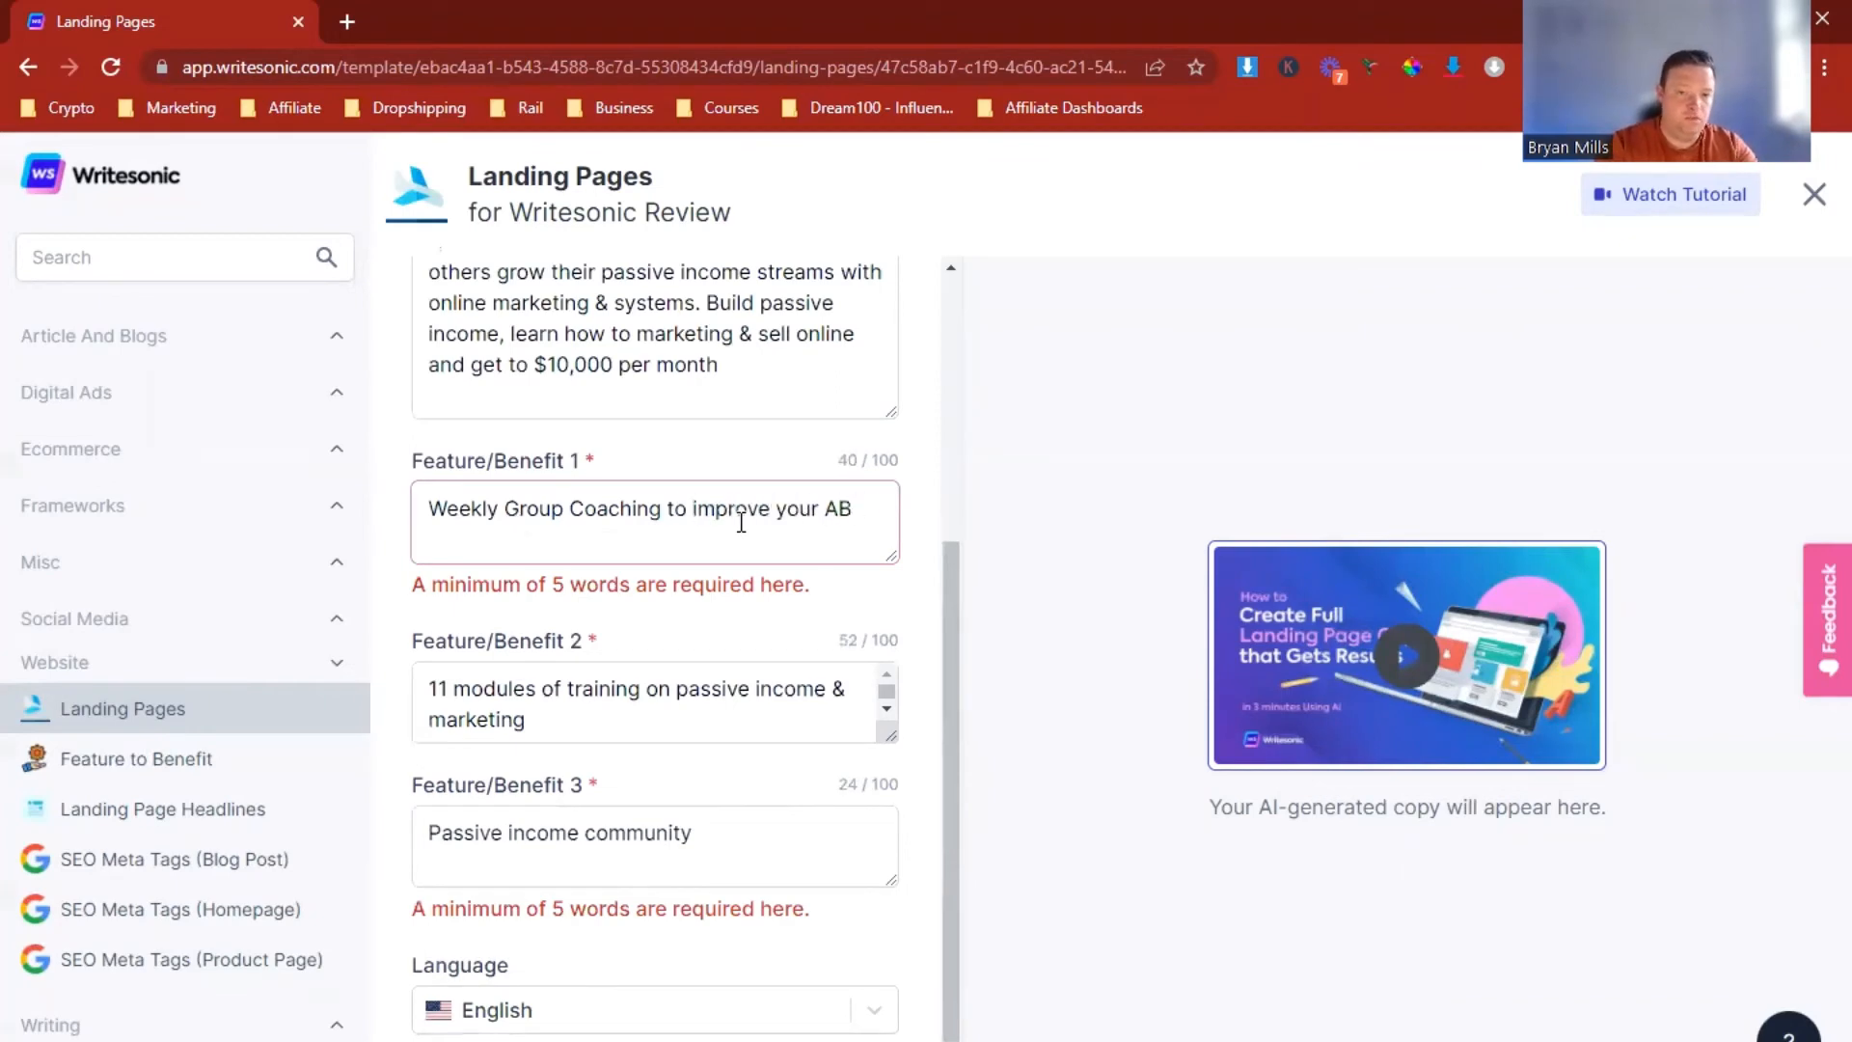
text(P)
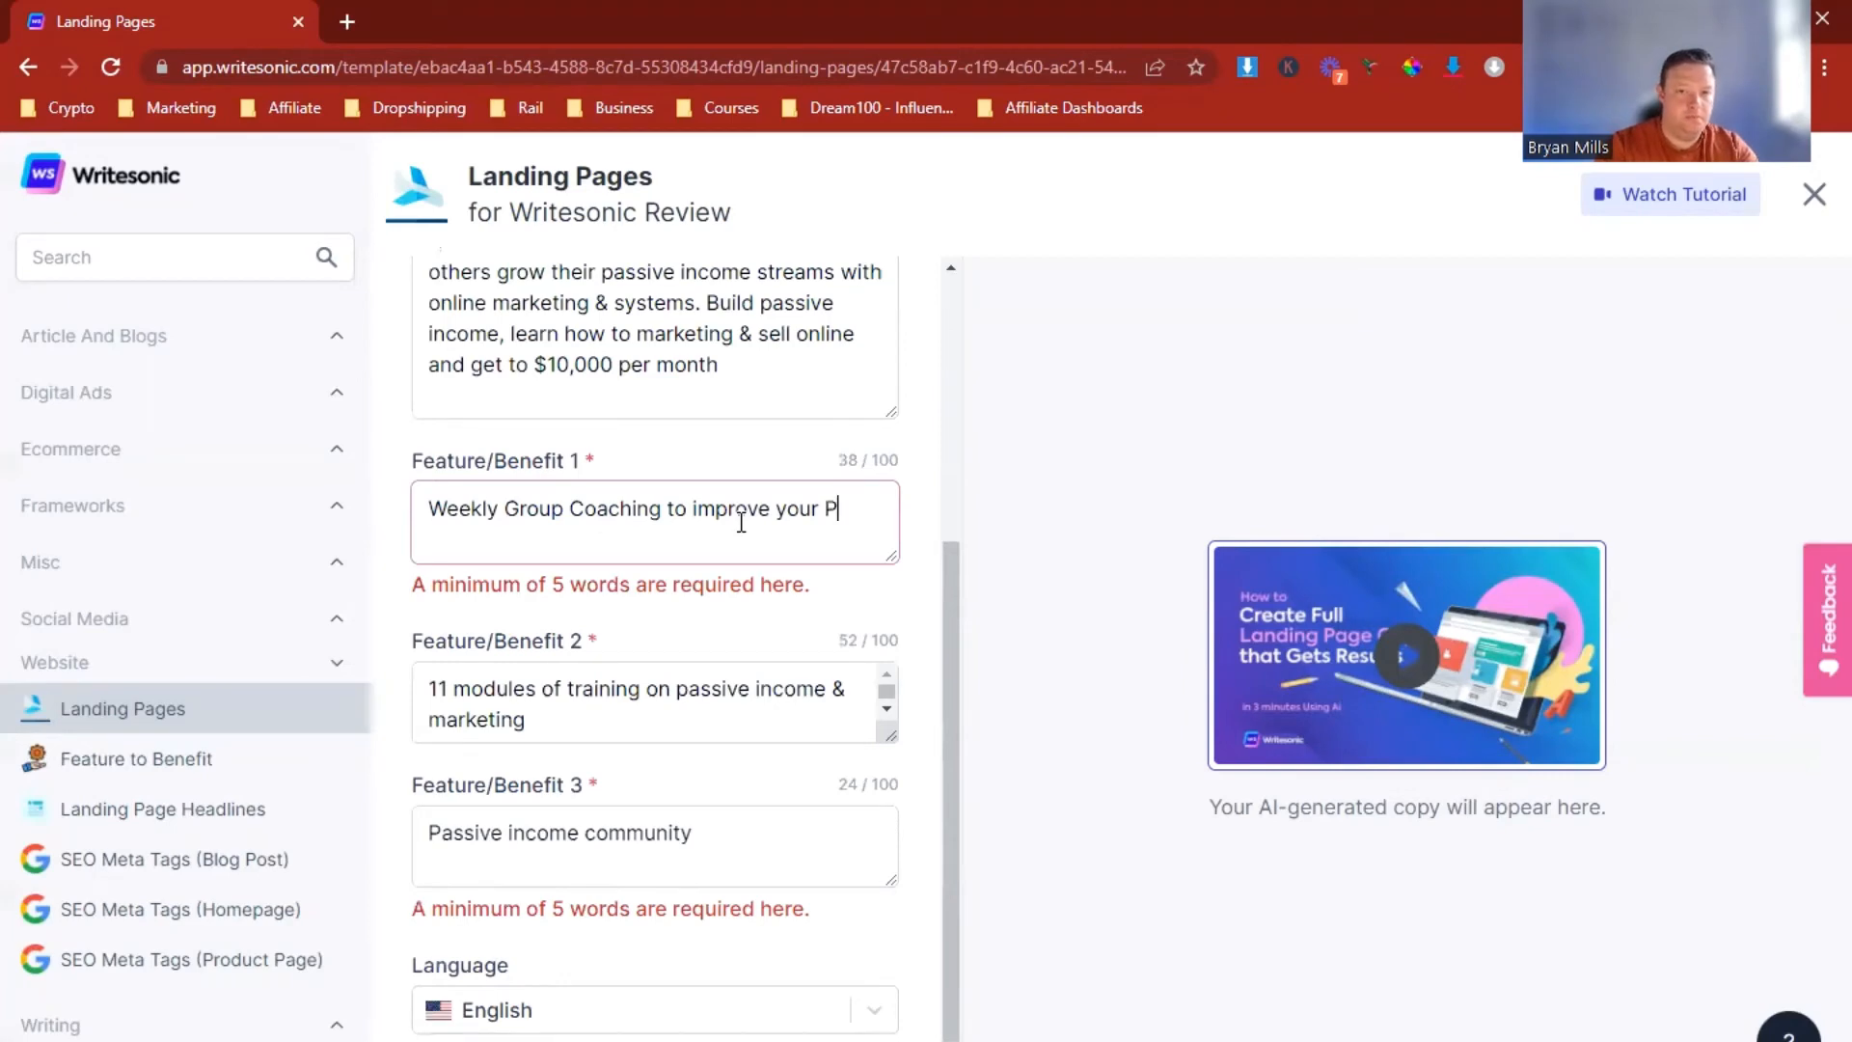
text(assive income s)
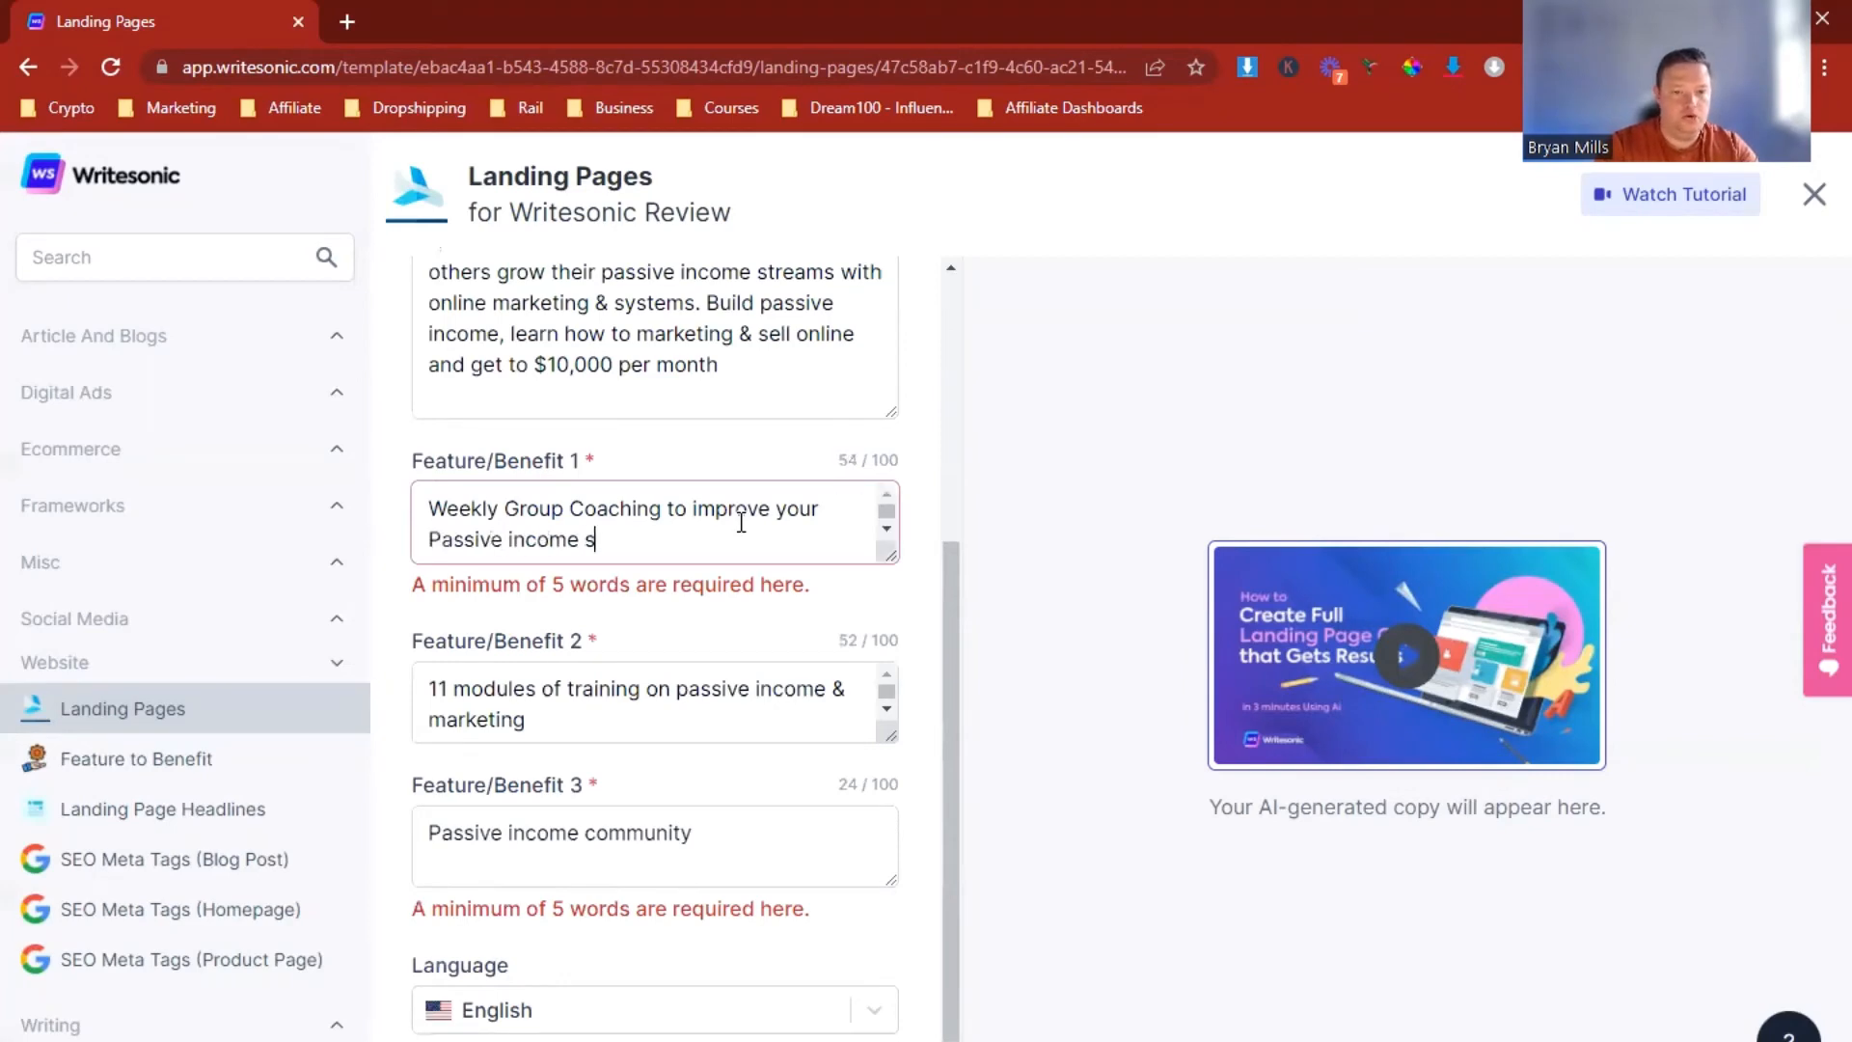
text(treams)
click(654, 845)
text( to learn)
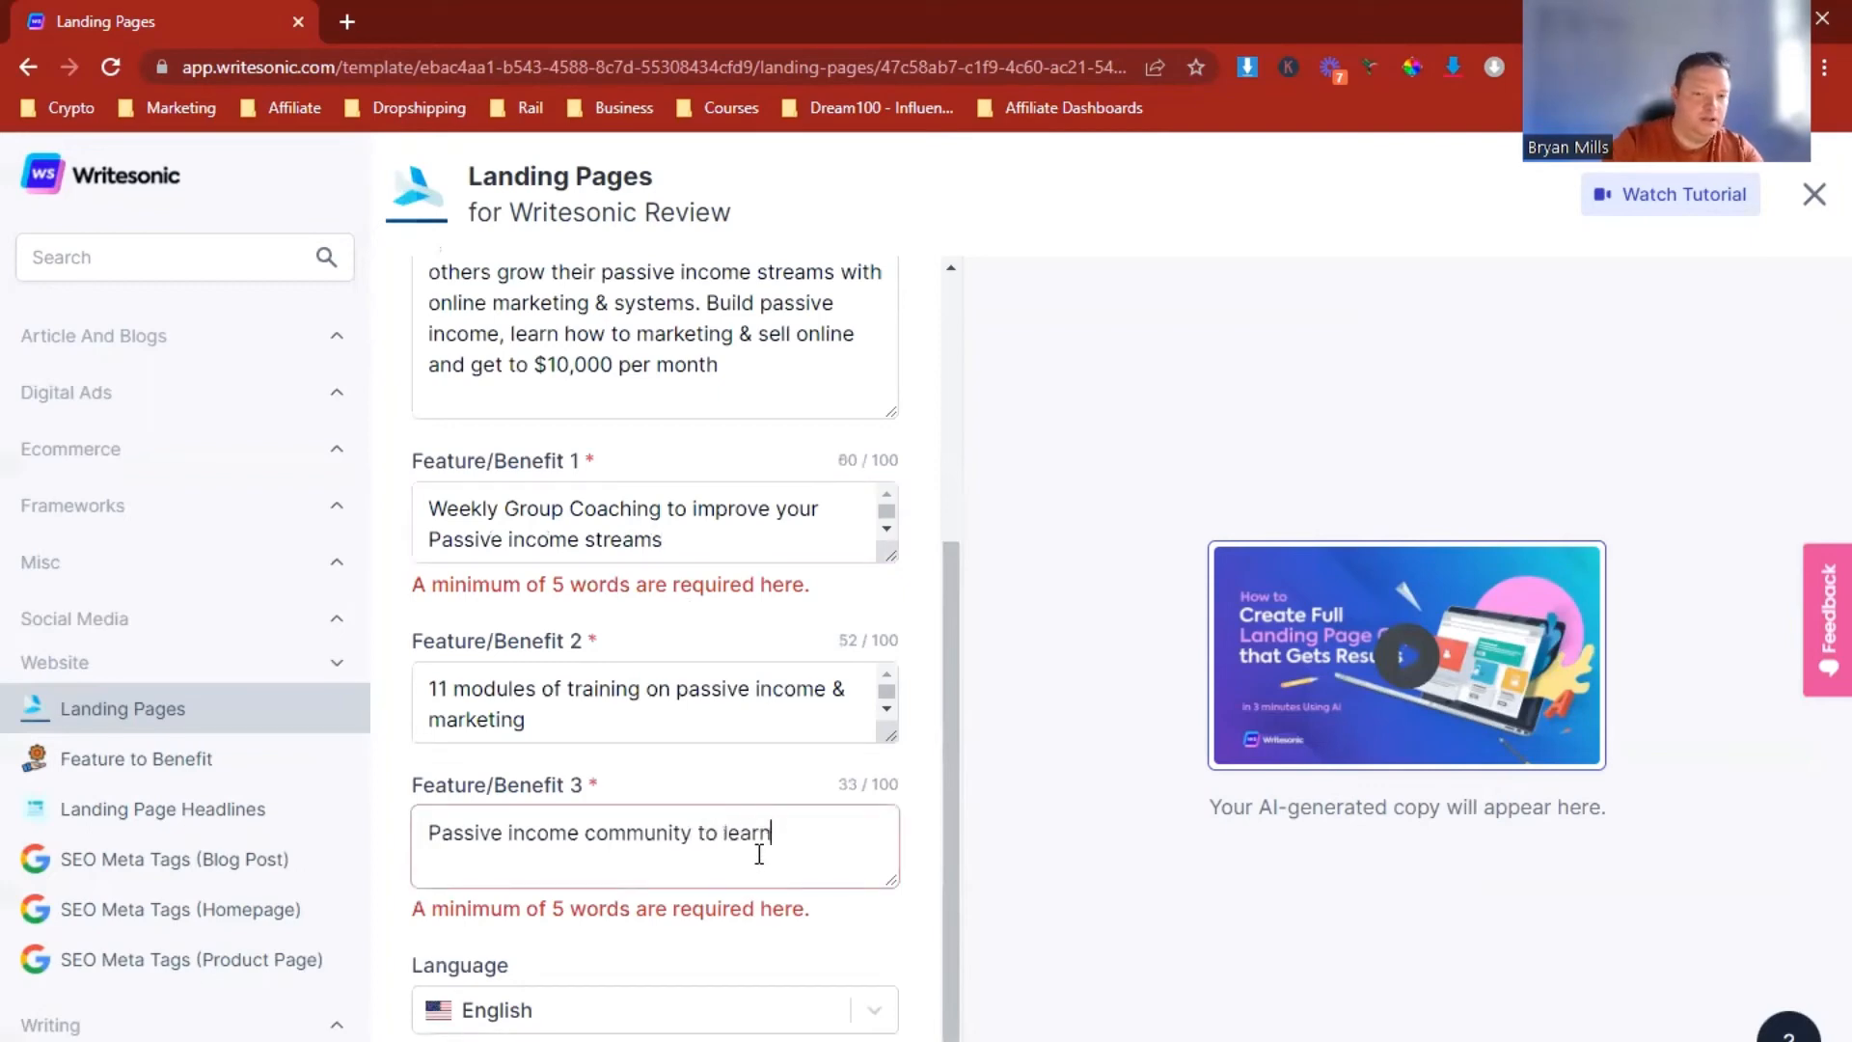
Step: Extend benefit 3 with 'to learn from others and grow'
text(from others and)
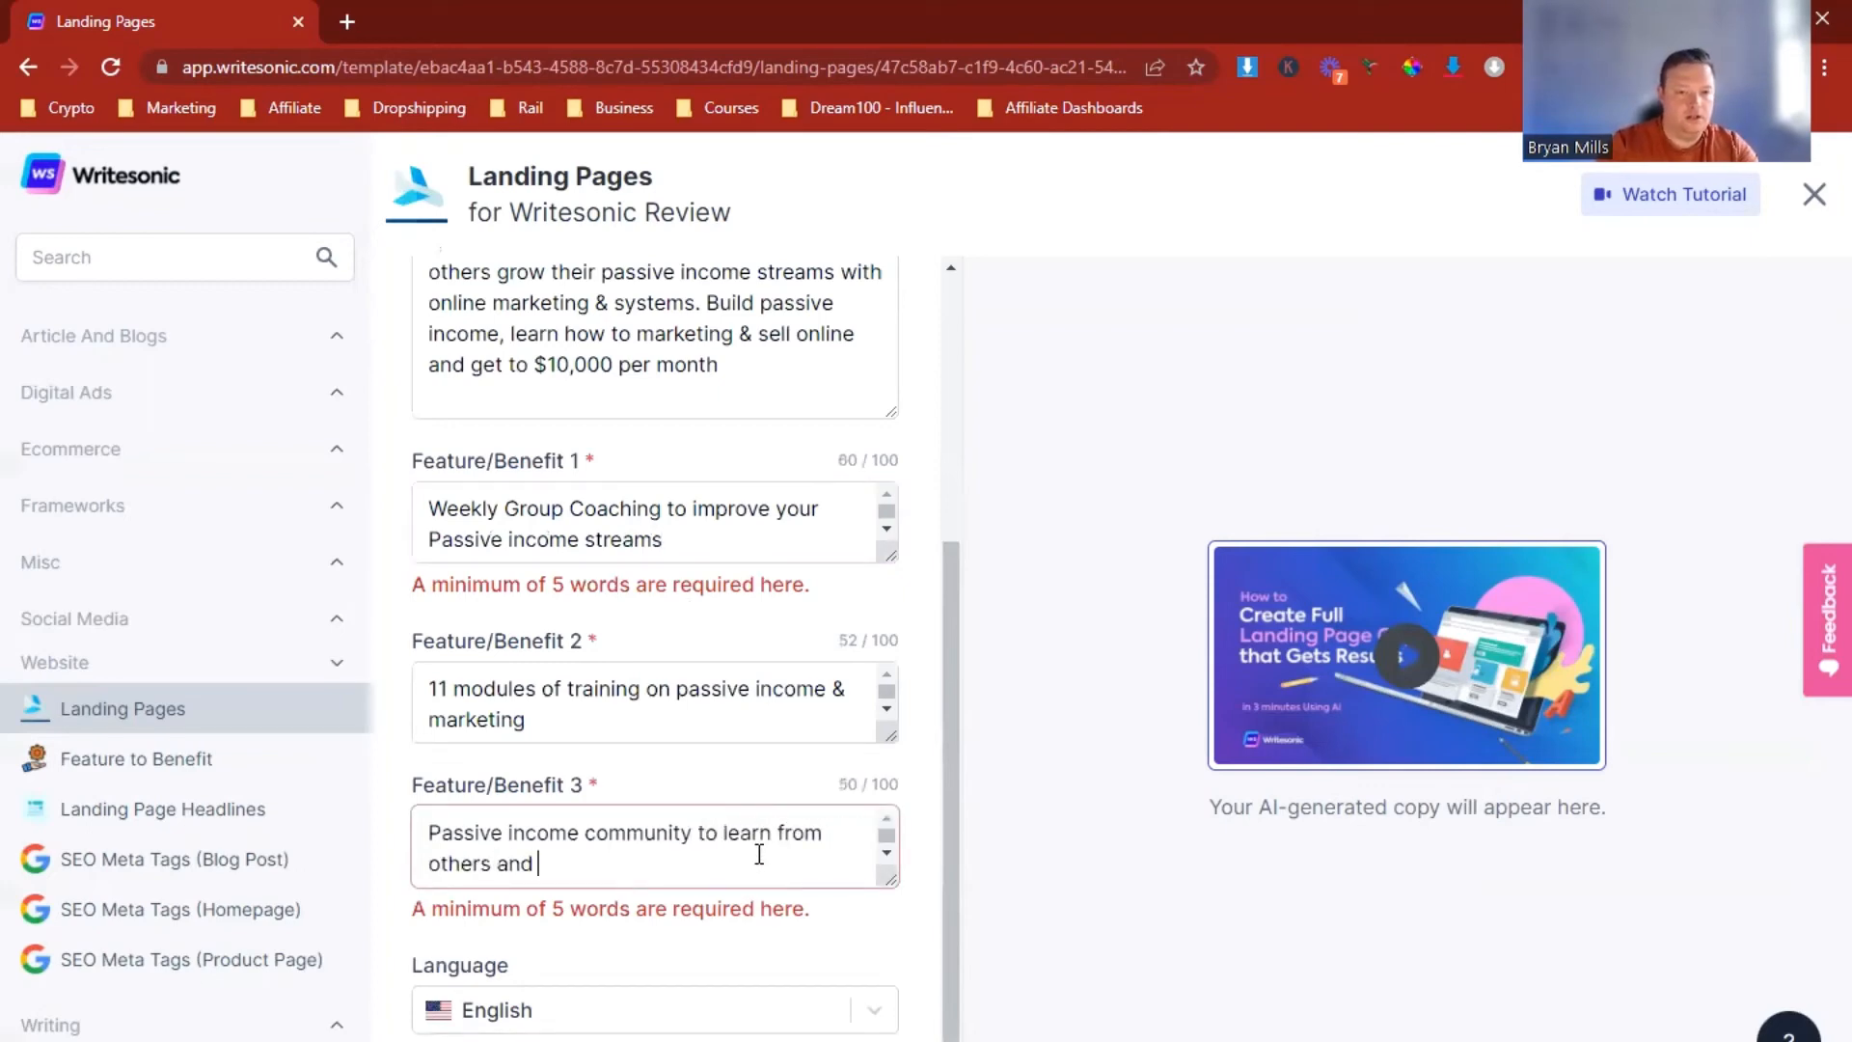
text(grow)
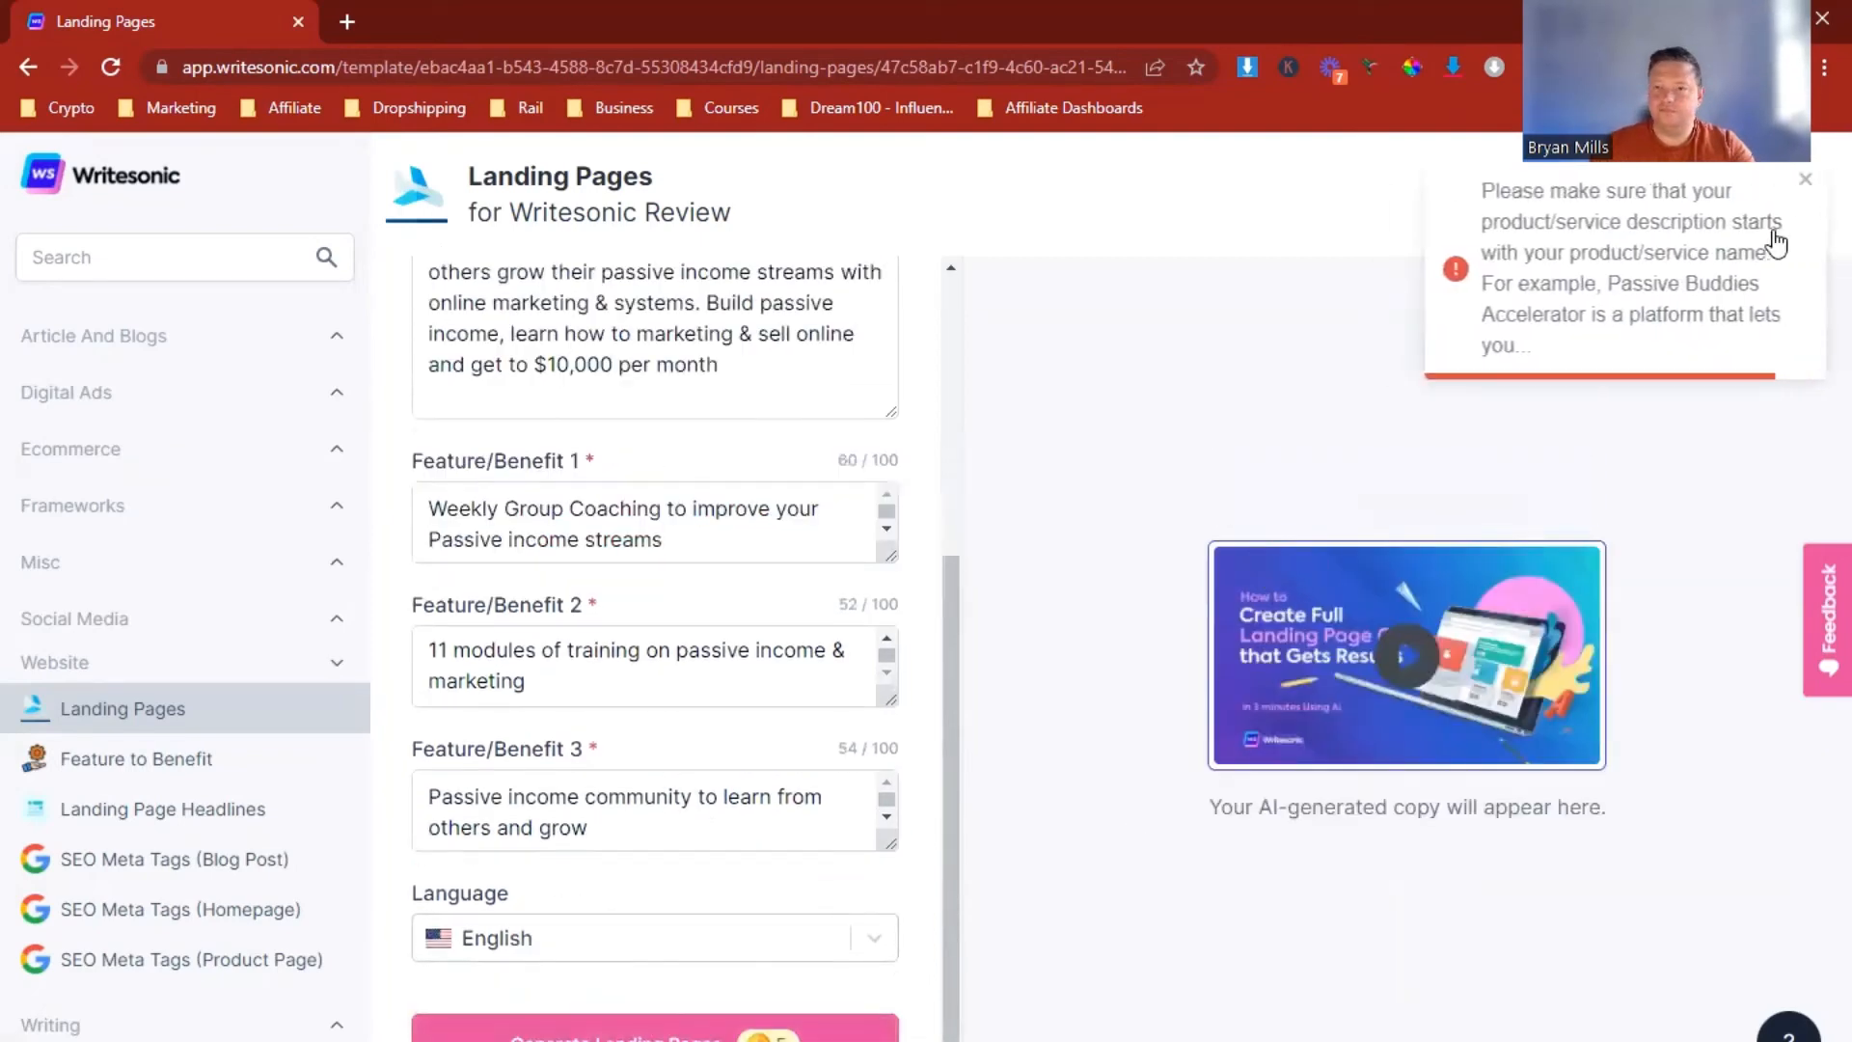
mouse_move(1157, 636)
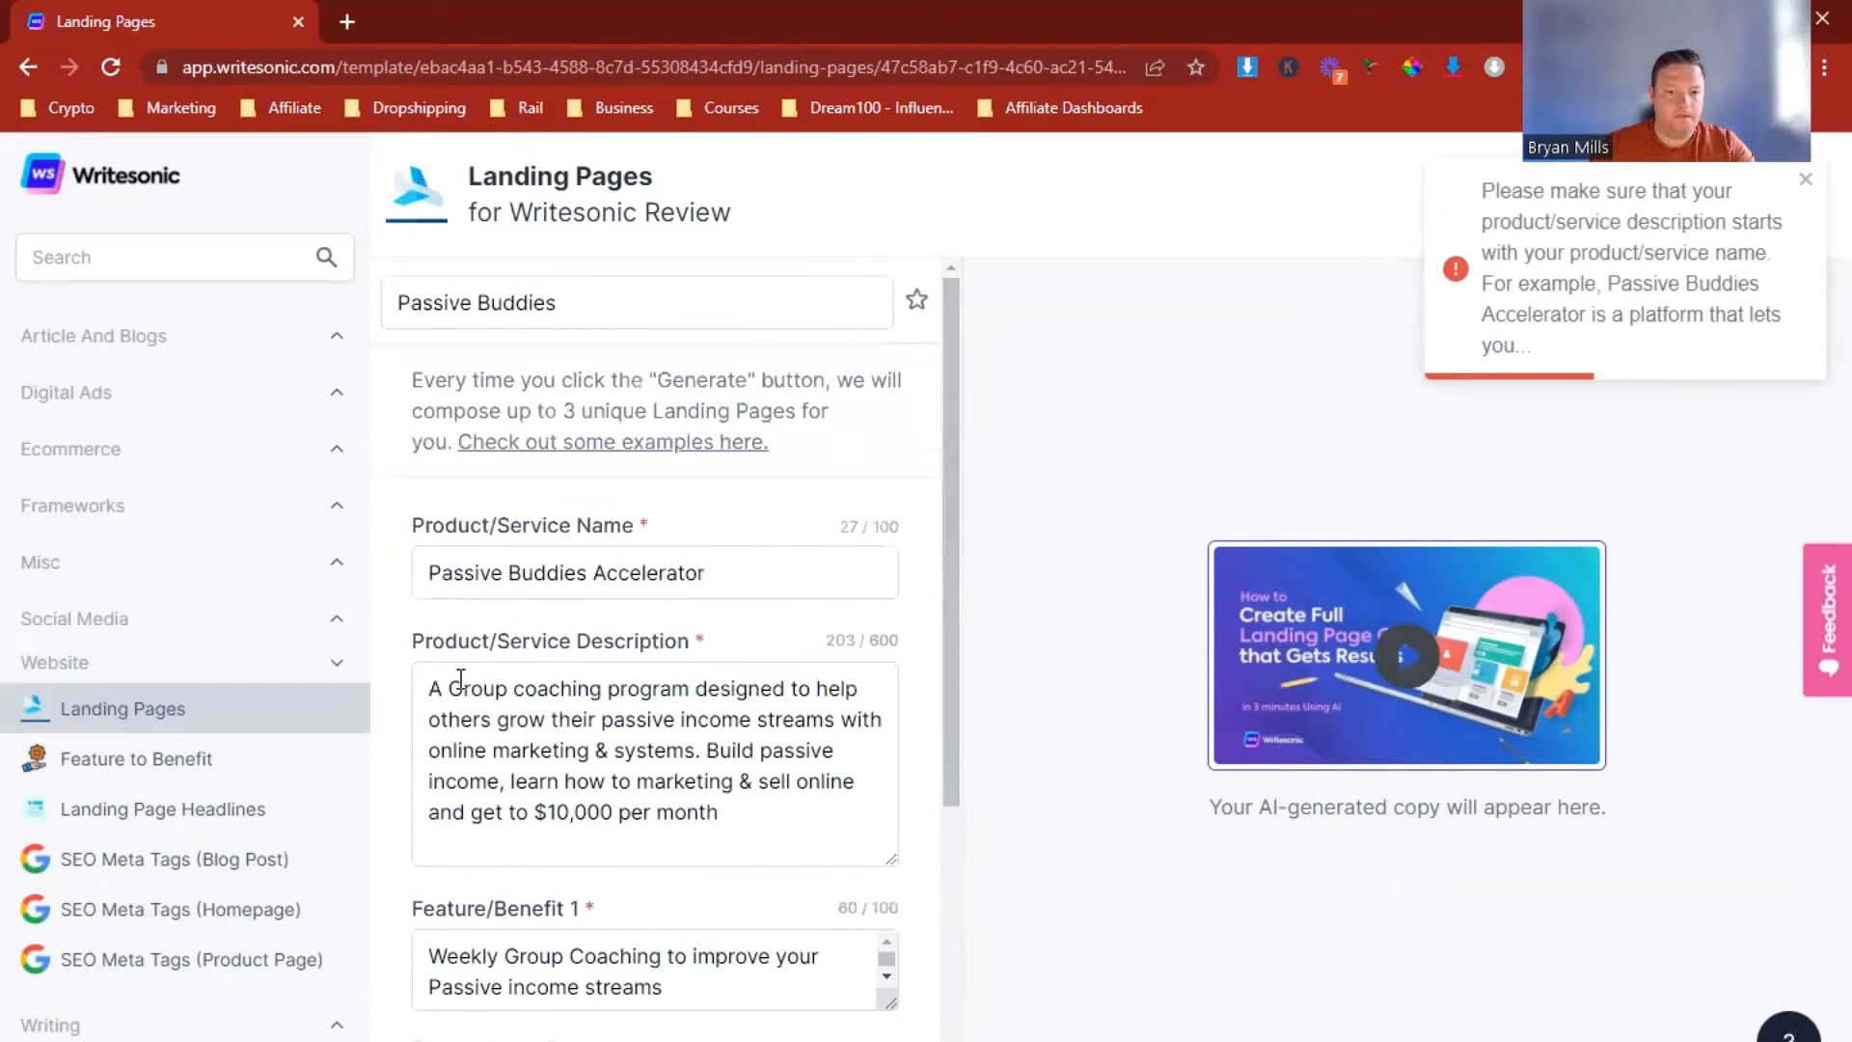
Step: Prefix the description with 'Passive Buddies Accelerator is' and start generating the landing pages
click(429, 689)
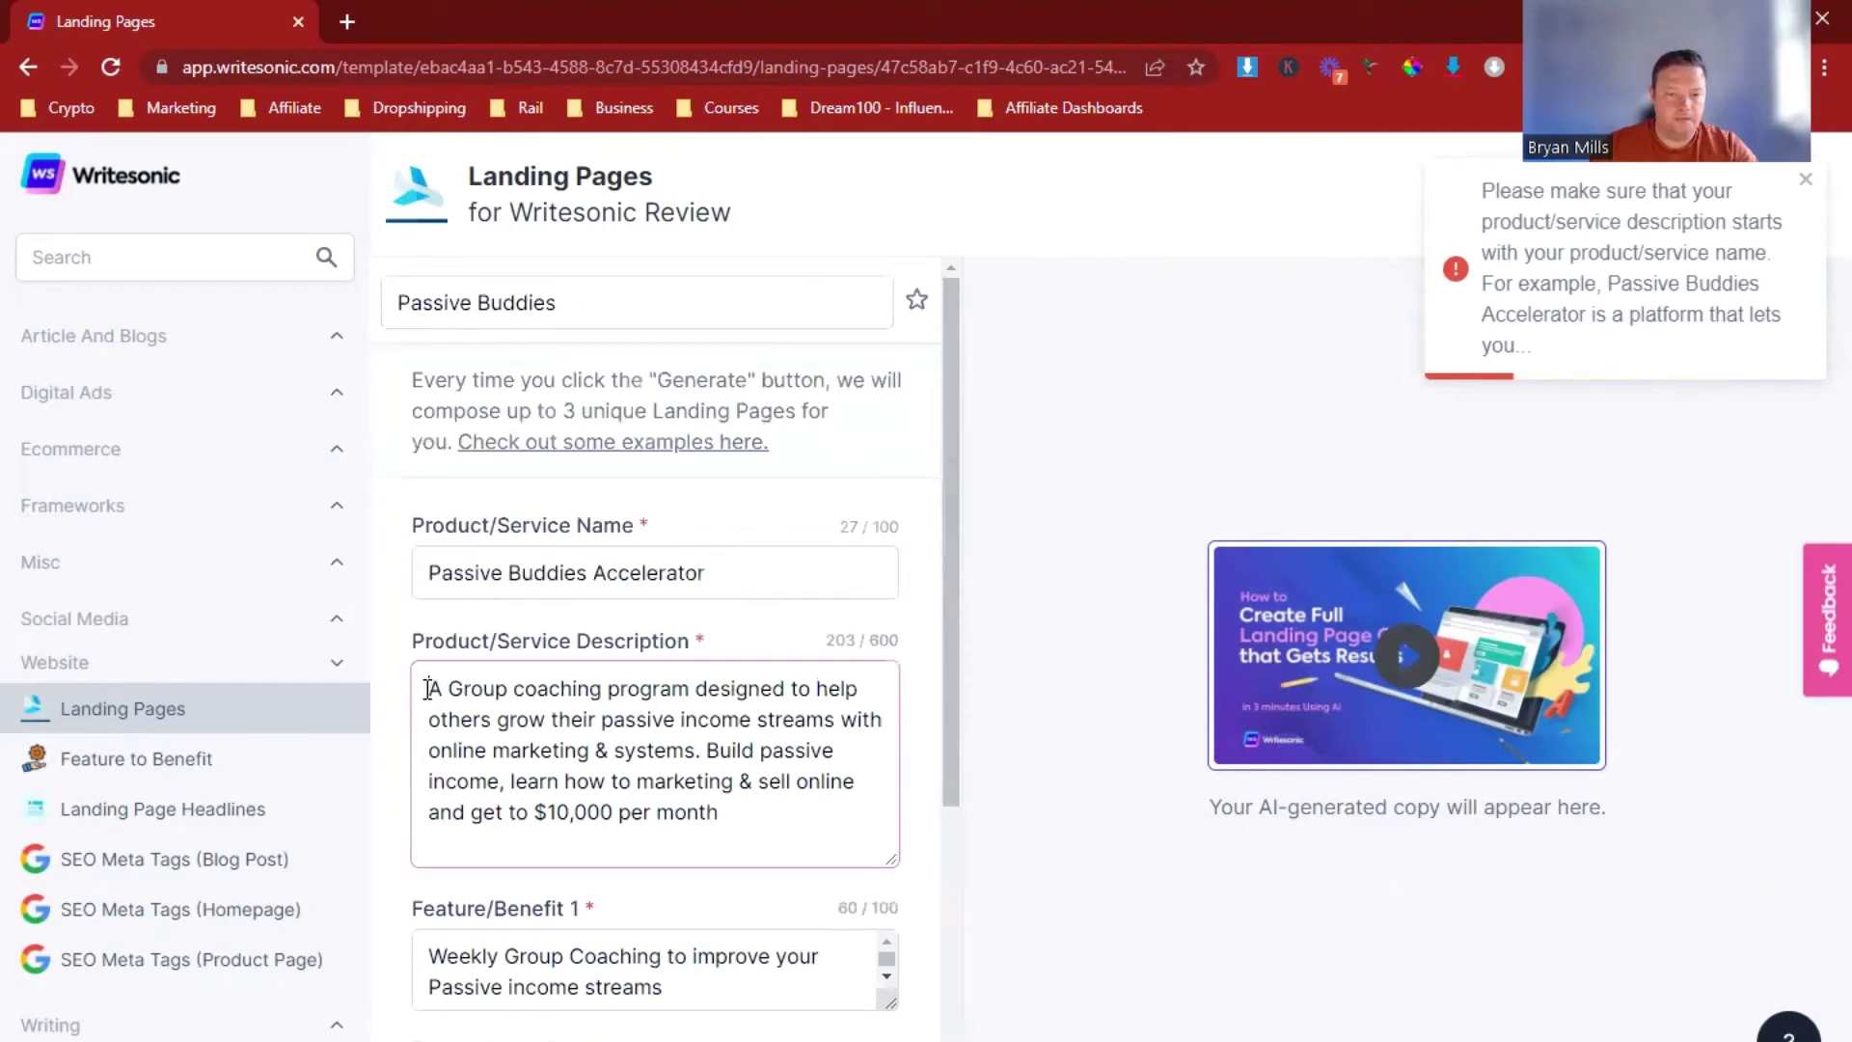
text(Passive Buddies Accelerator is a g)
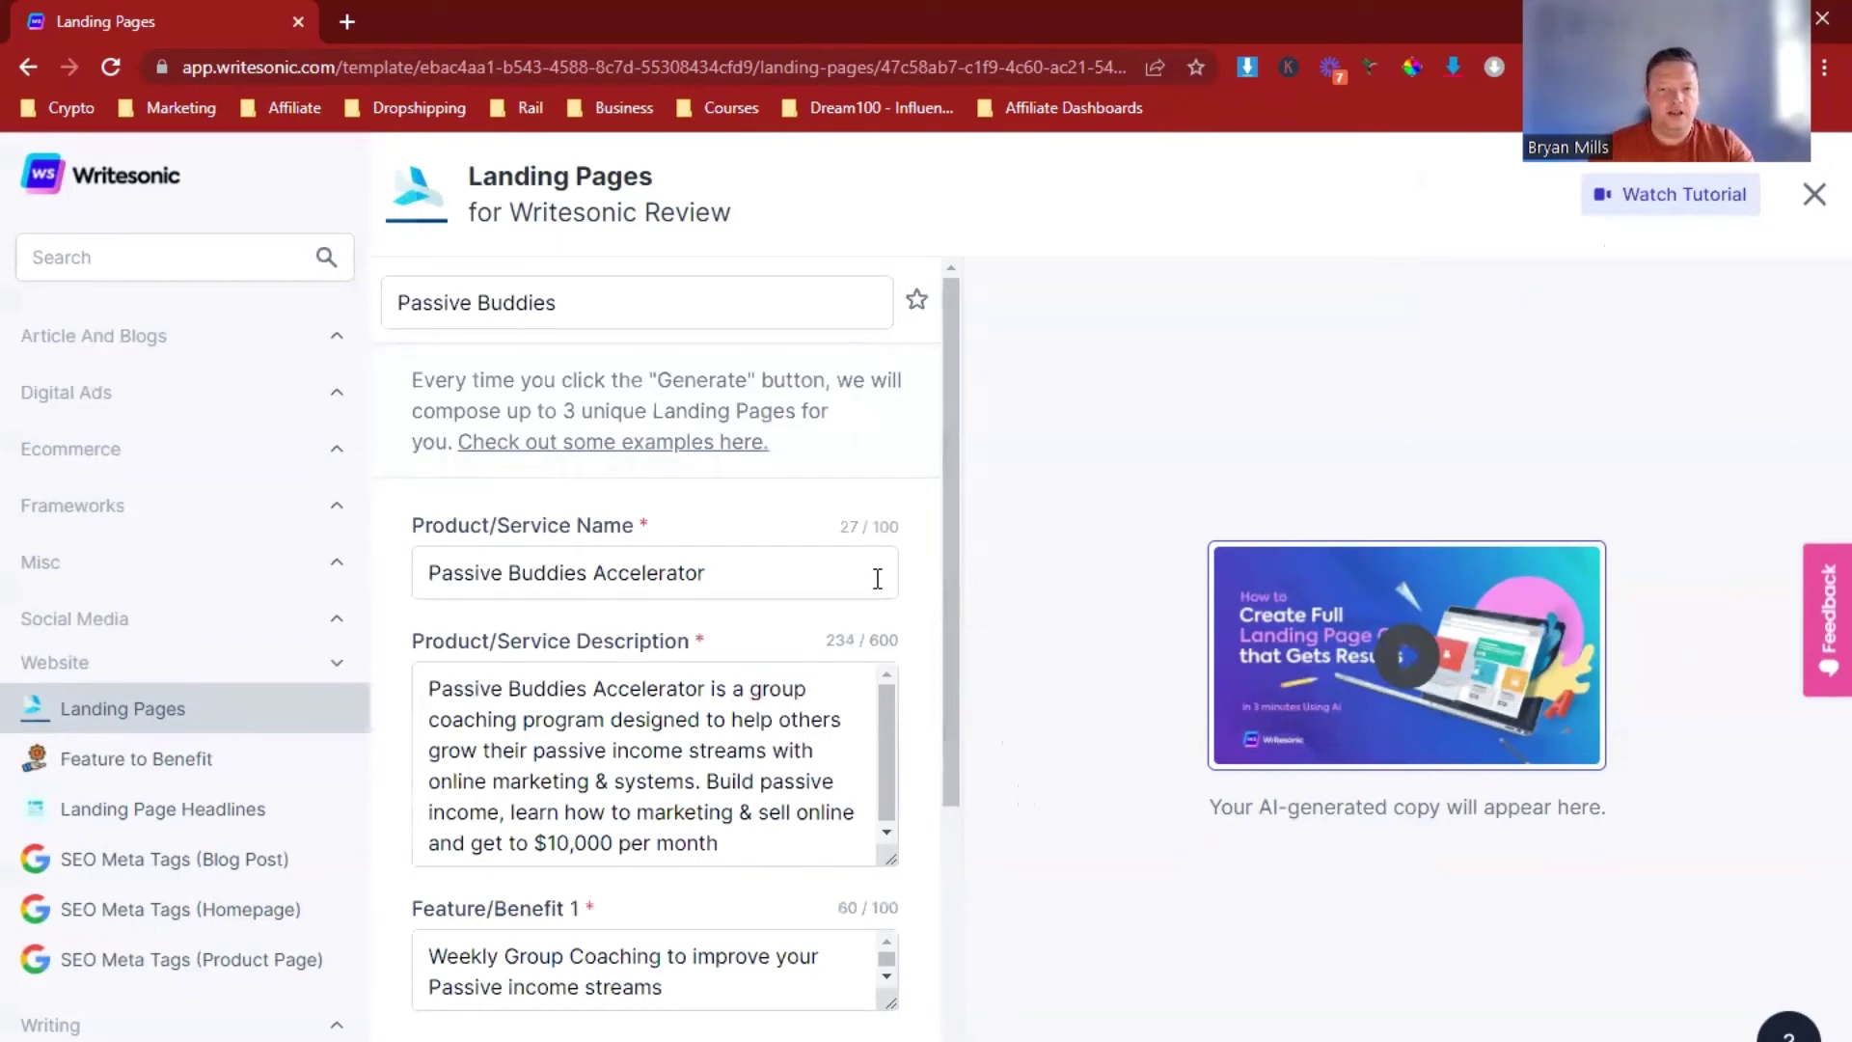
scroll(down, 3)
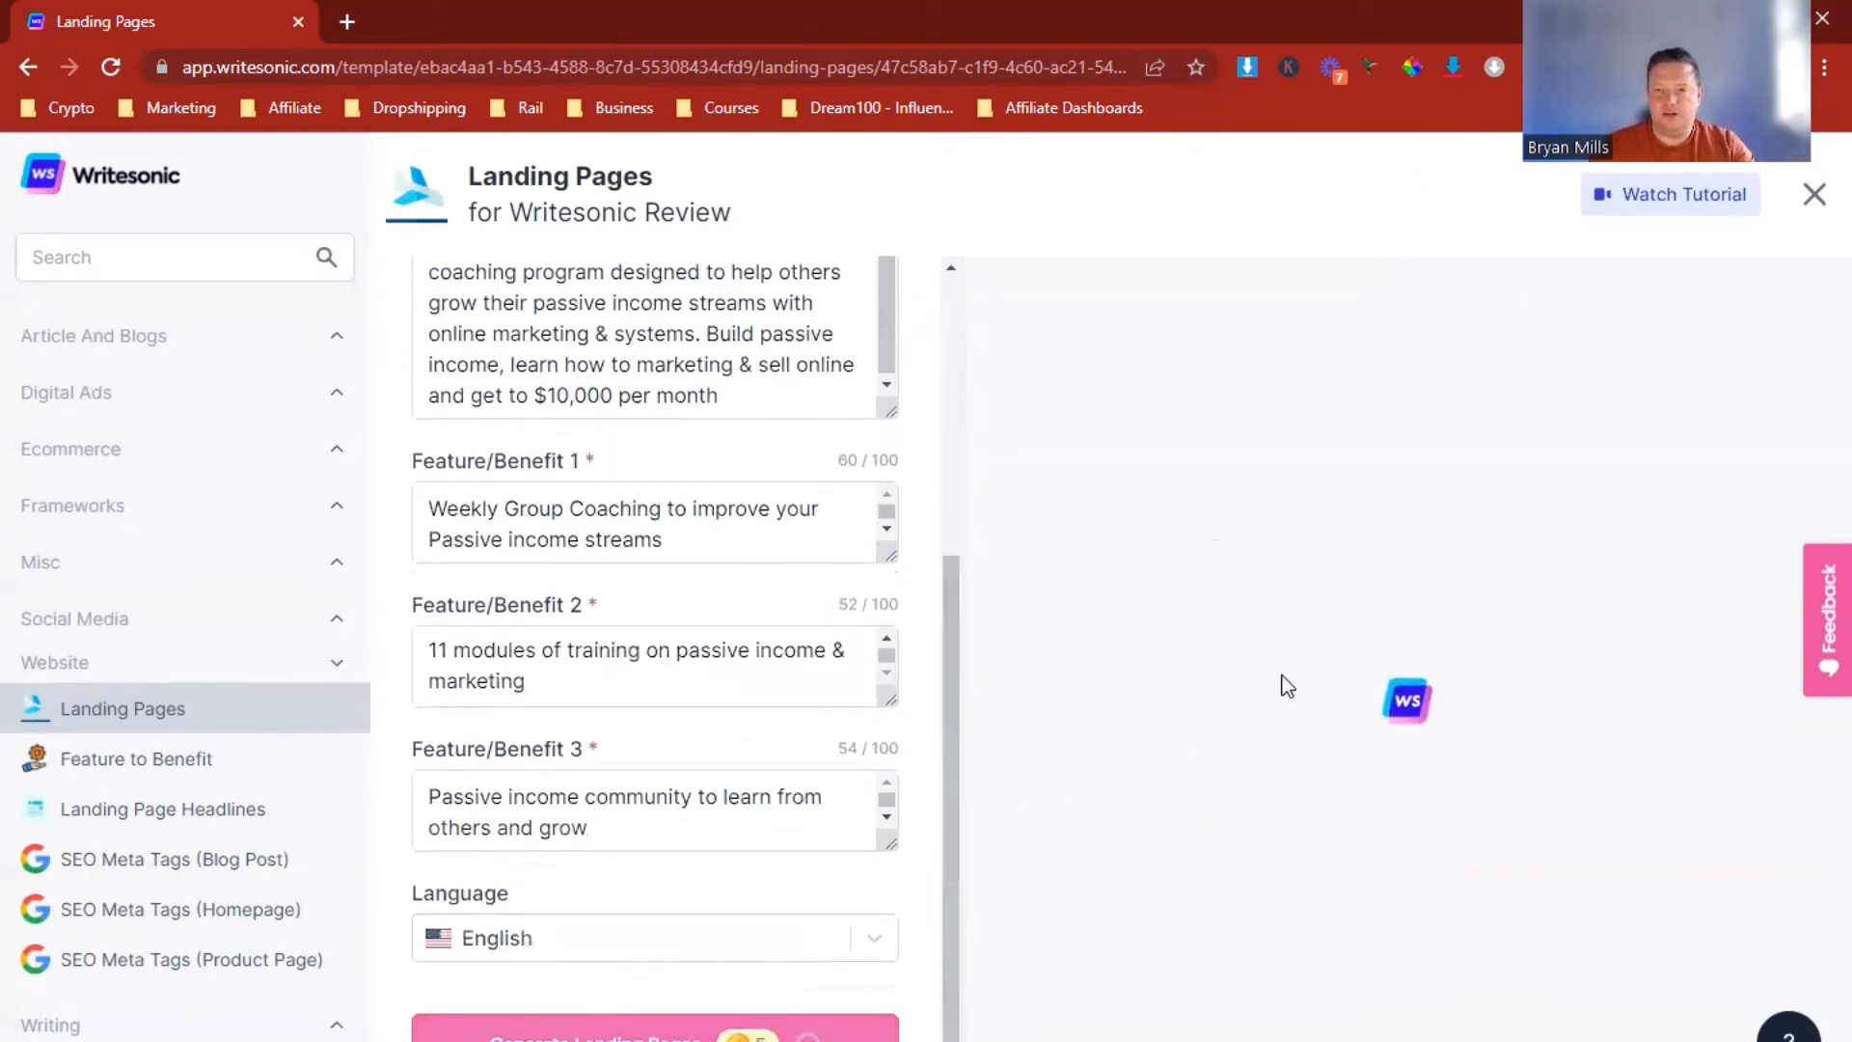
mouse_move(1099, 668)
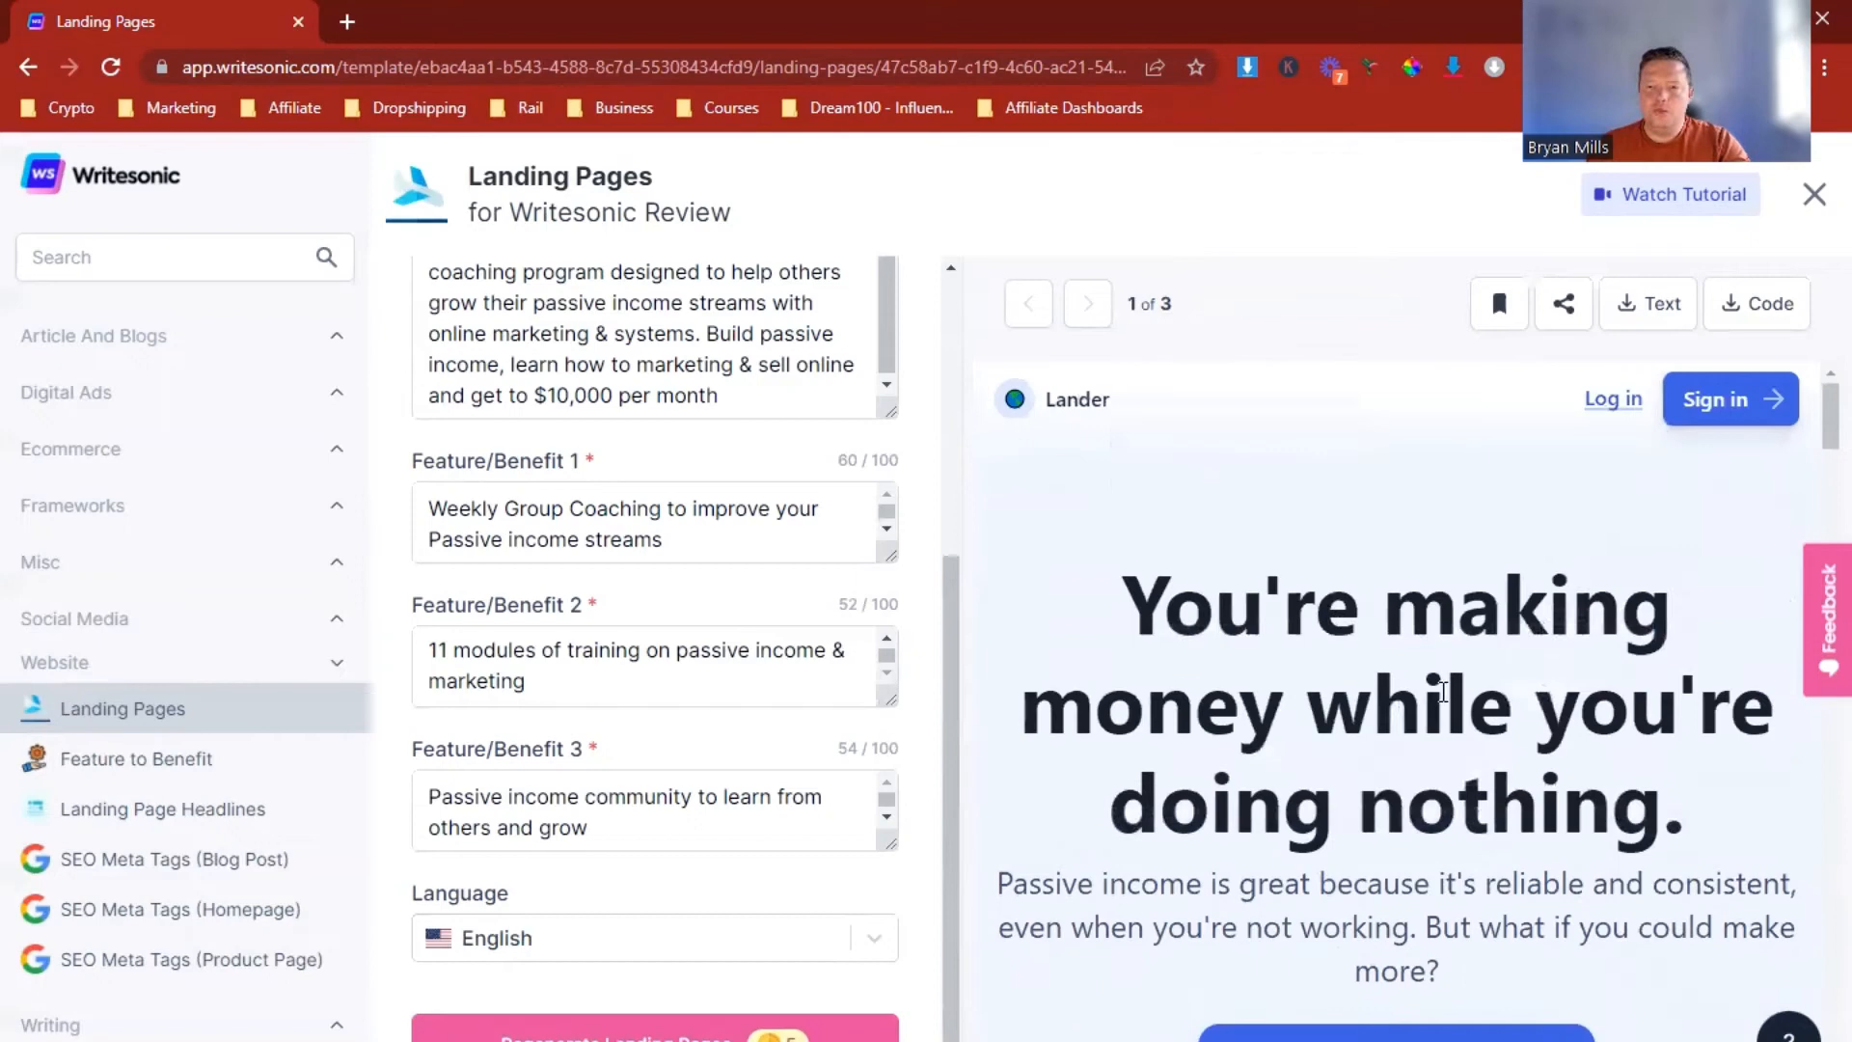
Step: Scroll through the first generated landing page, headlined about making money while doing nothing
scroll(down, 3)
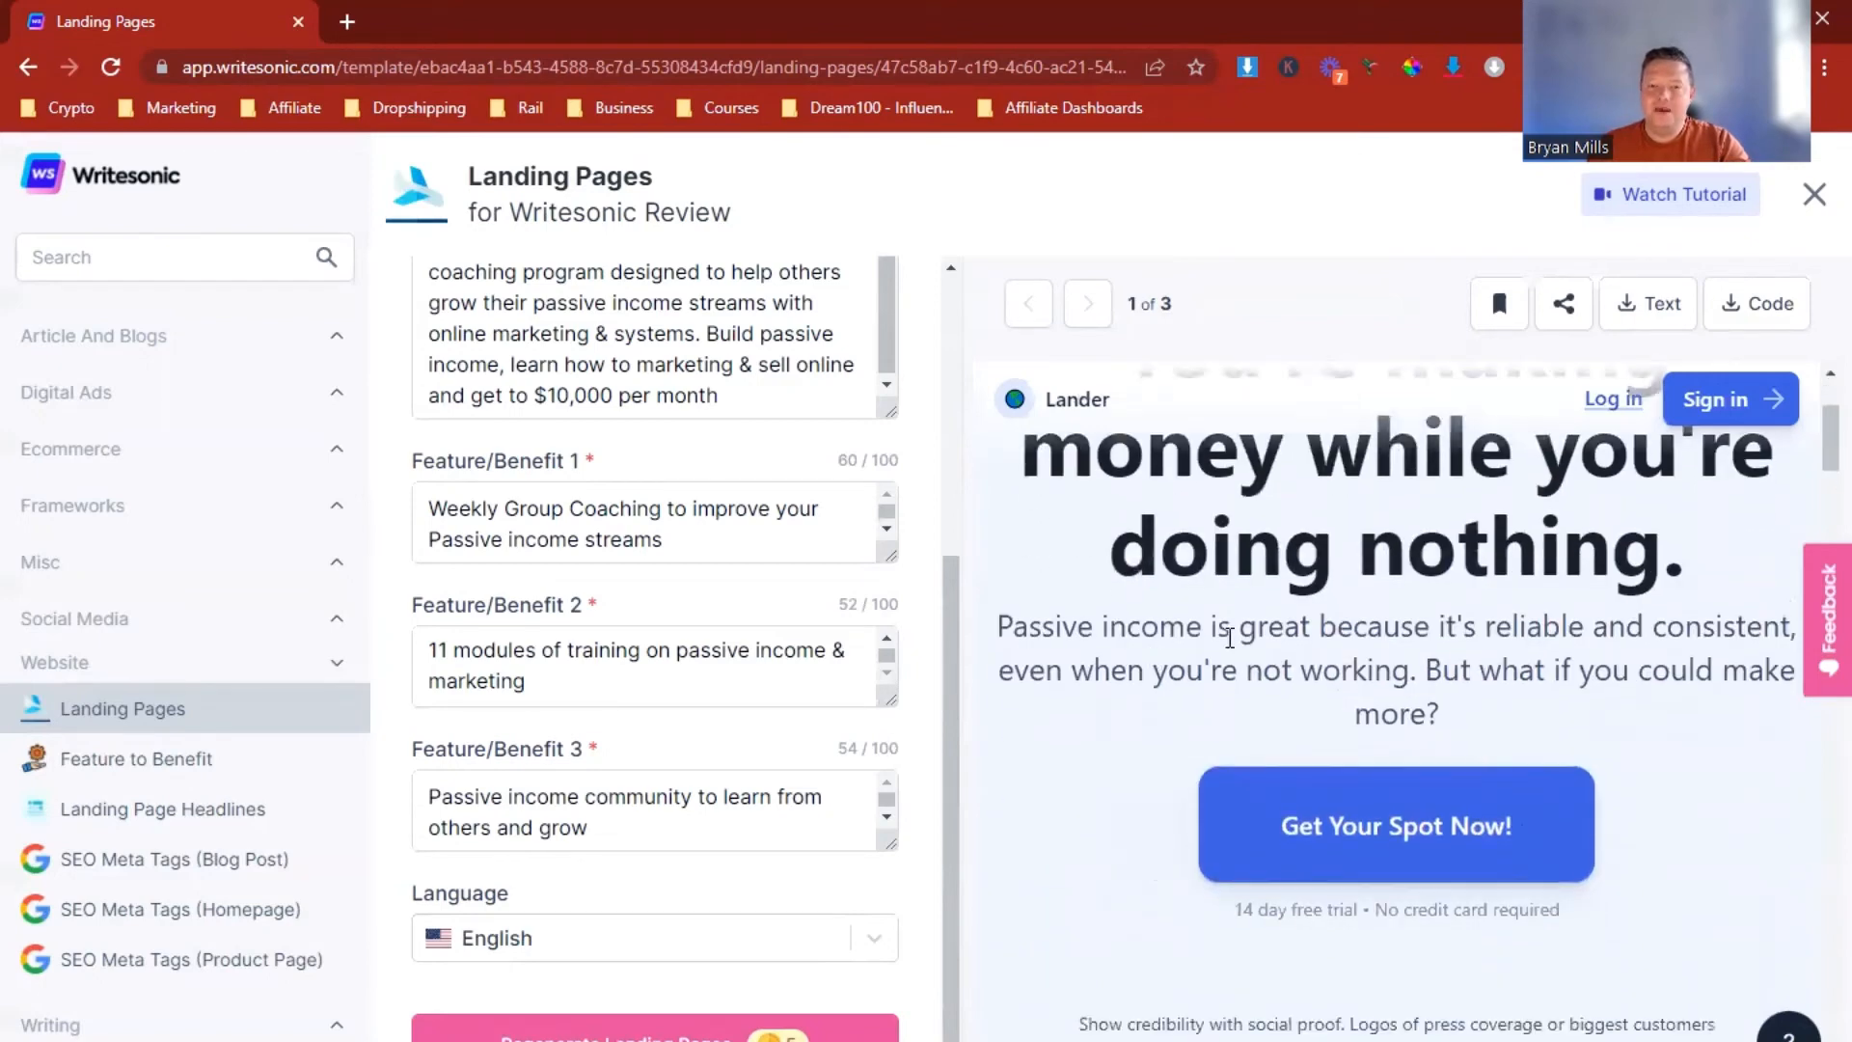
mouse_move(1146, 725)
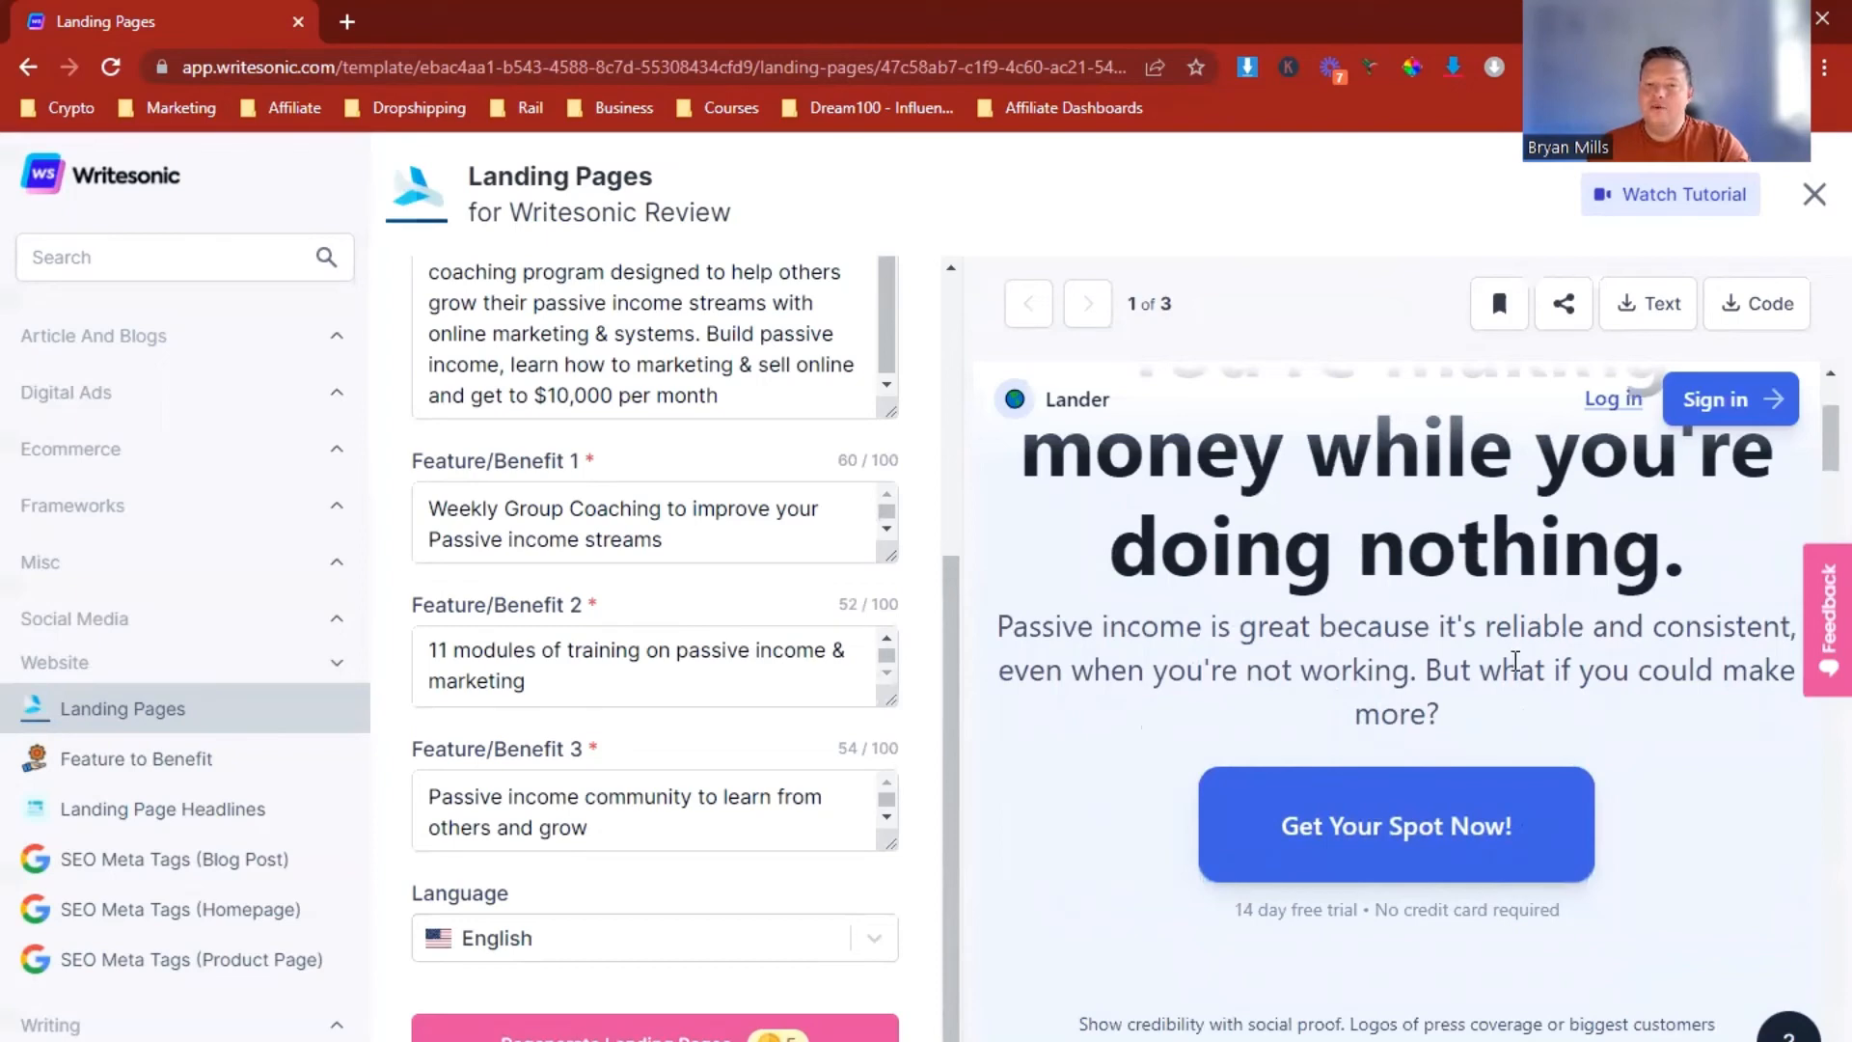
scroll(down, 3)
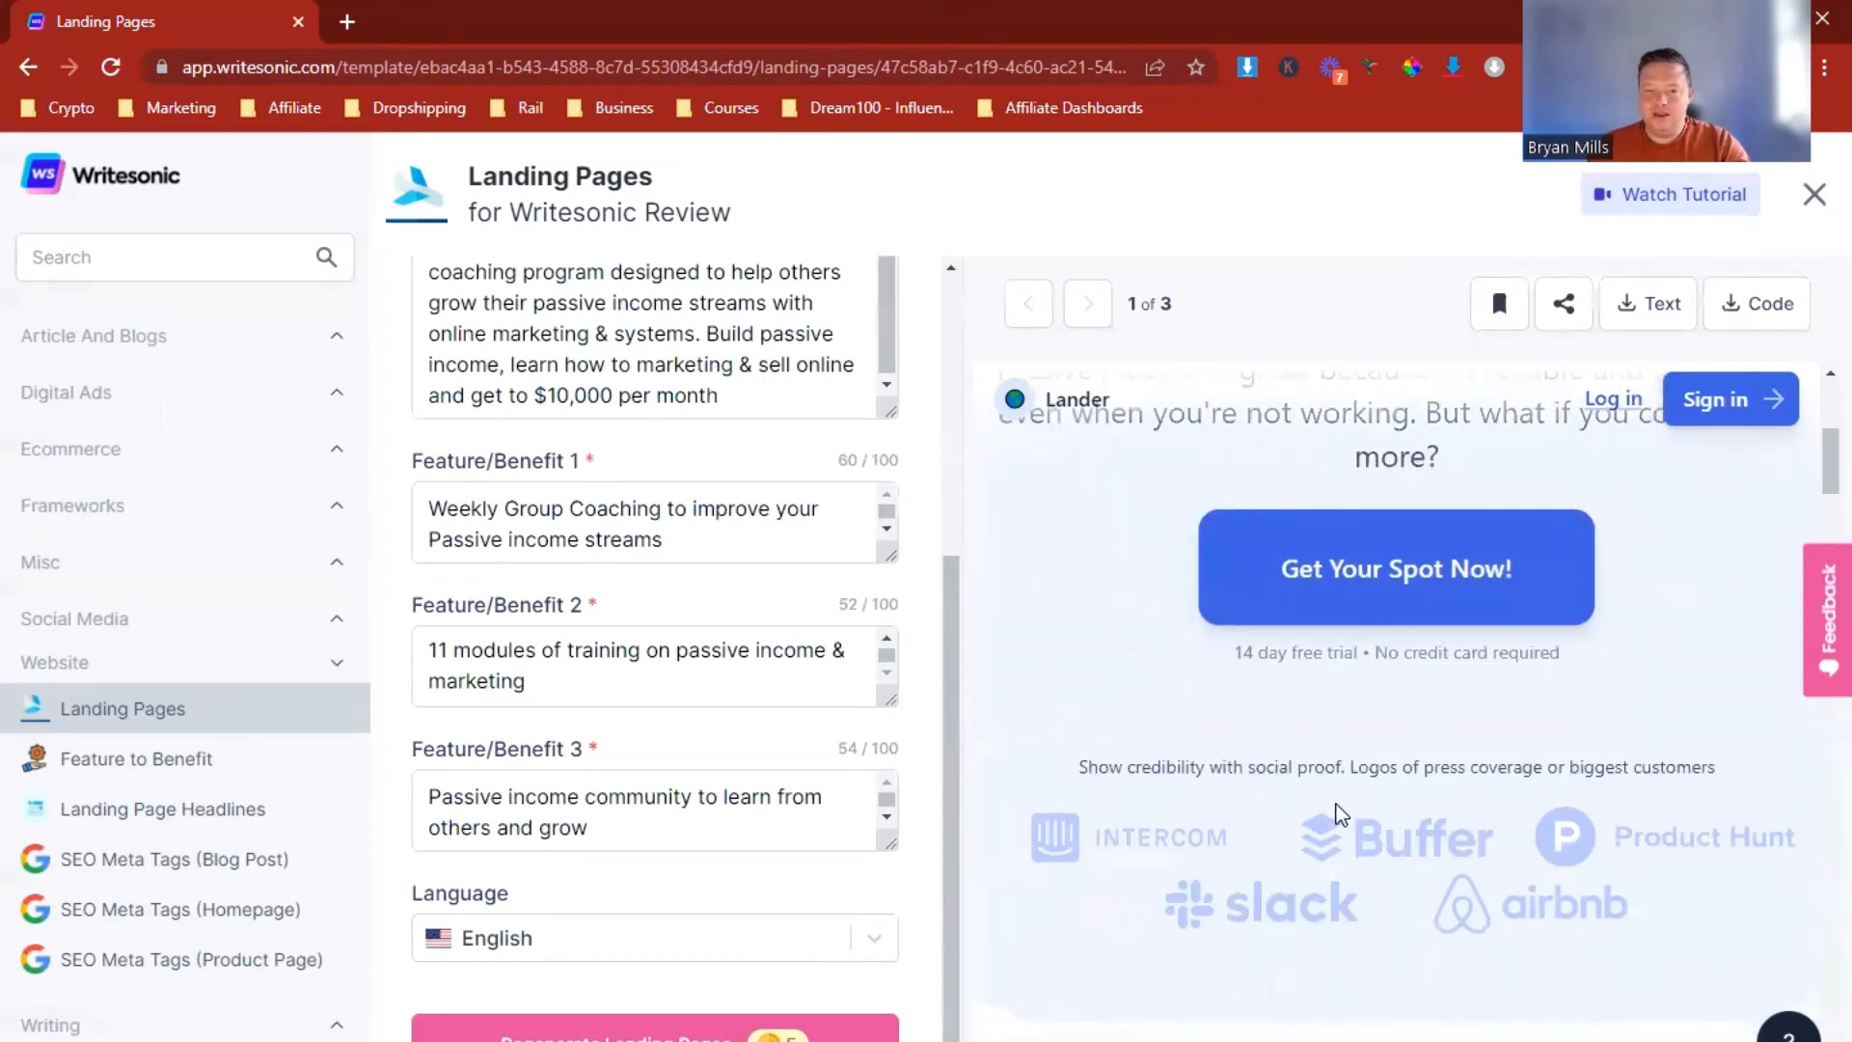
mouse_move(1431, 682)
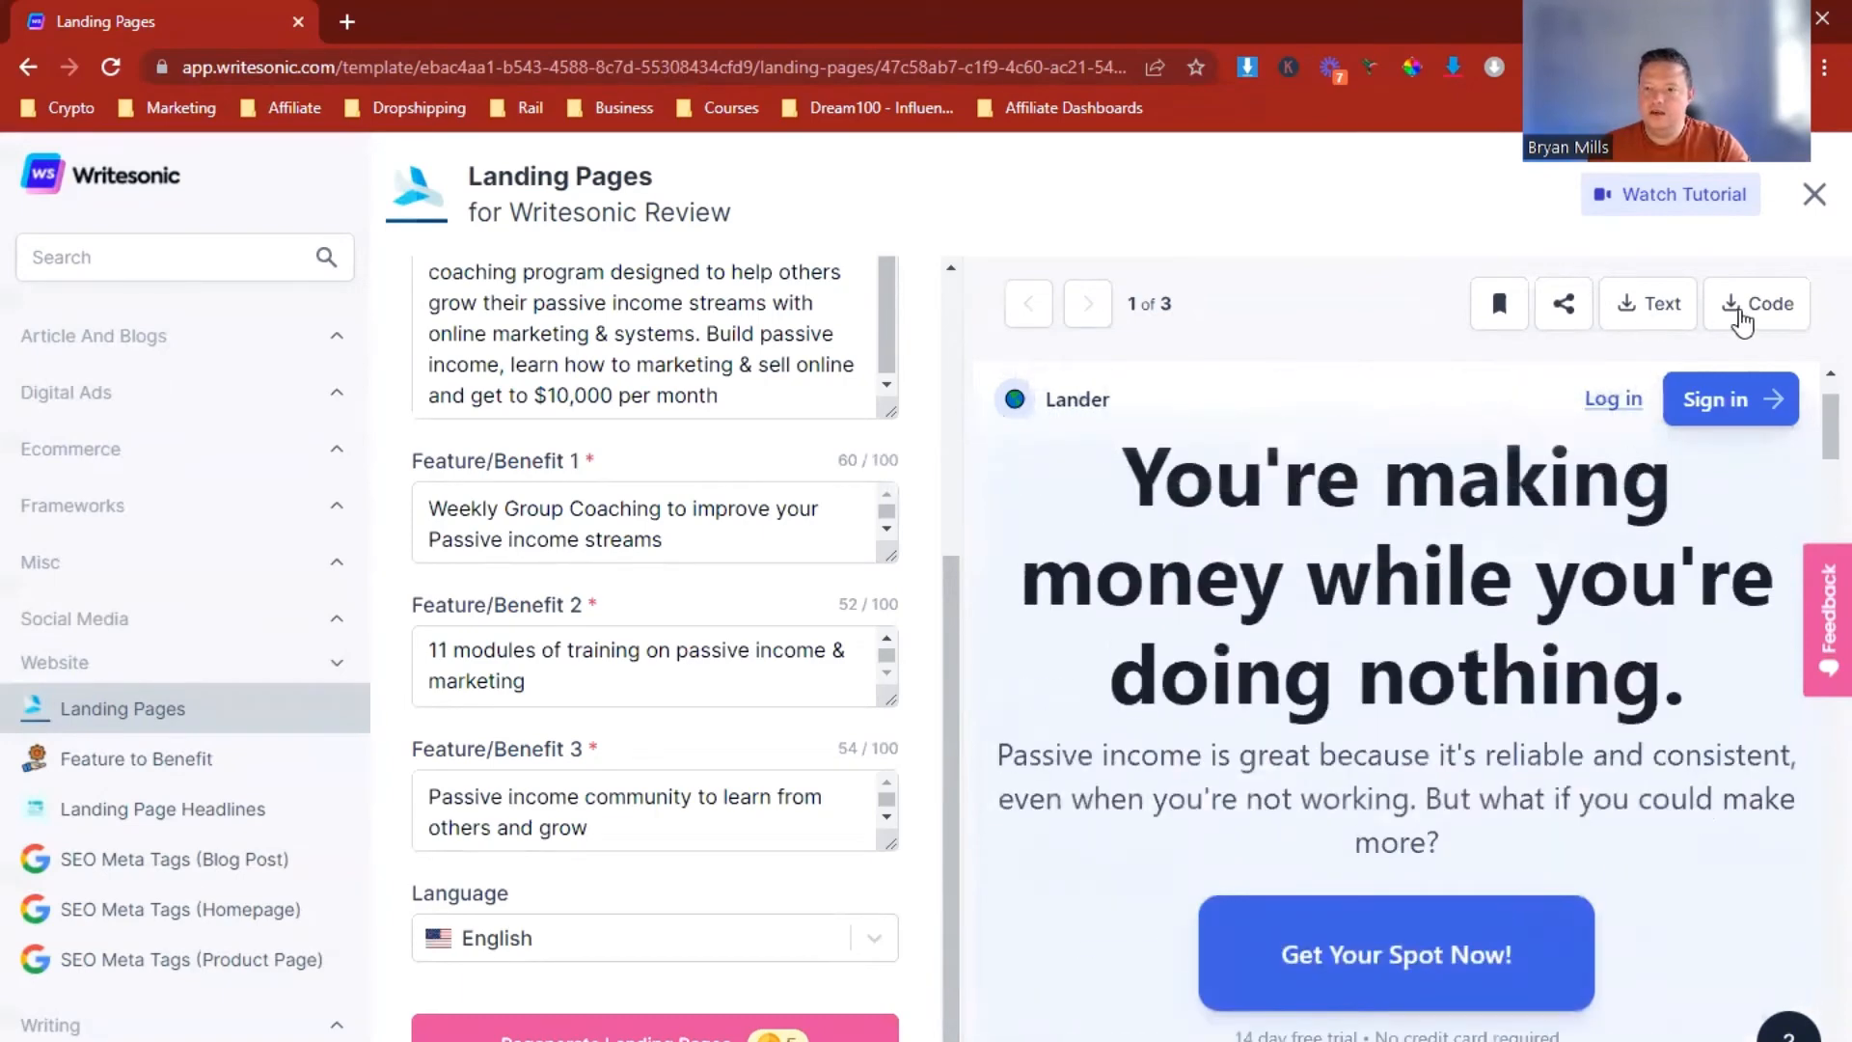
mouse_move(1643, 319)
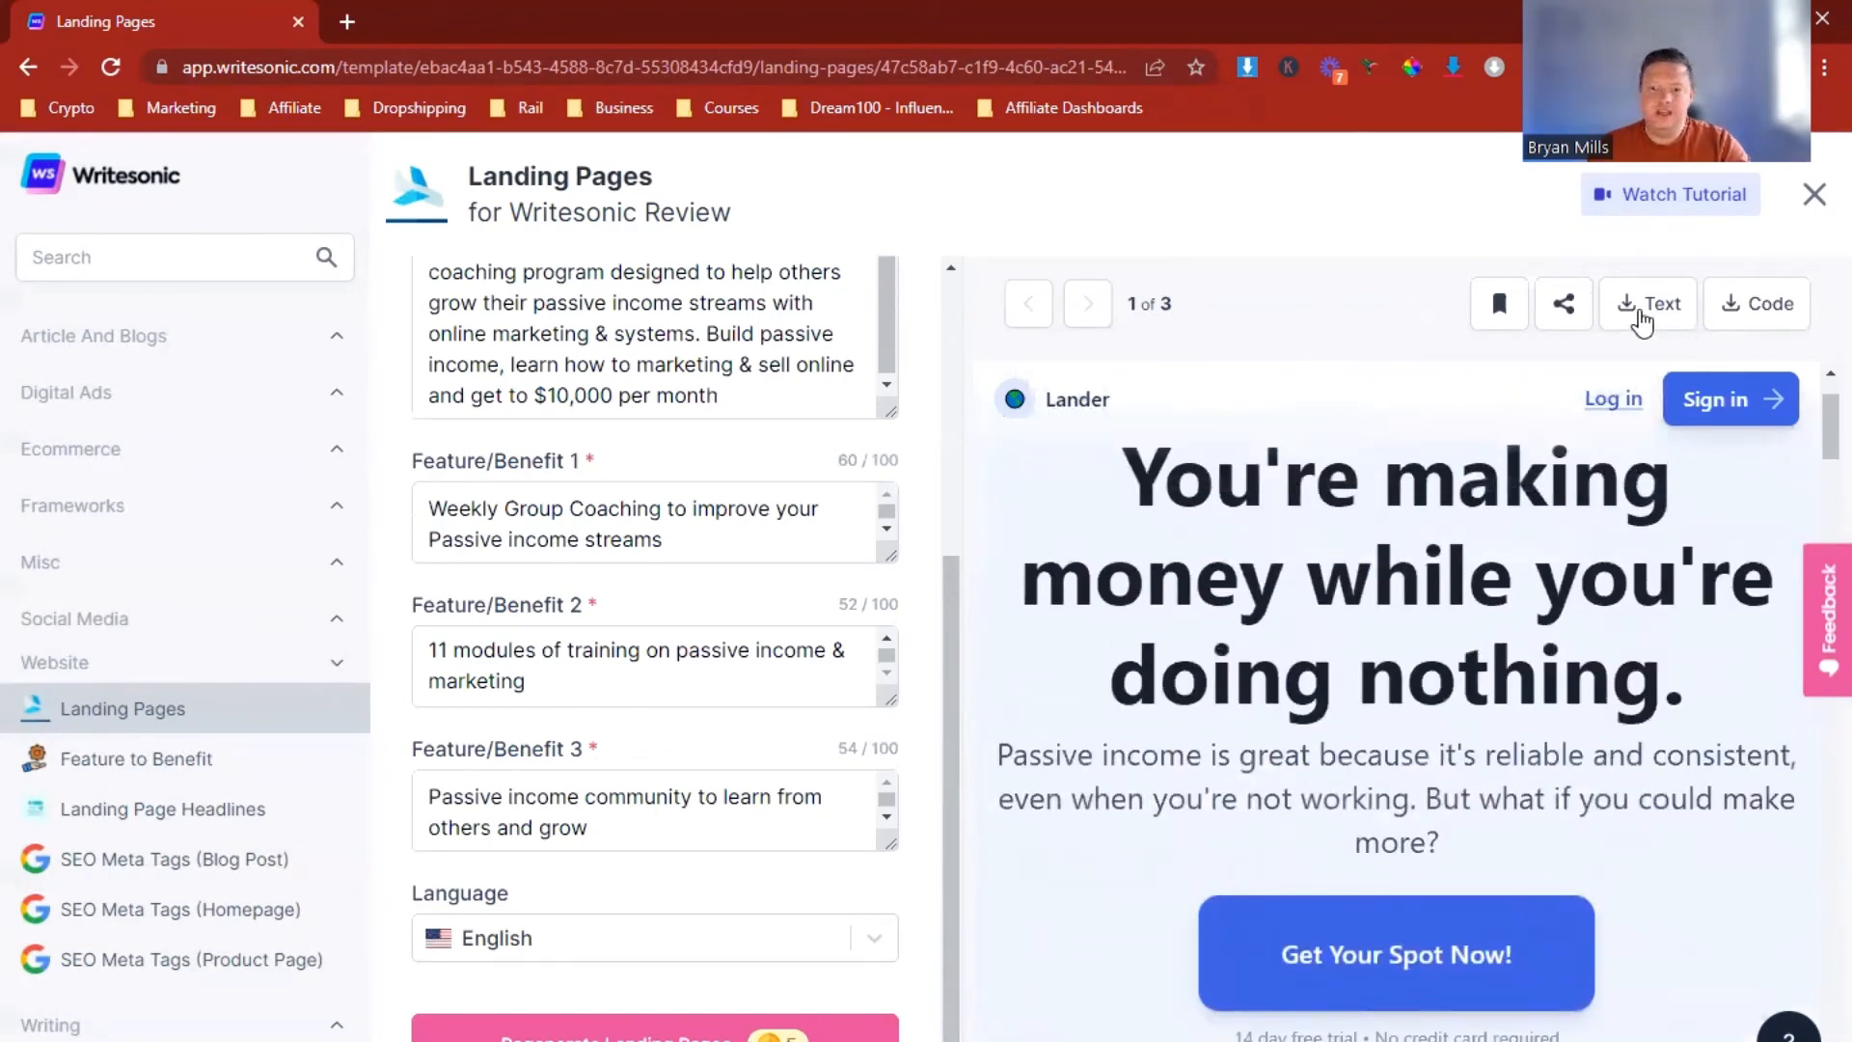
mouse_move(1559, 316)
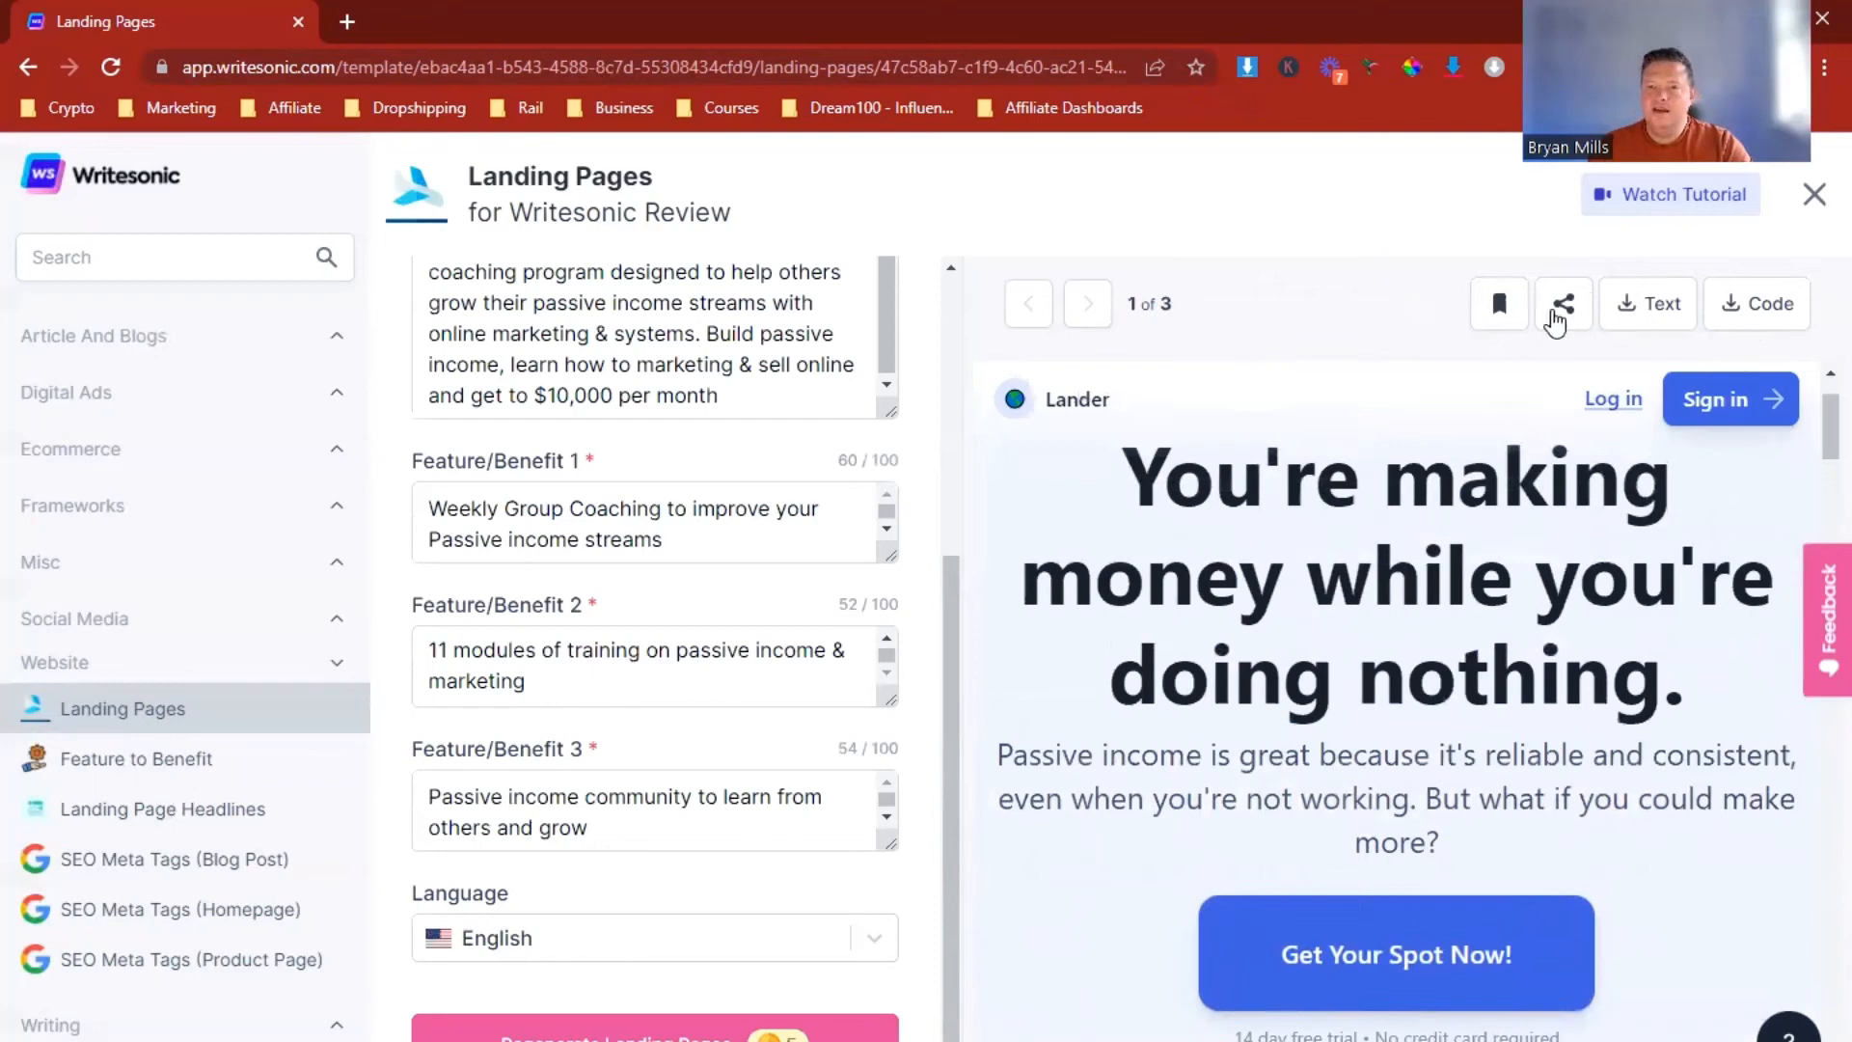
scroll(down, 3)
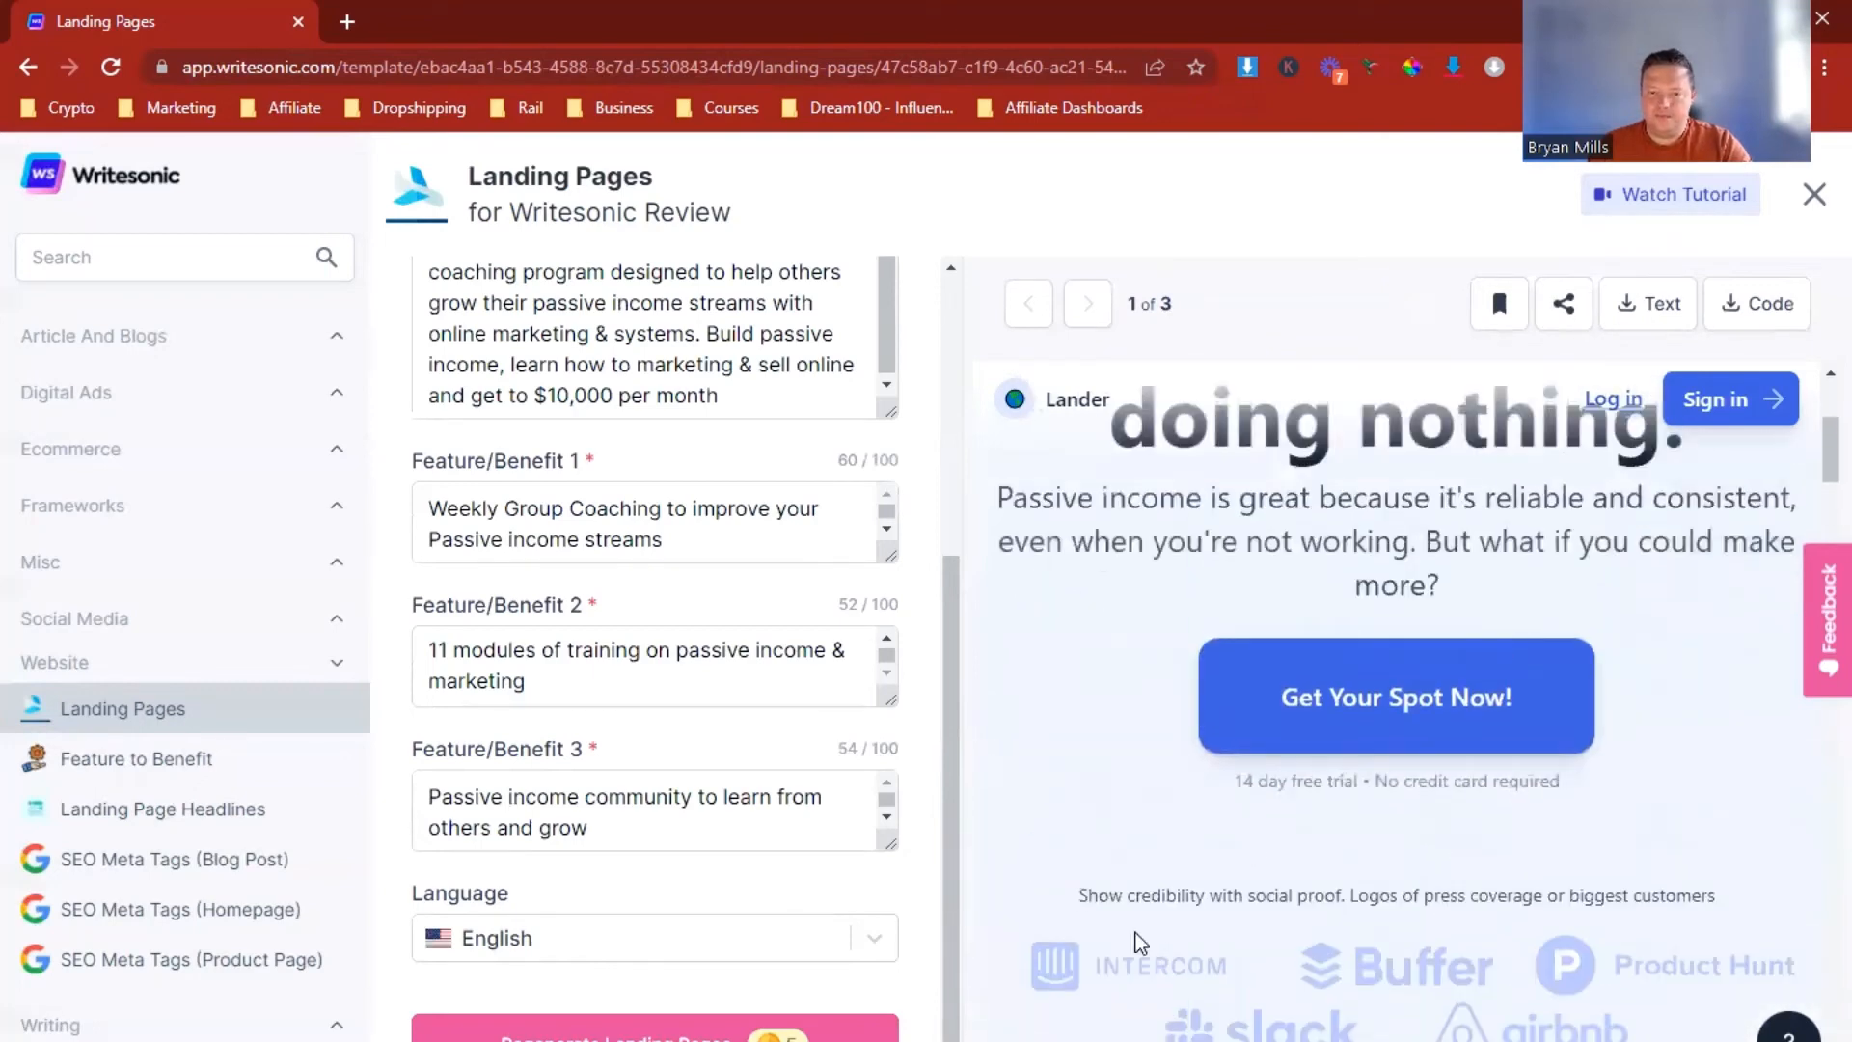
scroll(down, 3)
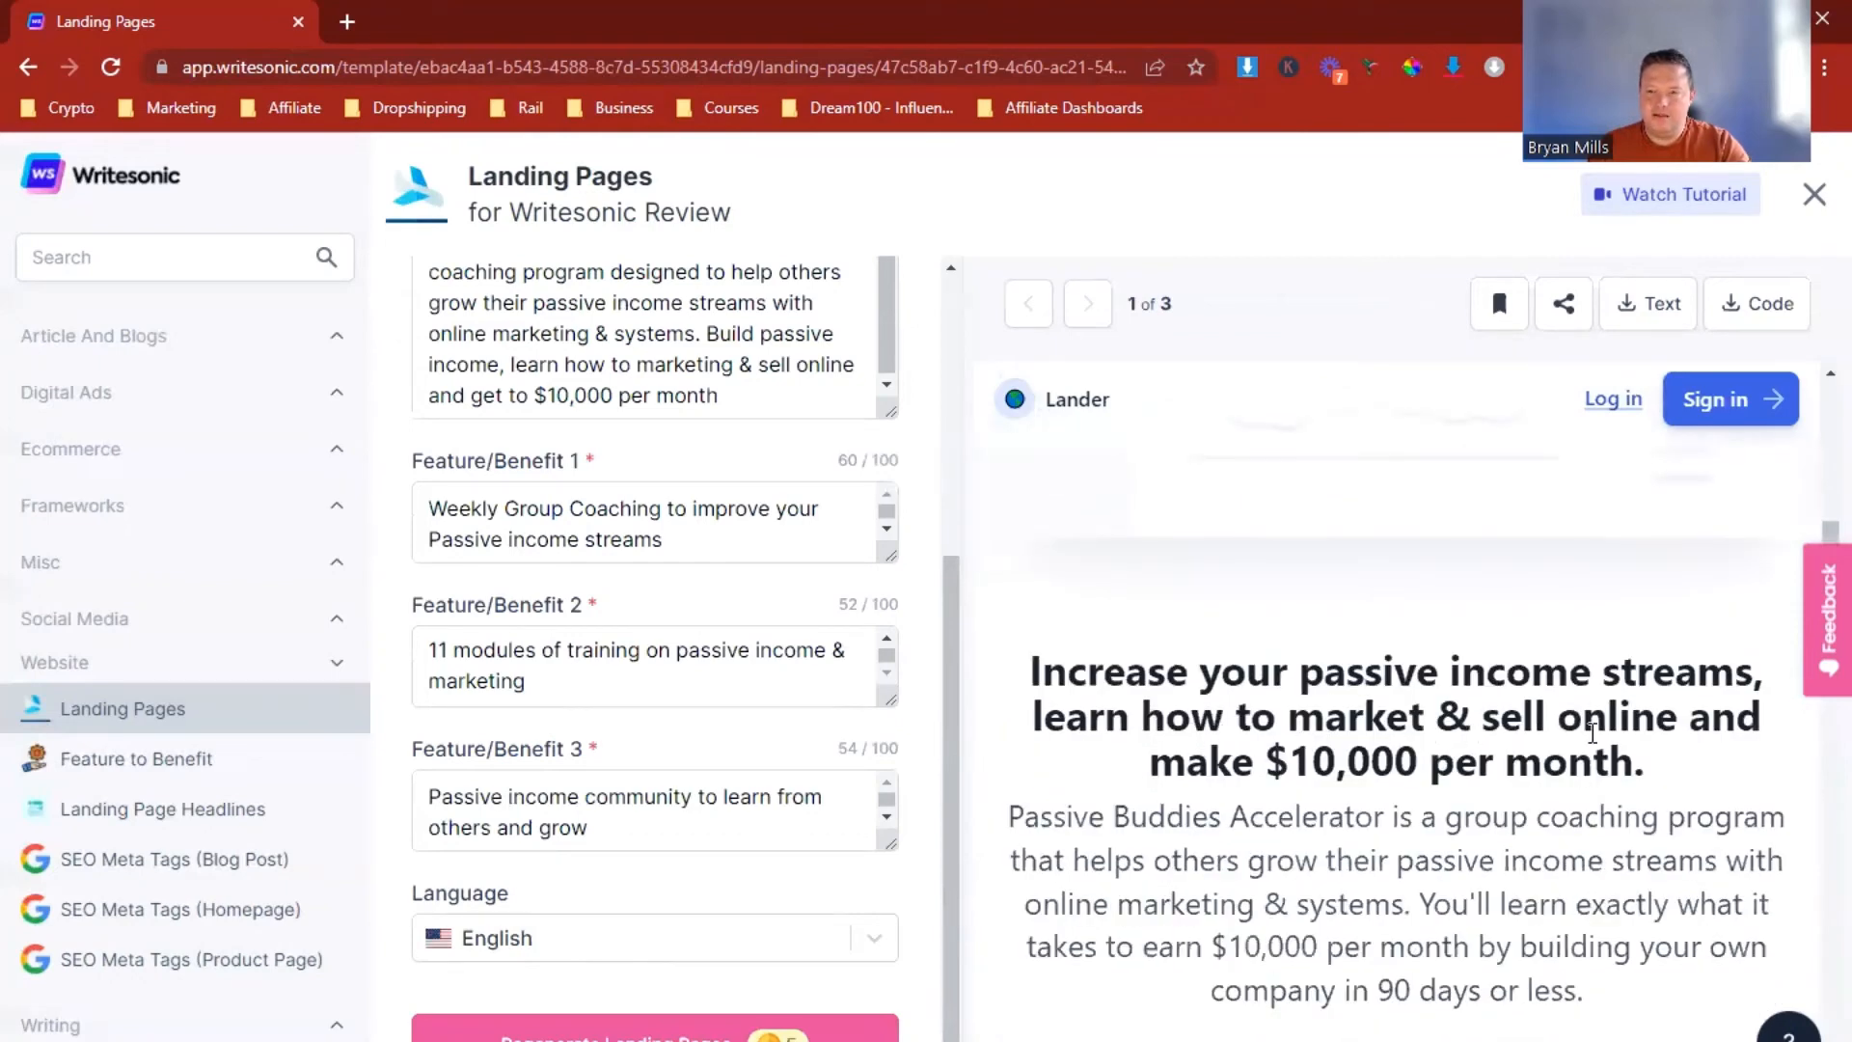
scroll(down, 3)
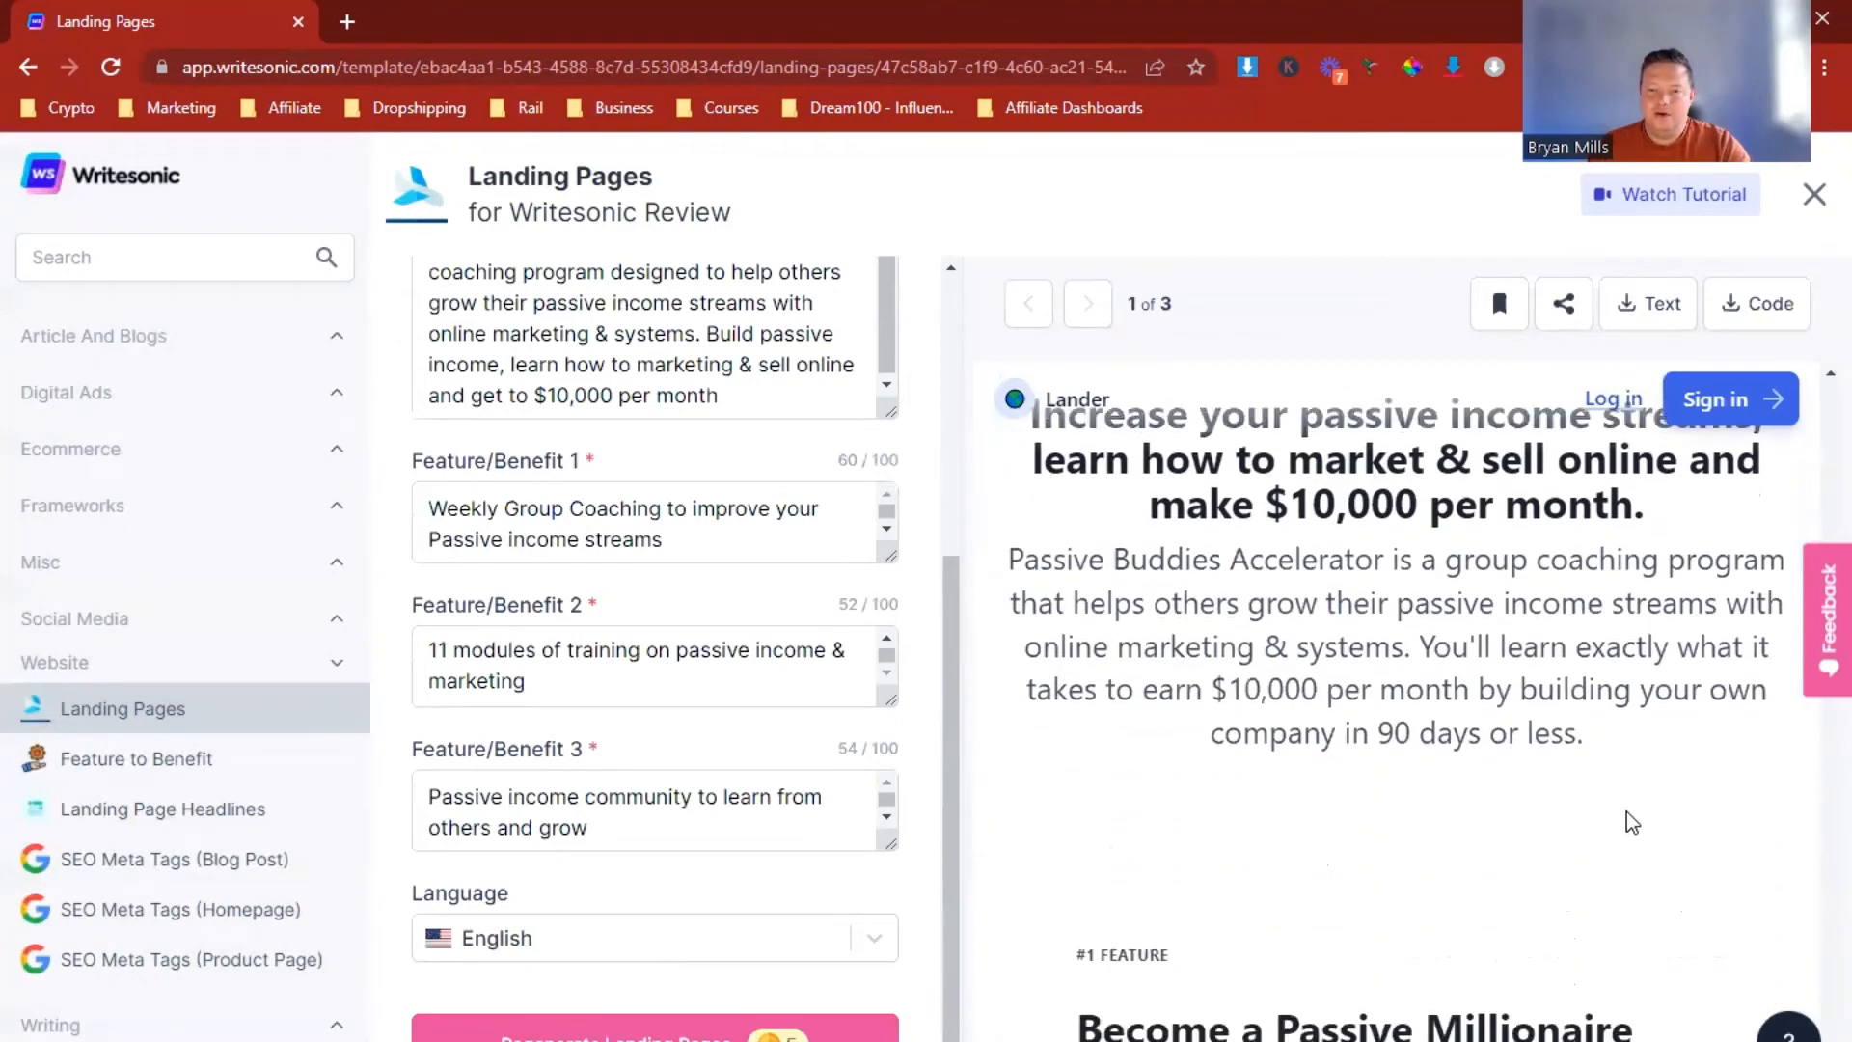
drag(1055, 390, 1580, 733)
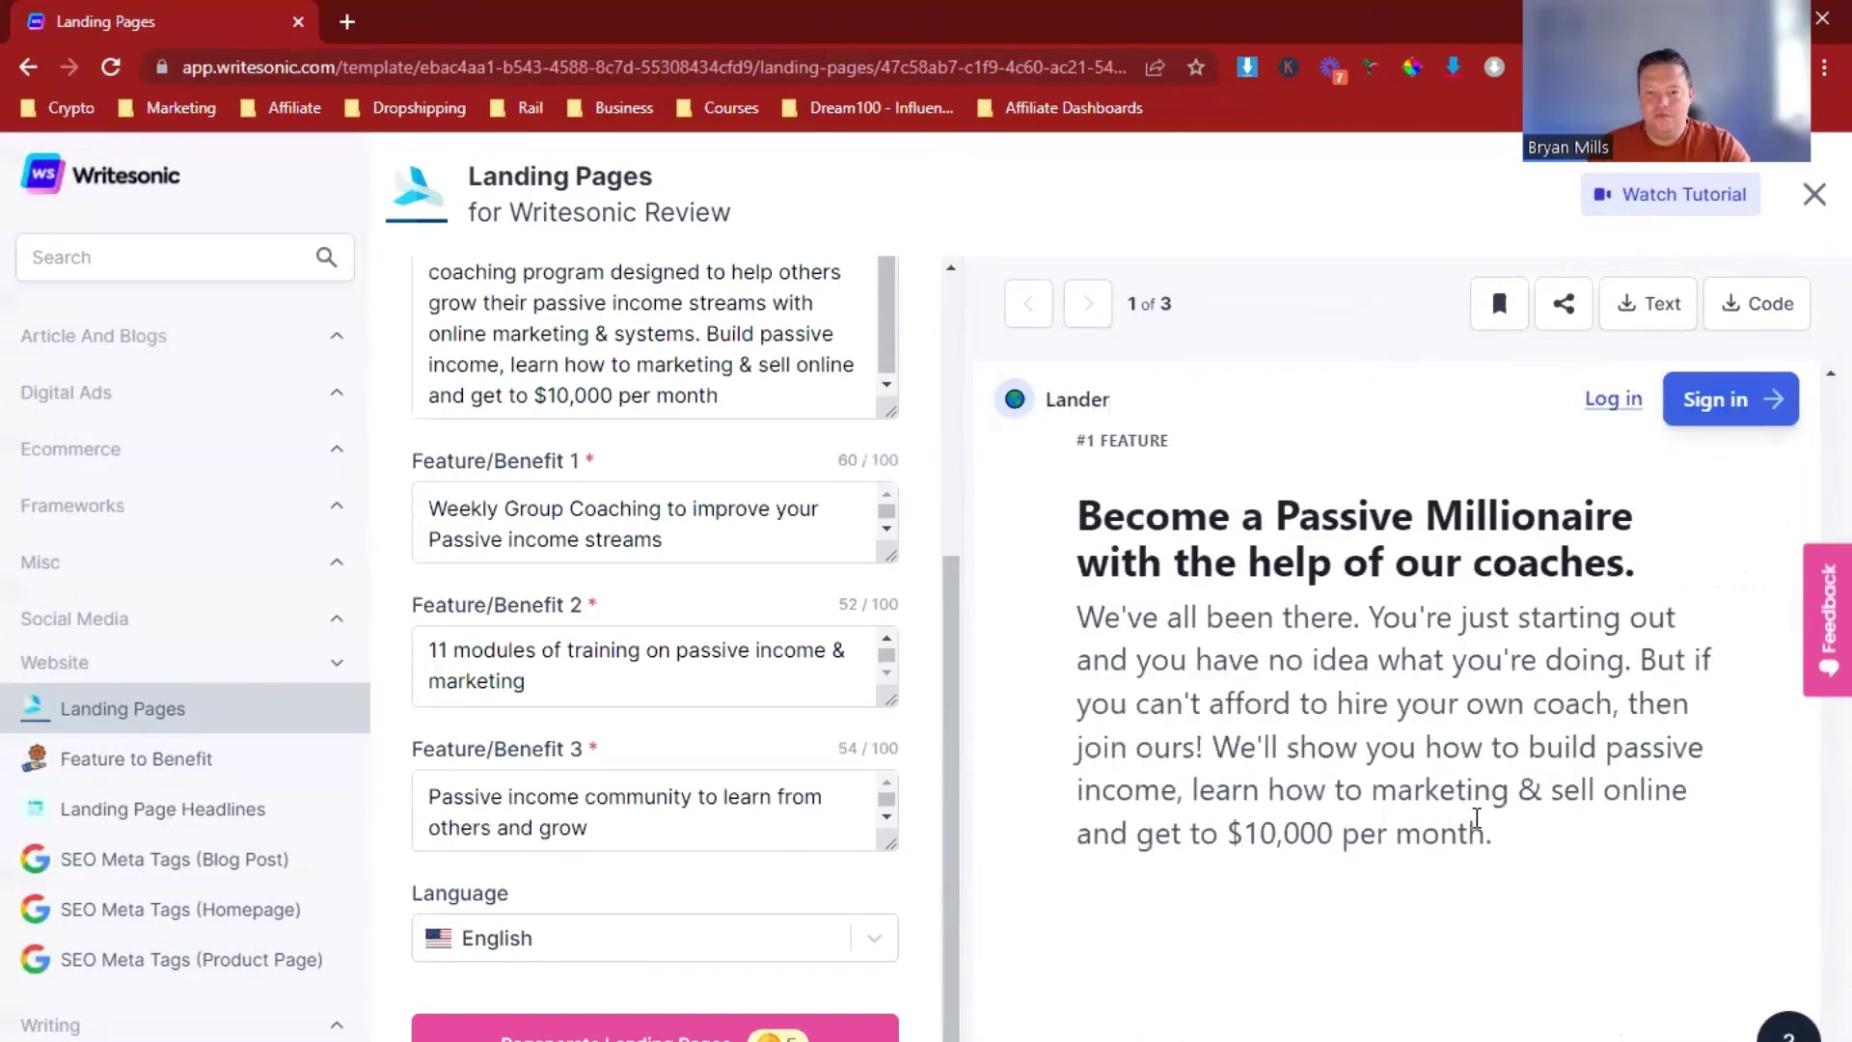
scroll(down, 3)
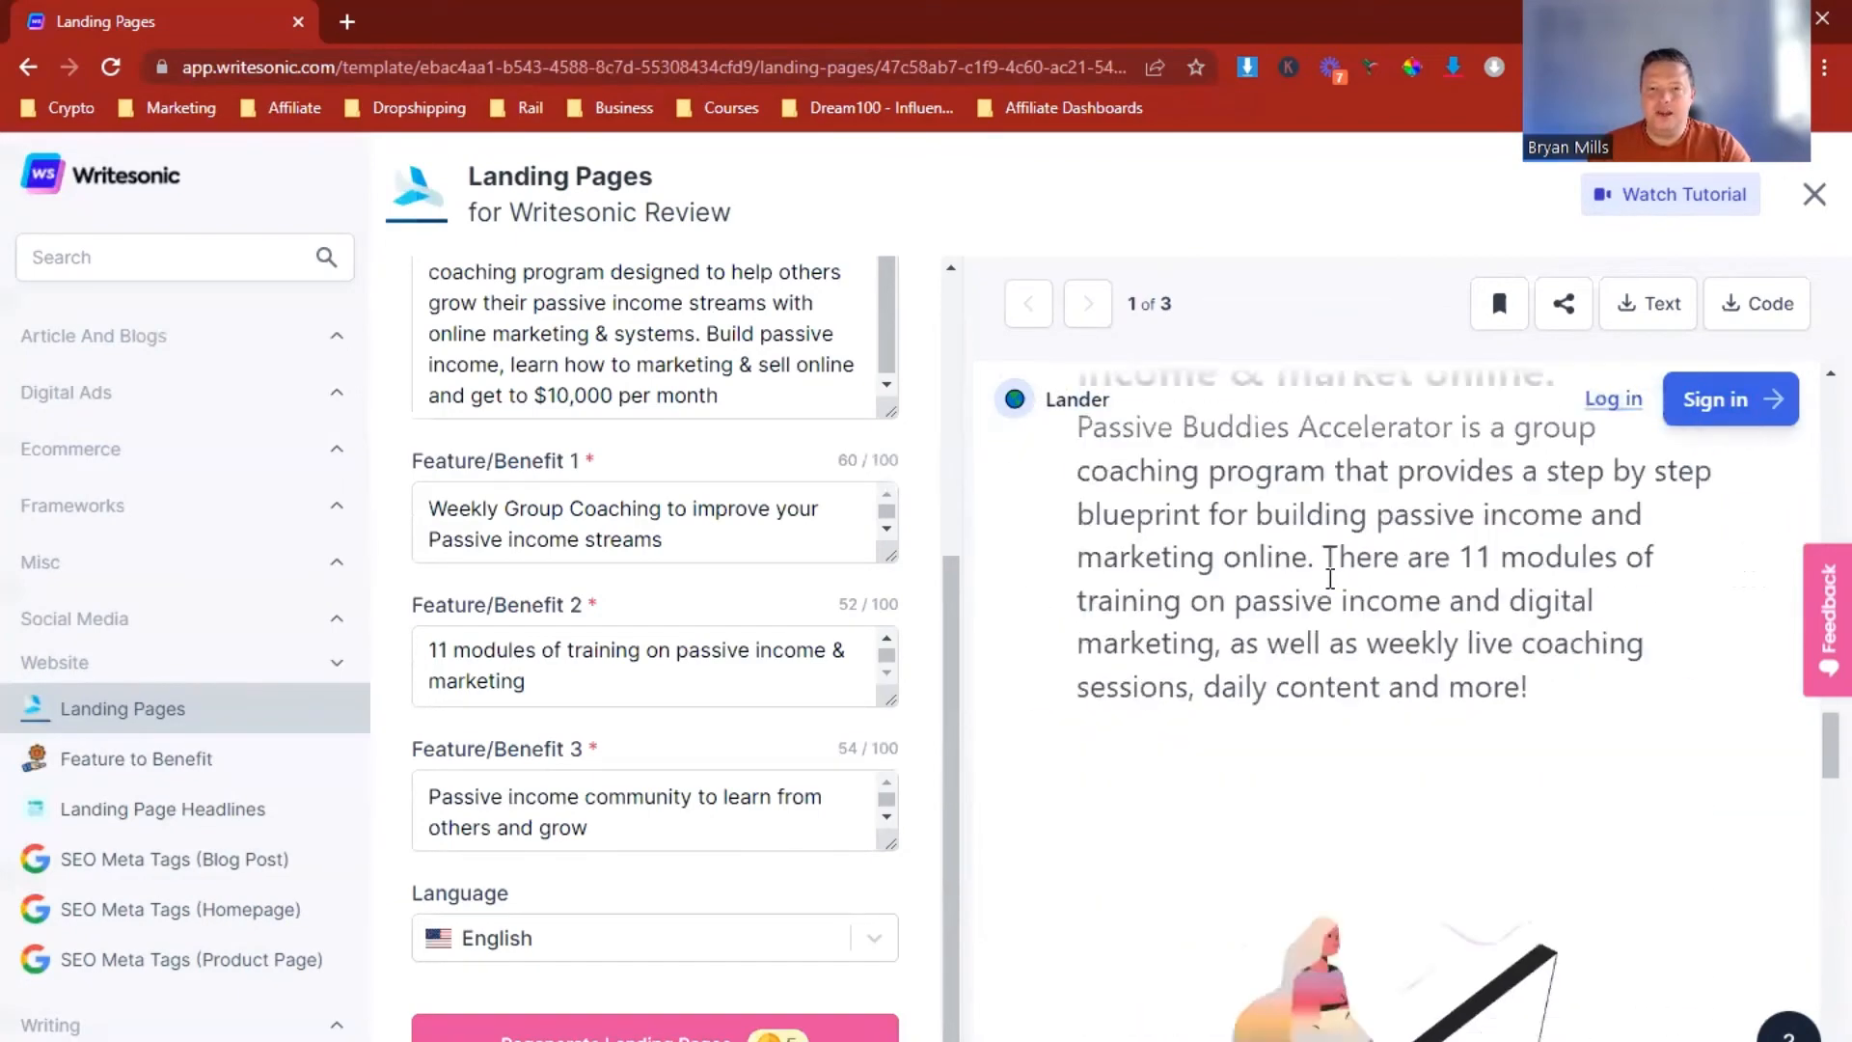
drag(1074, 464, 1526, 901)
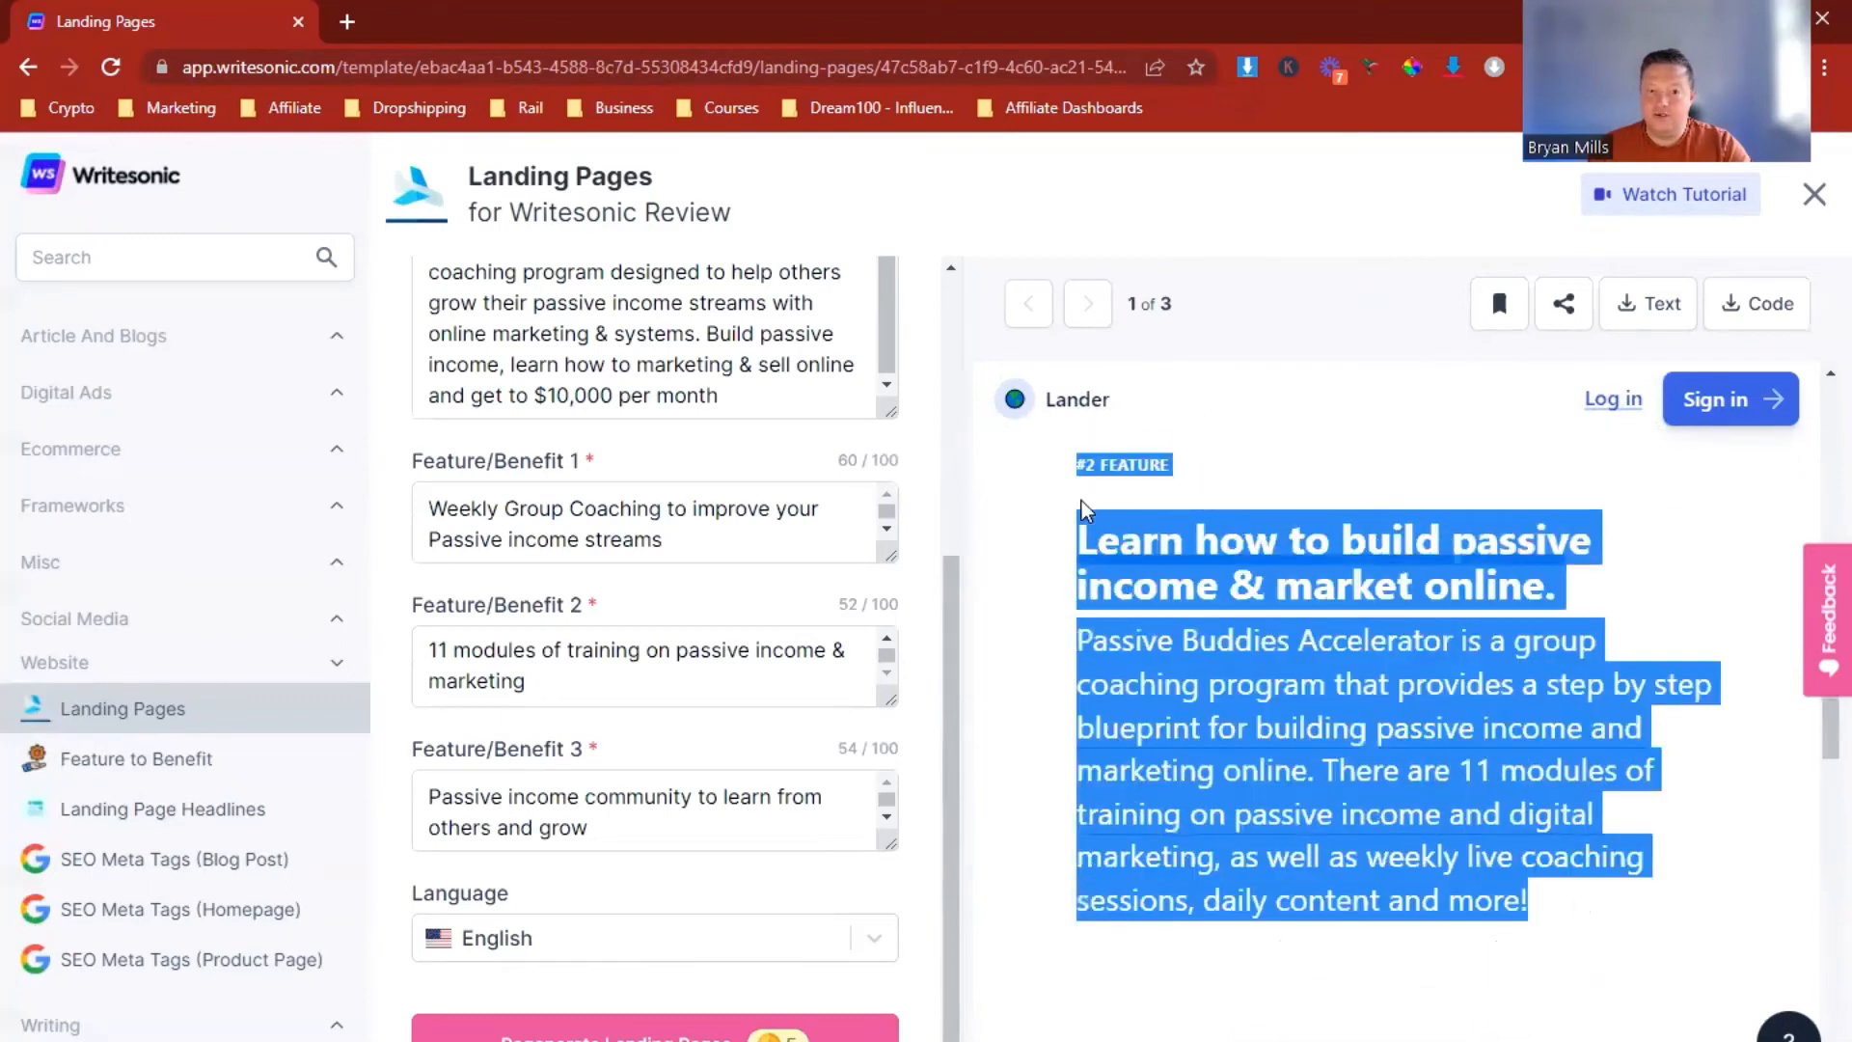
scroll(down, 3)
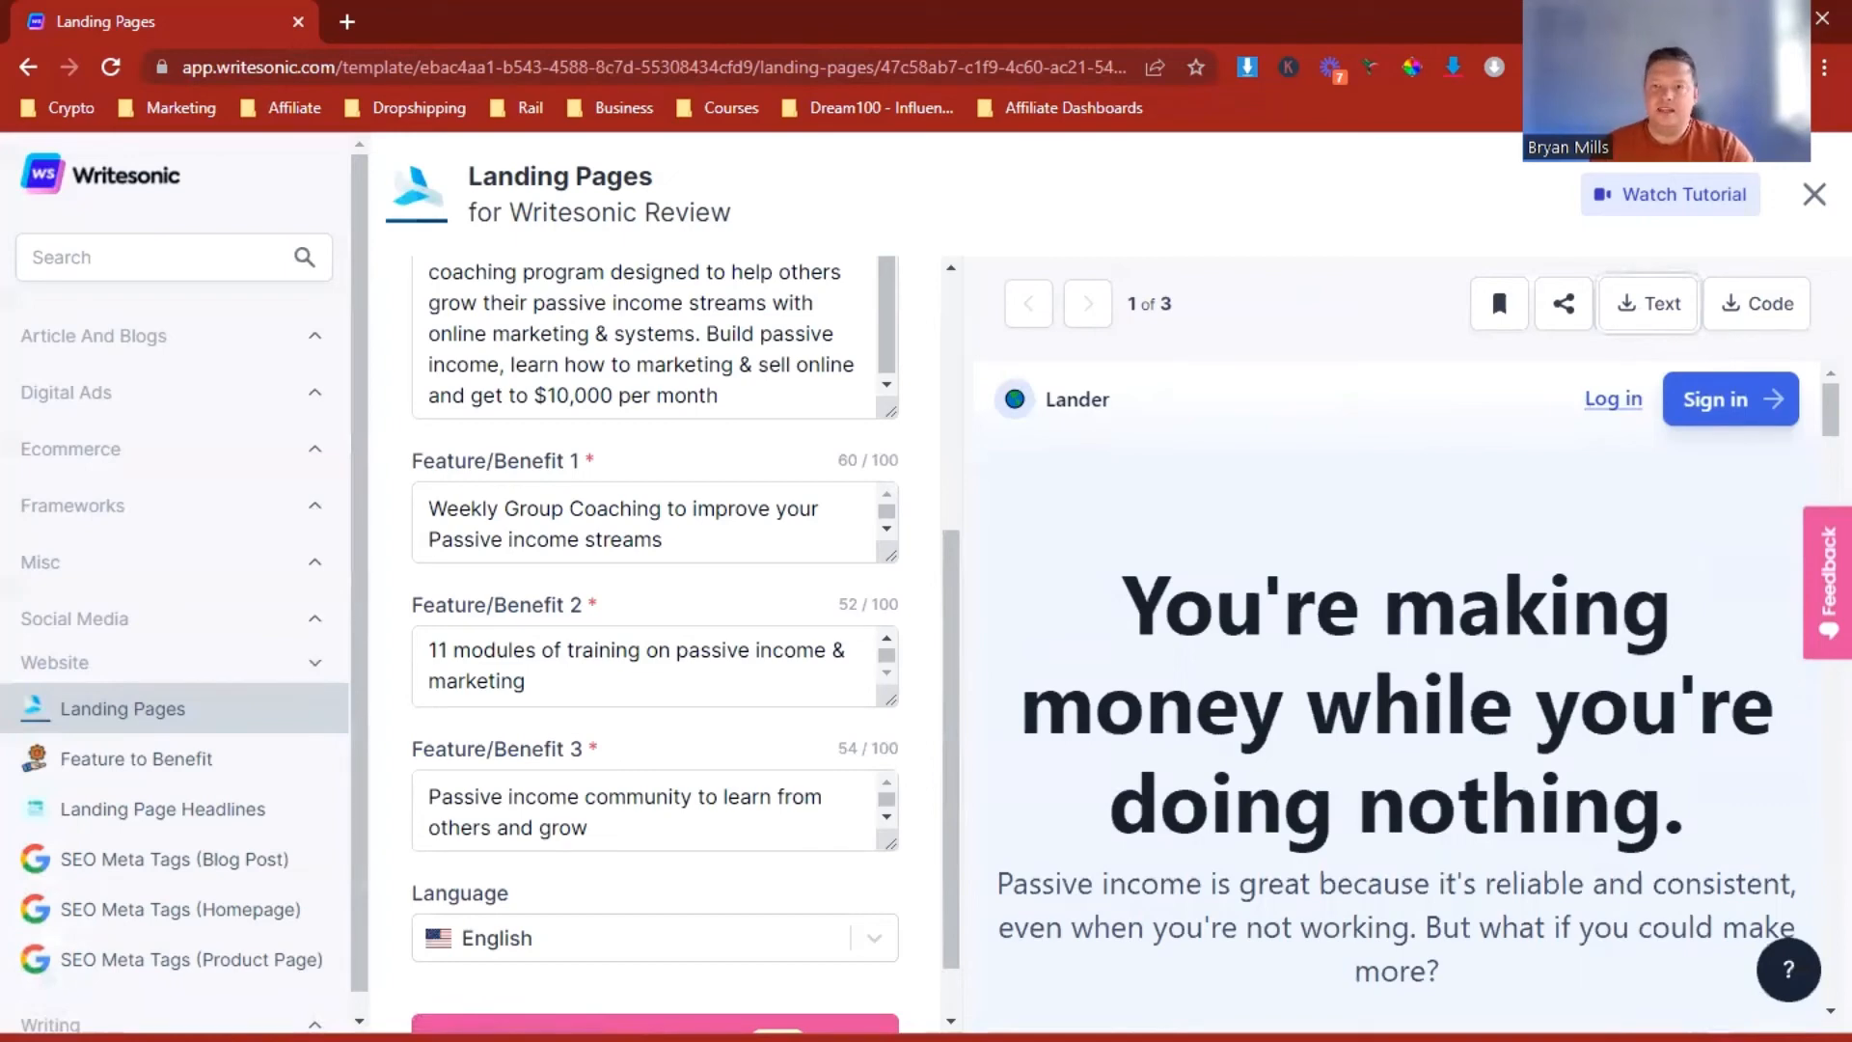
mouse_move(1489, 584)
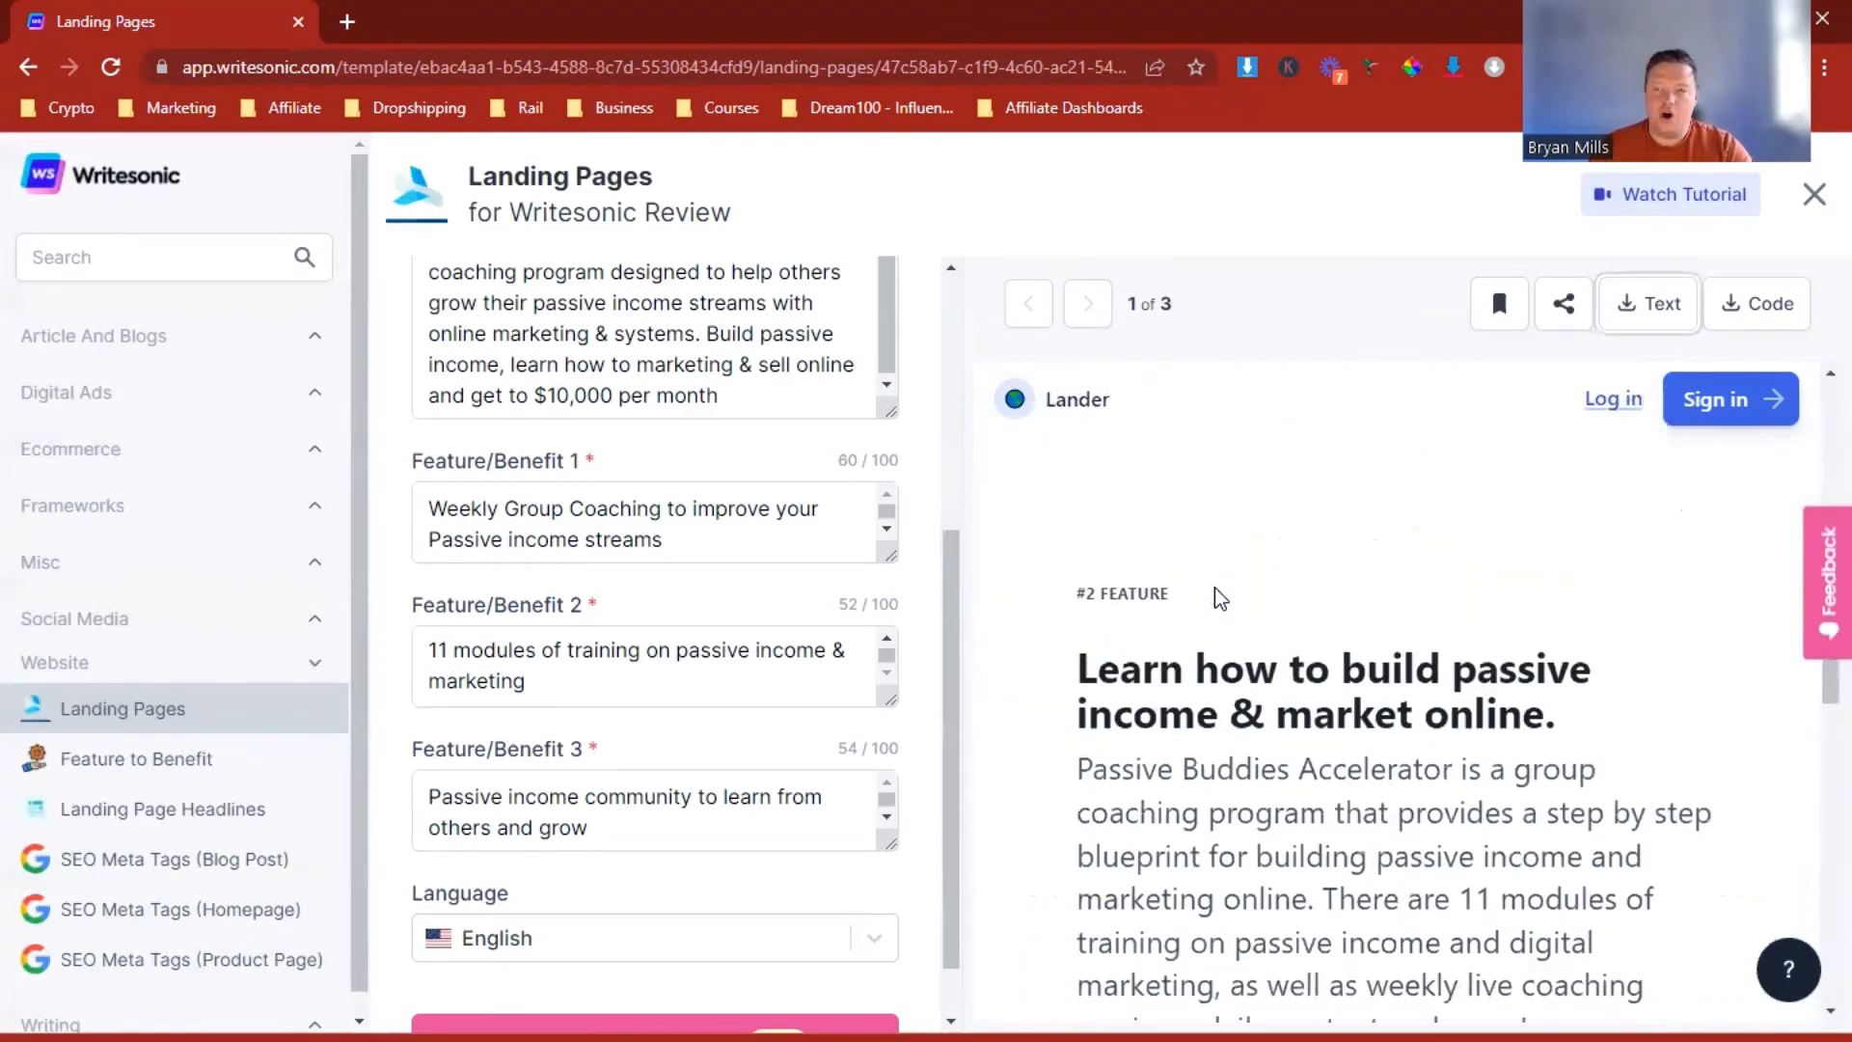
mouse_move(1288, 322)
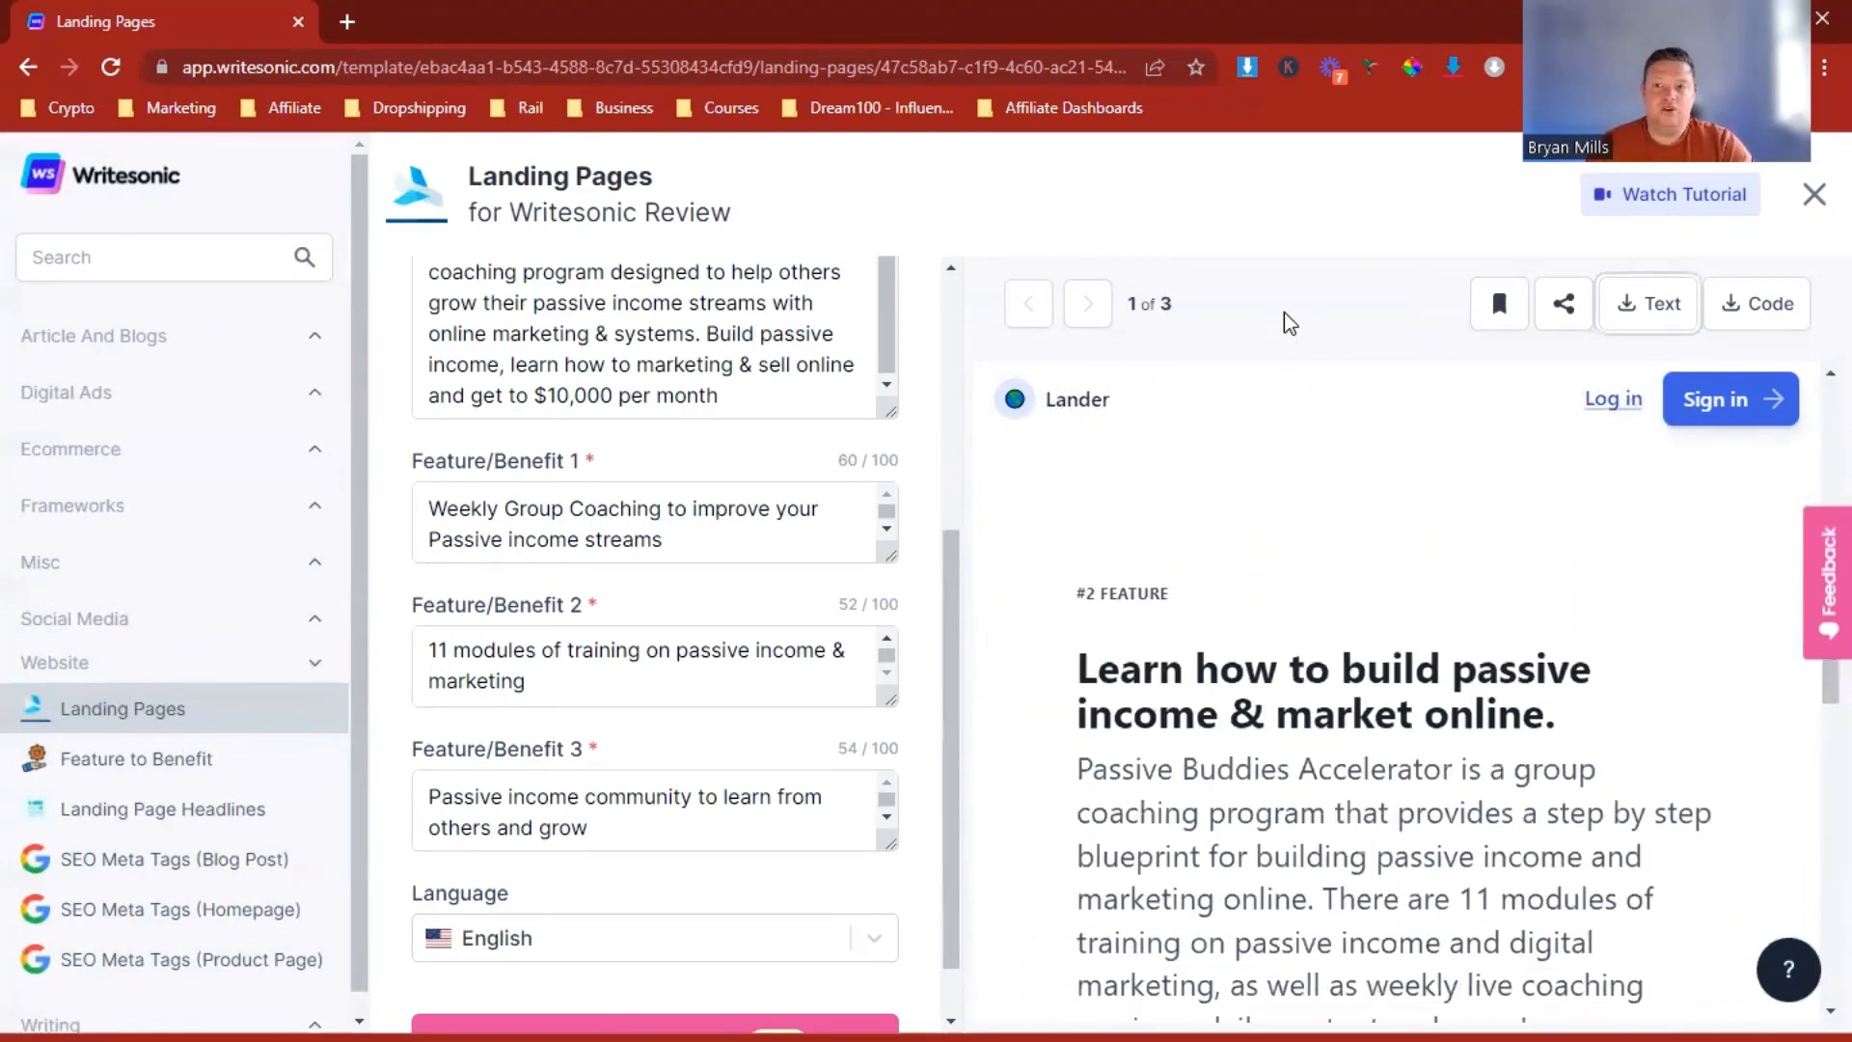
mouse_move(1161, 54)
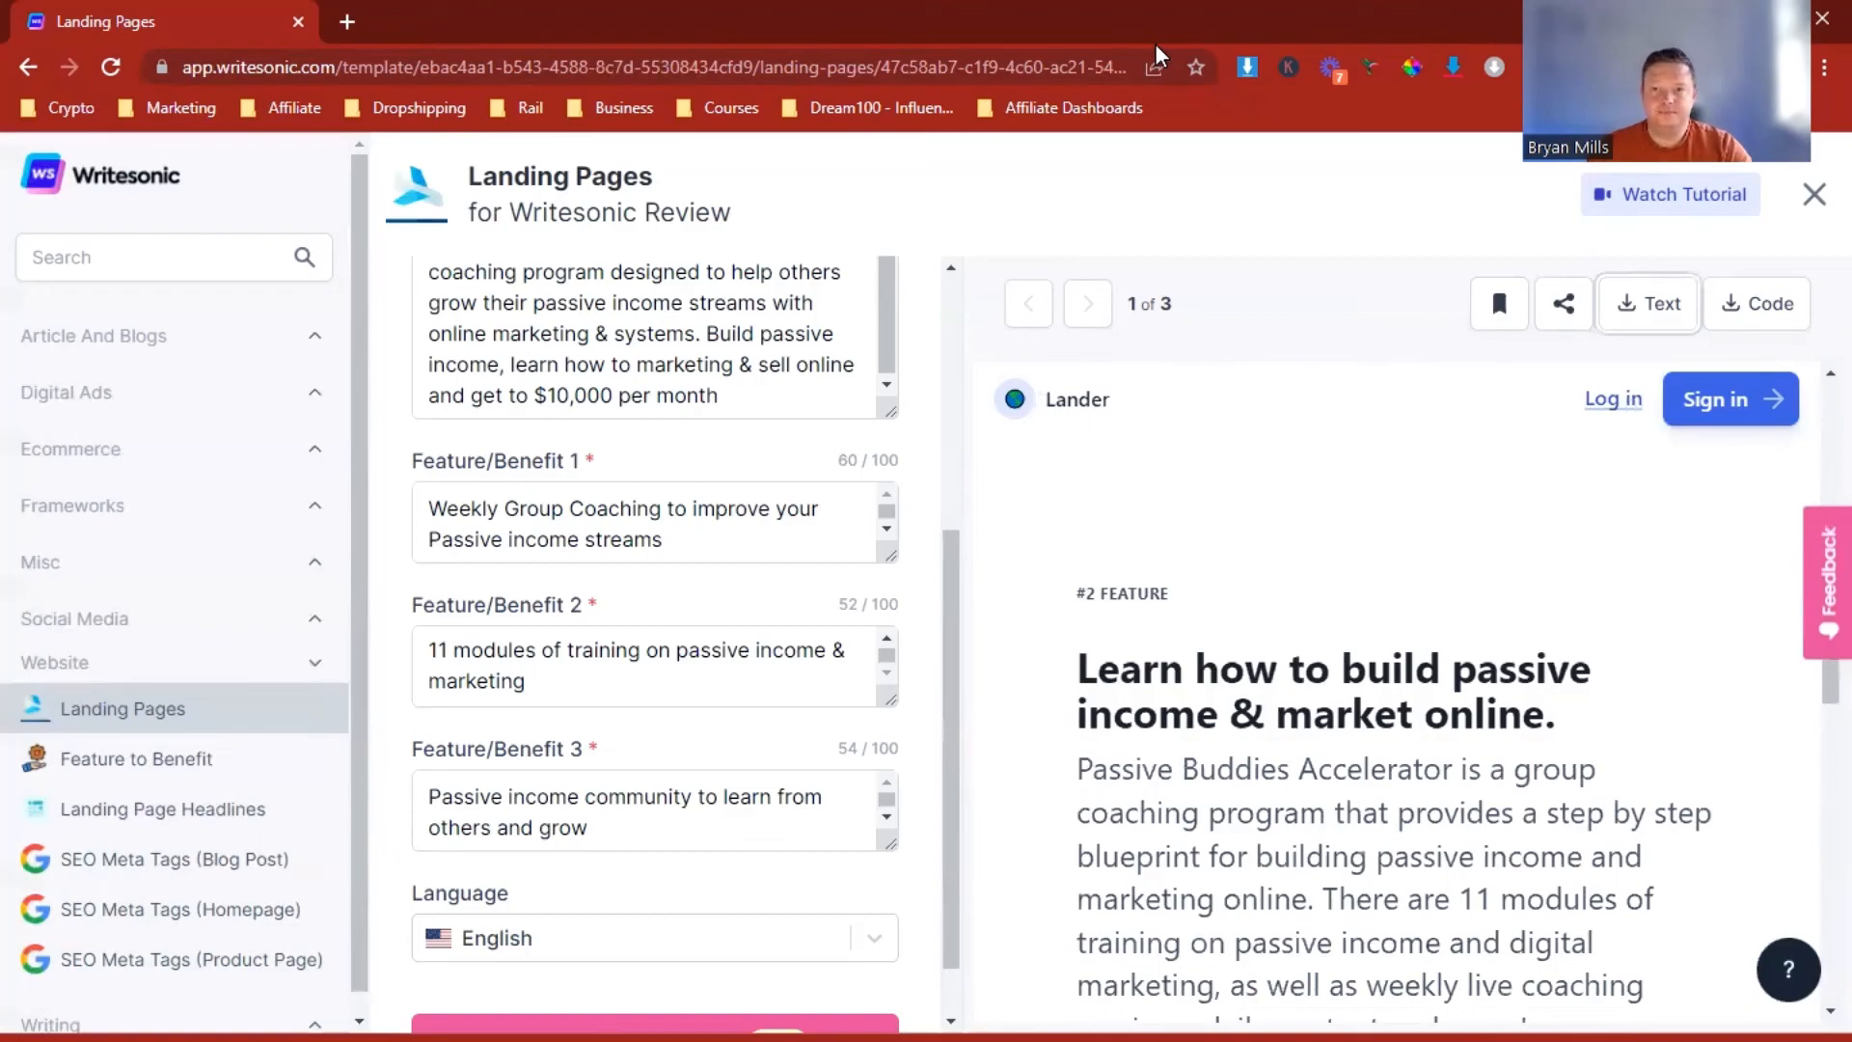